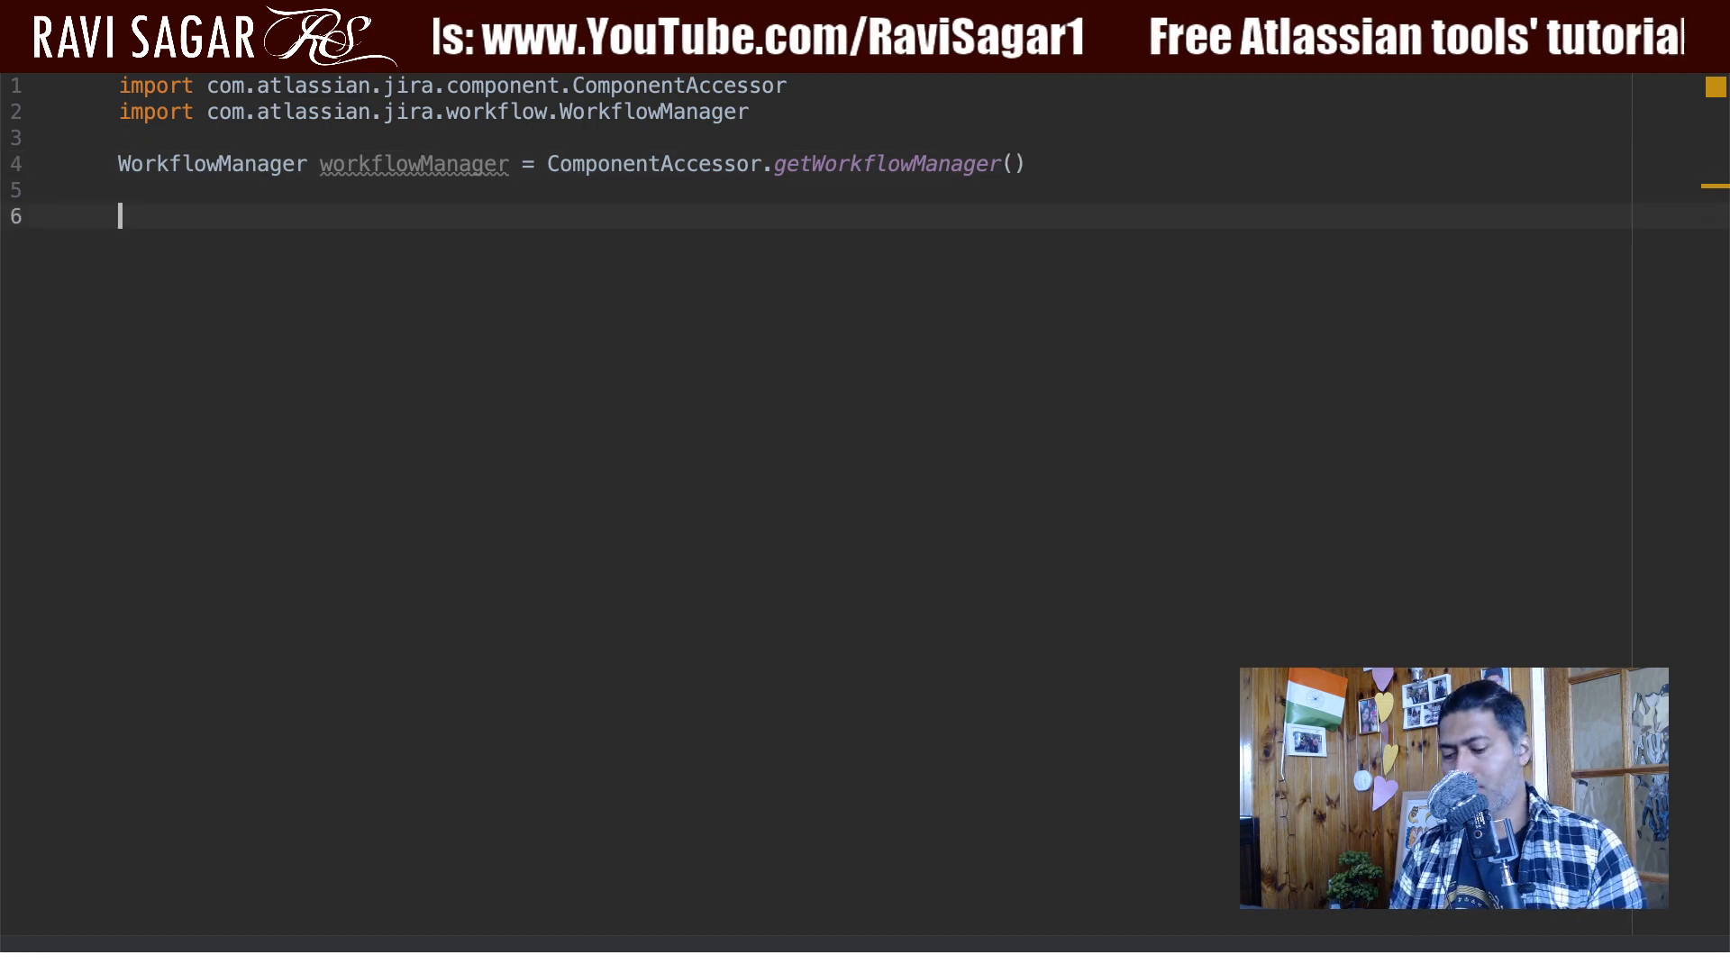
- Write workflowManager.getWorkflows().size() on line 6 to count all workflows
{"action": "type", "text": "workflowManager."}
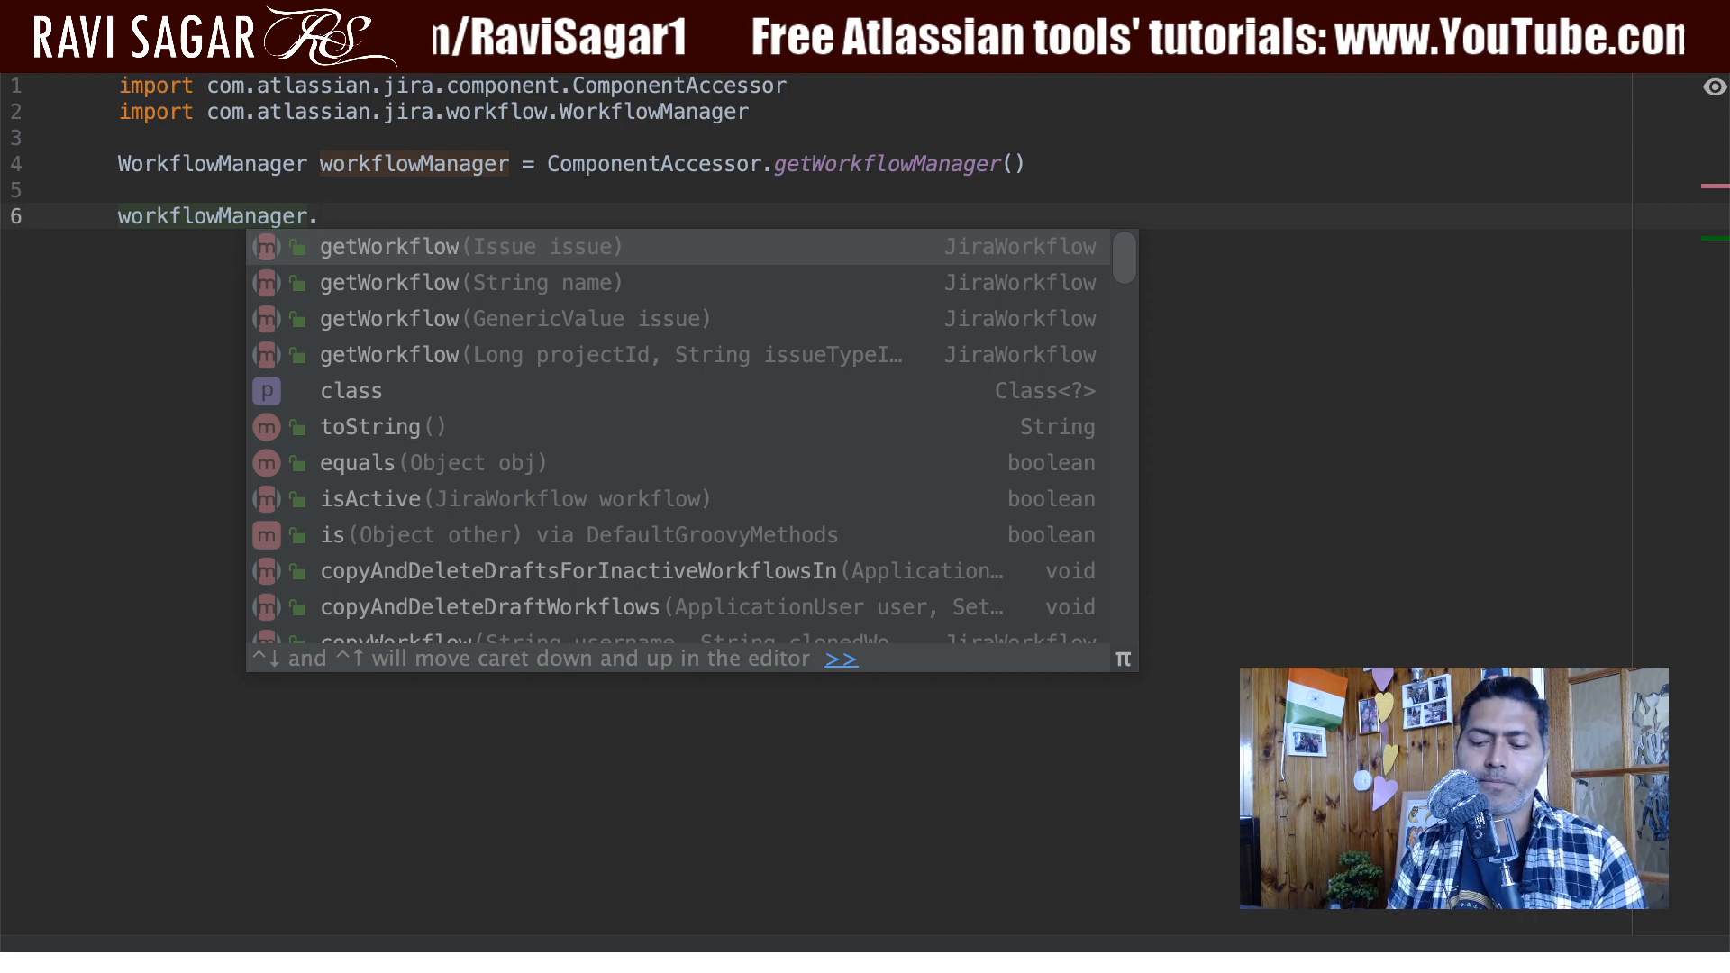
{"action": "type", "text": "get"}
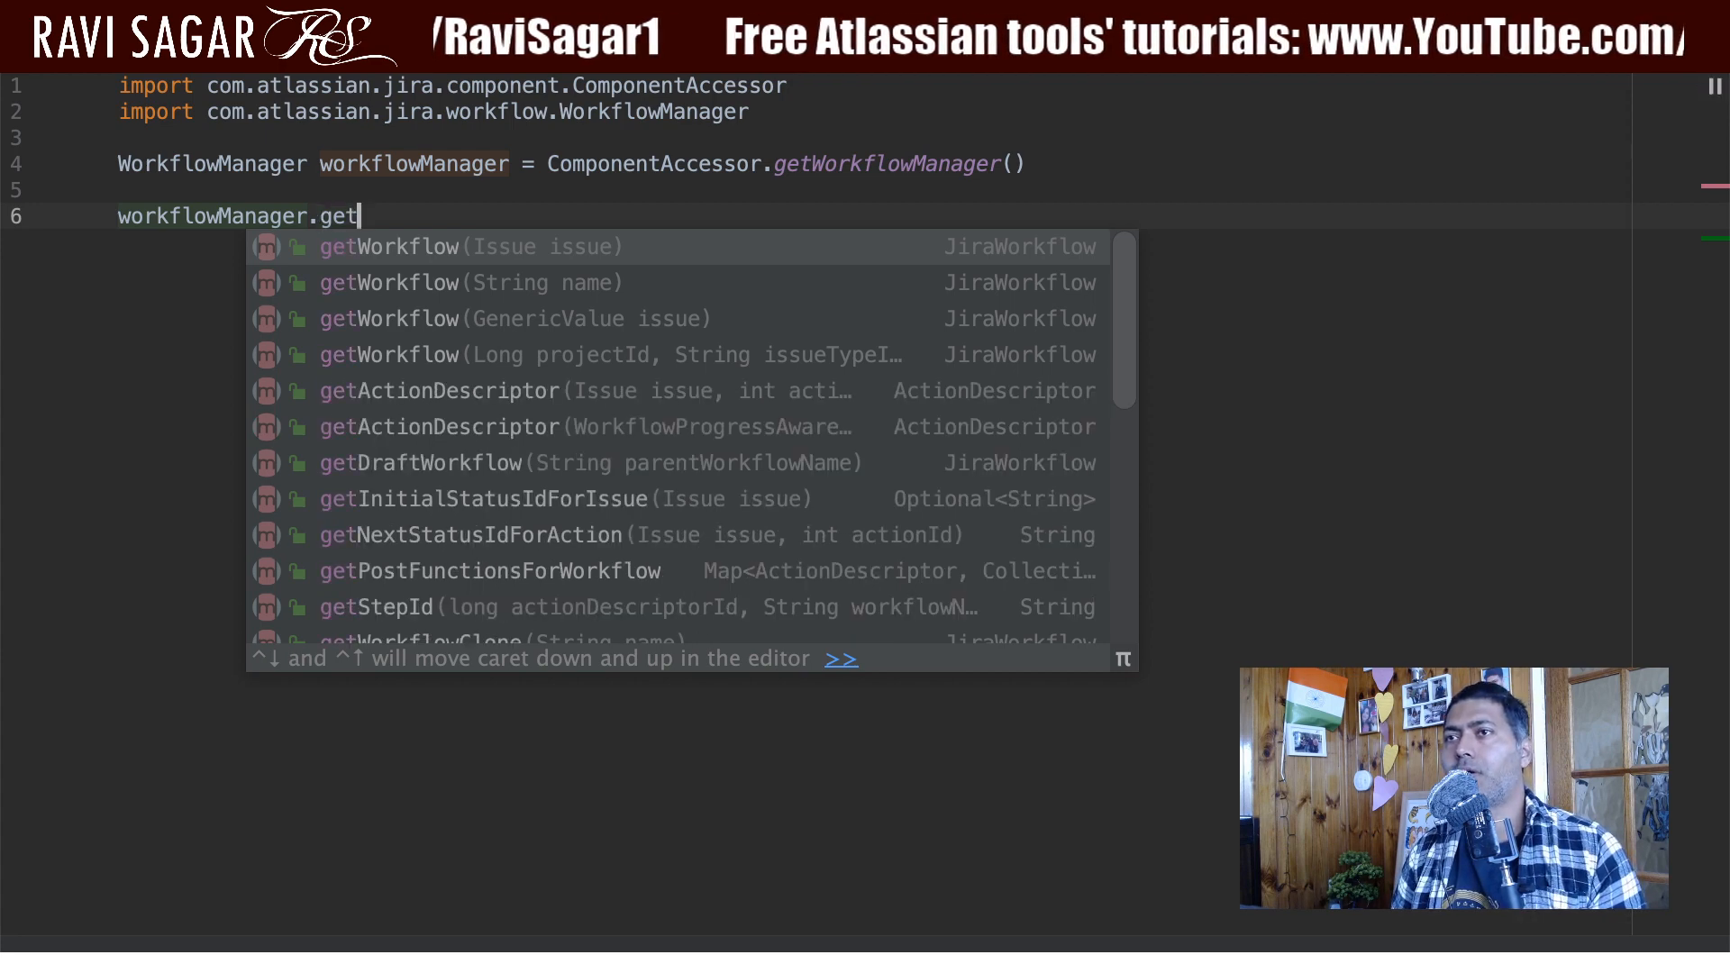
{"action": "type", "text": "wo"}
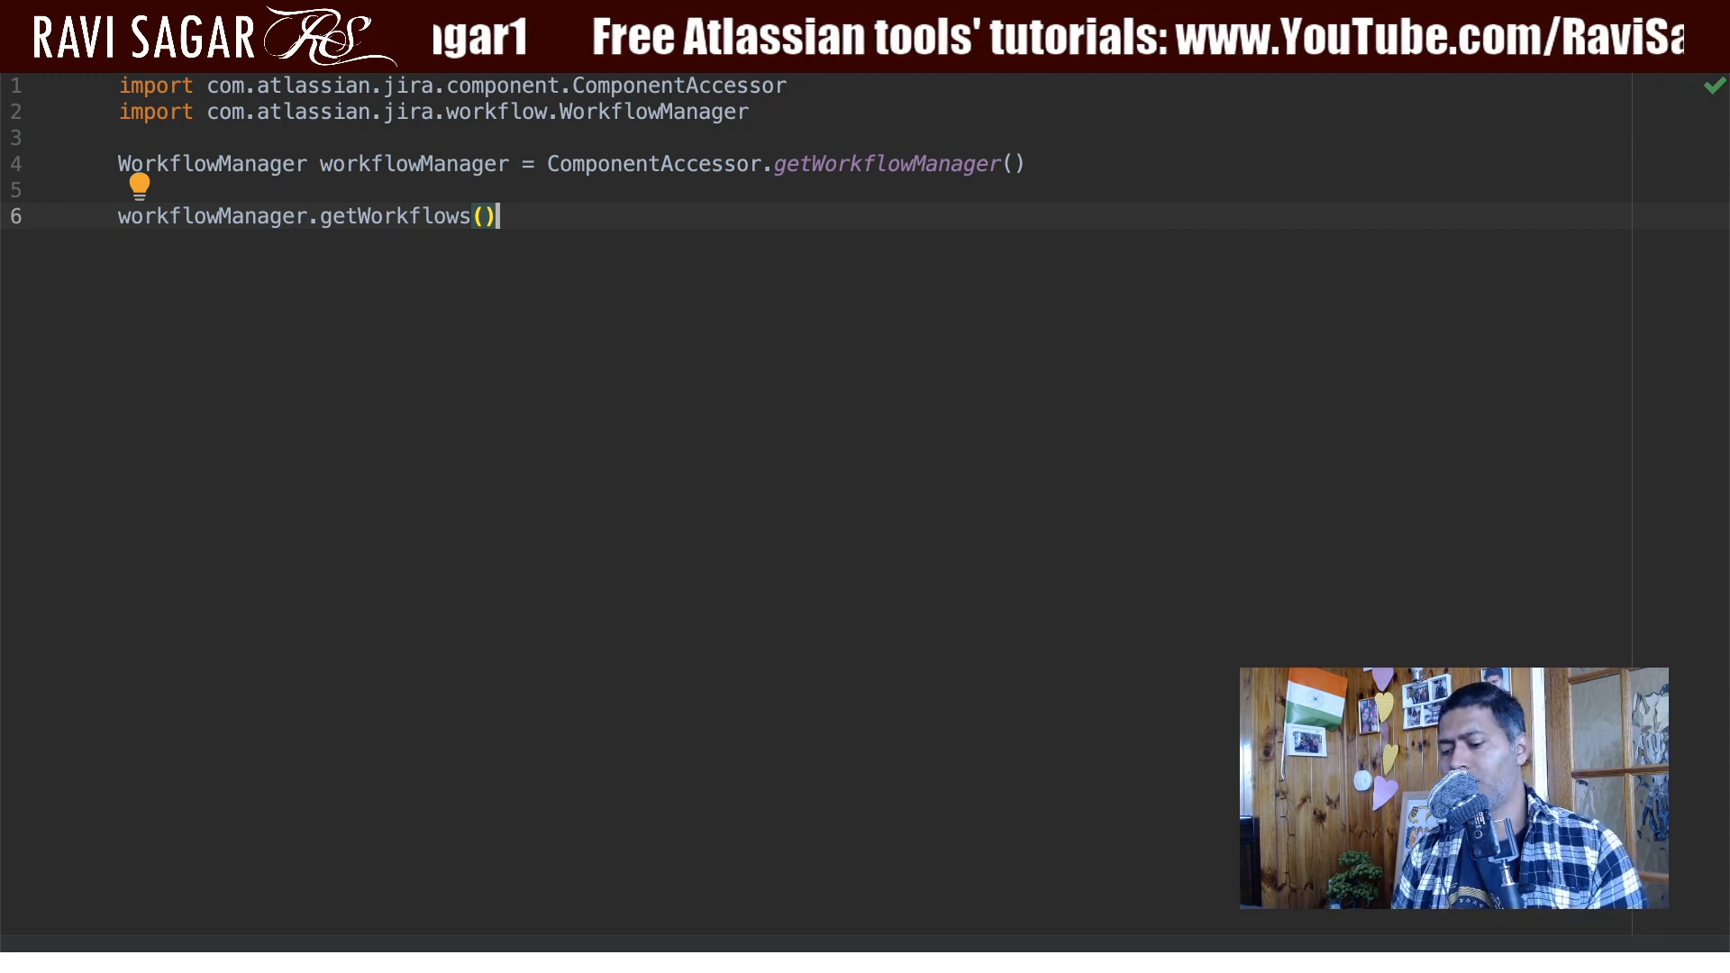
{"action": "type", "text": "*"}
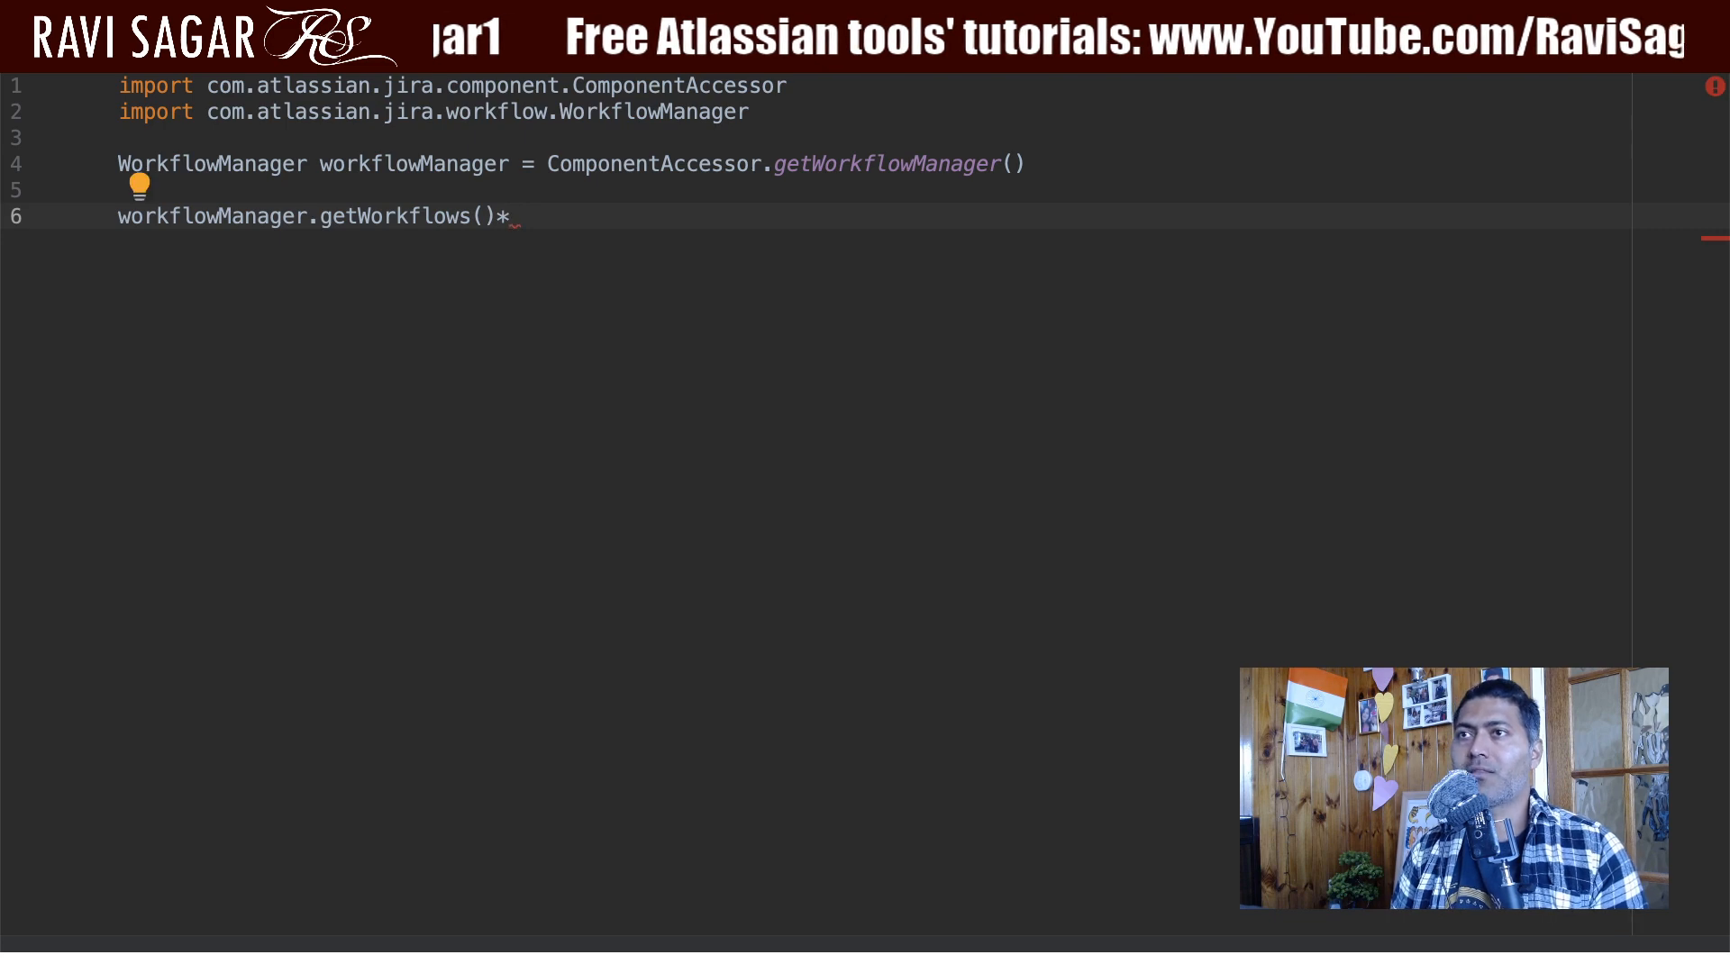
{"action": "key", "text": "Backspace"}
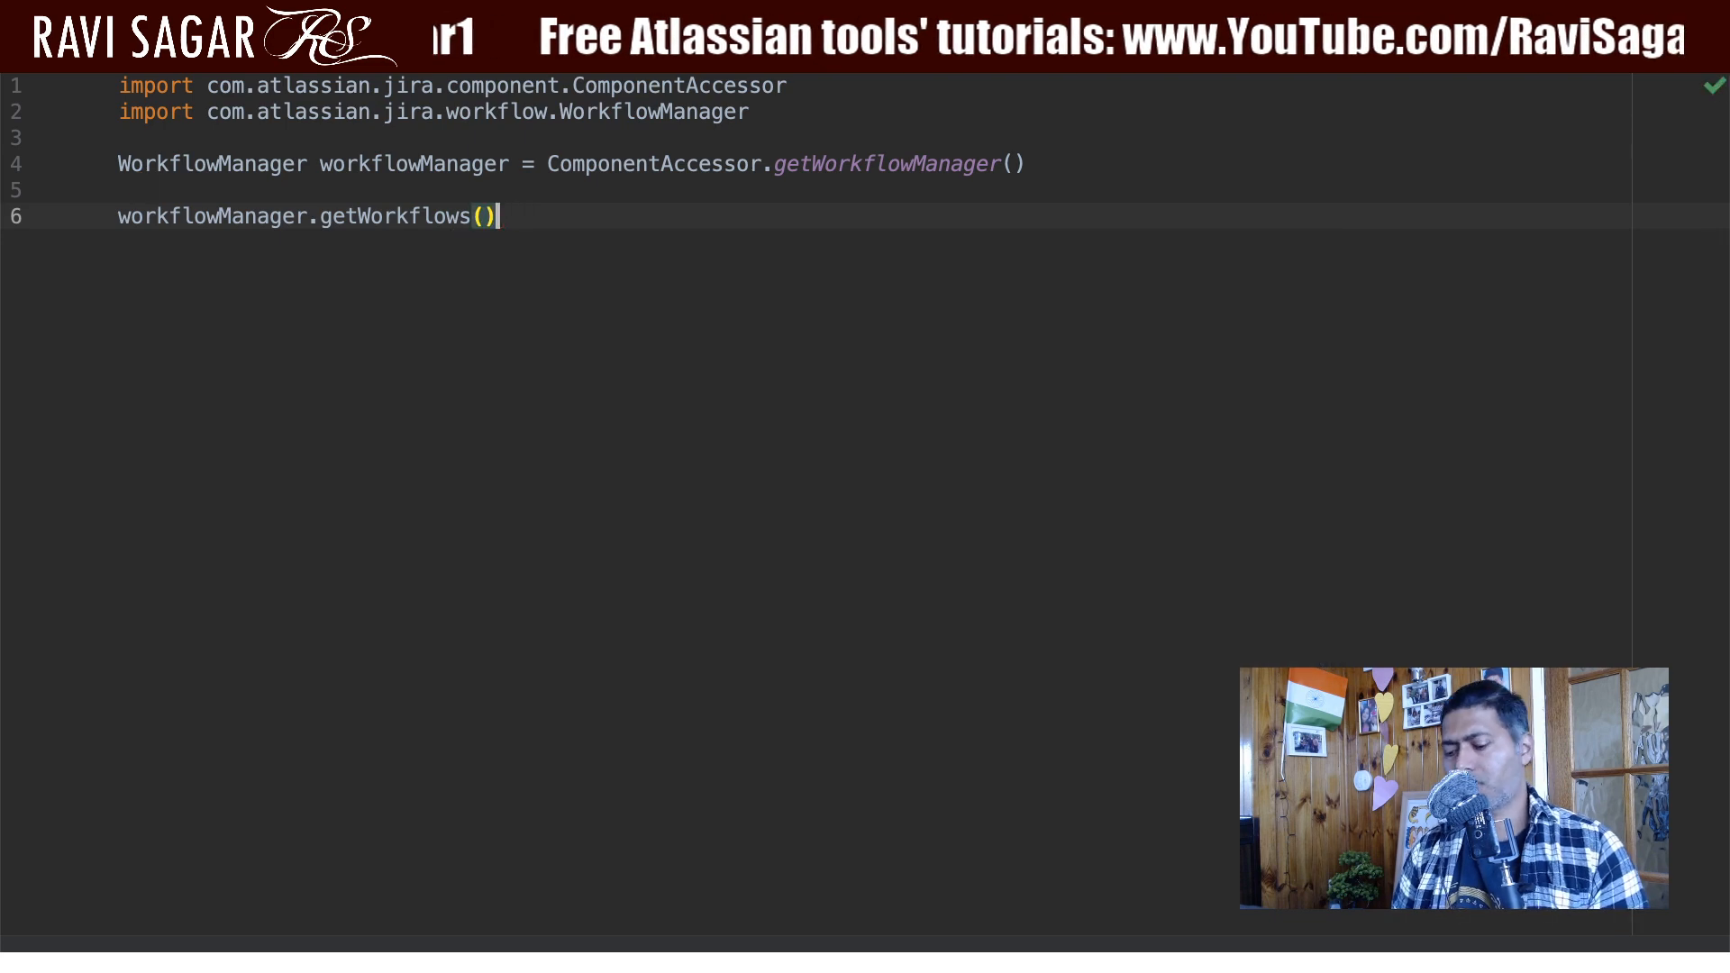
{"action": "type", "text": ".size()"}
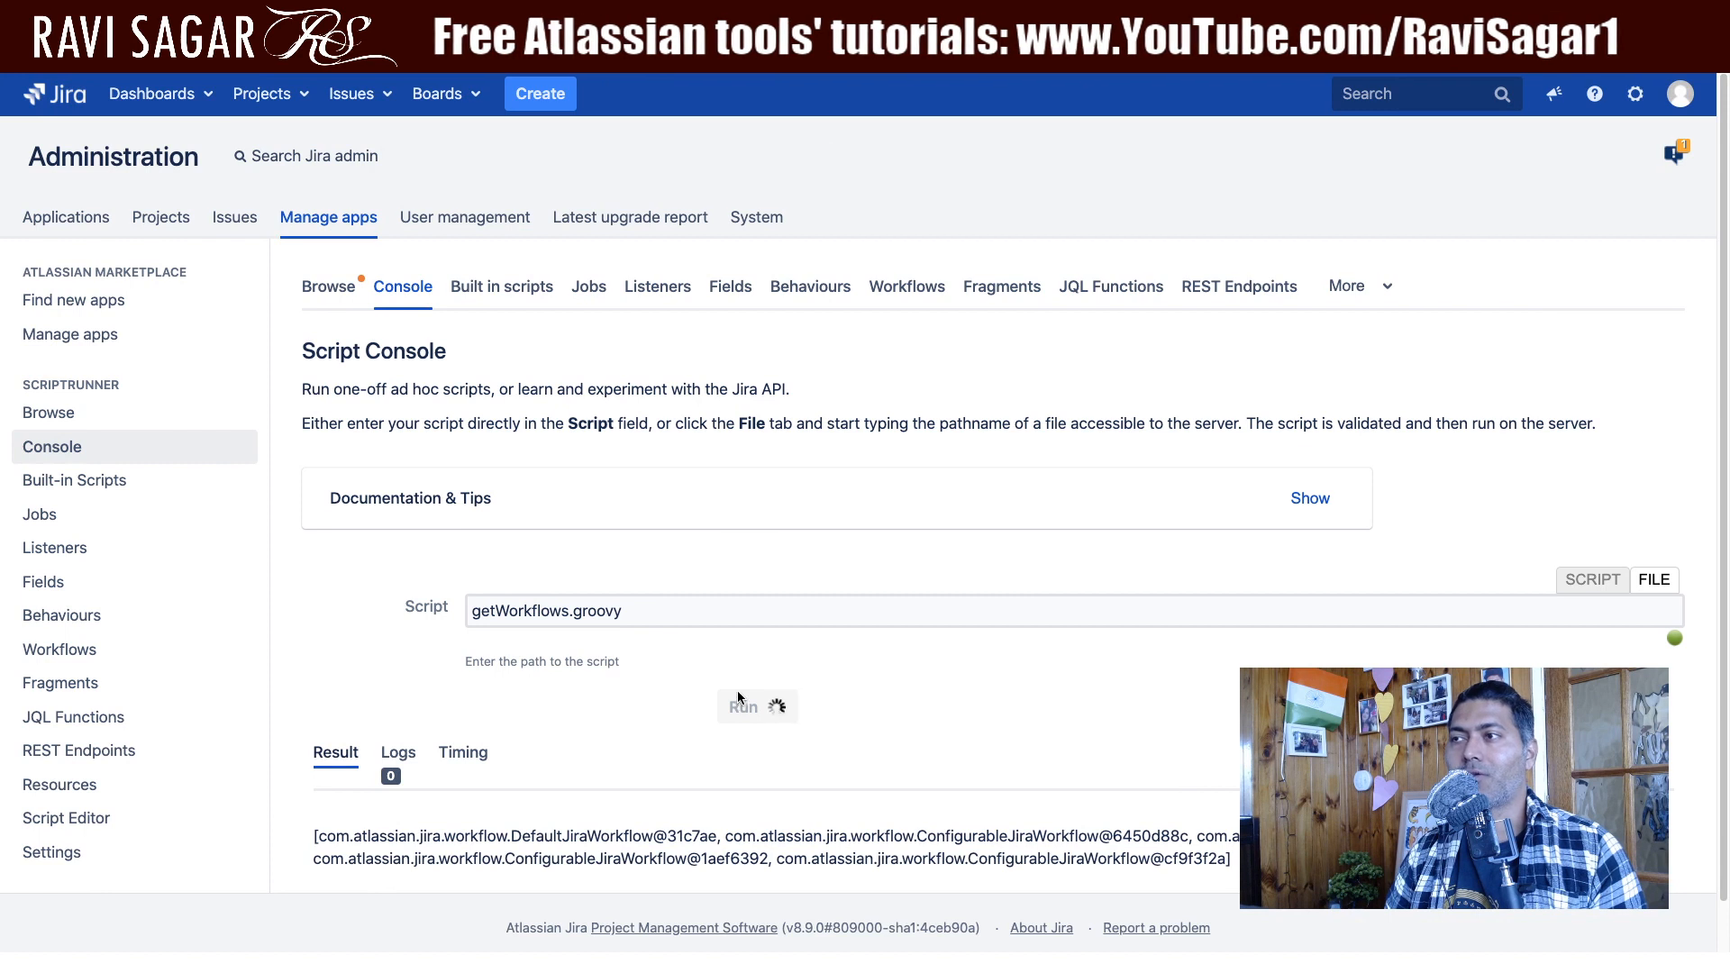
- Run the workflow-count script in the ScriptRunner Script Console
{"action": "left_click", "coordinate": [743, 707]}
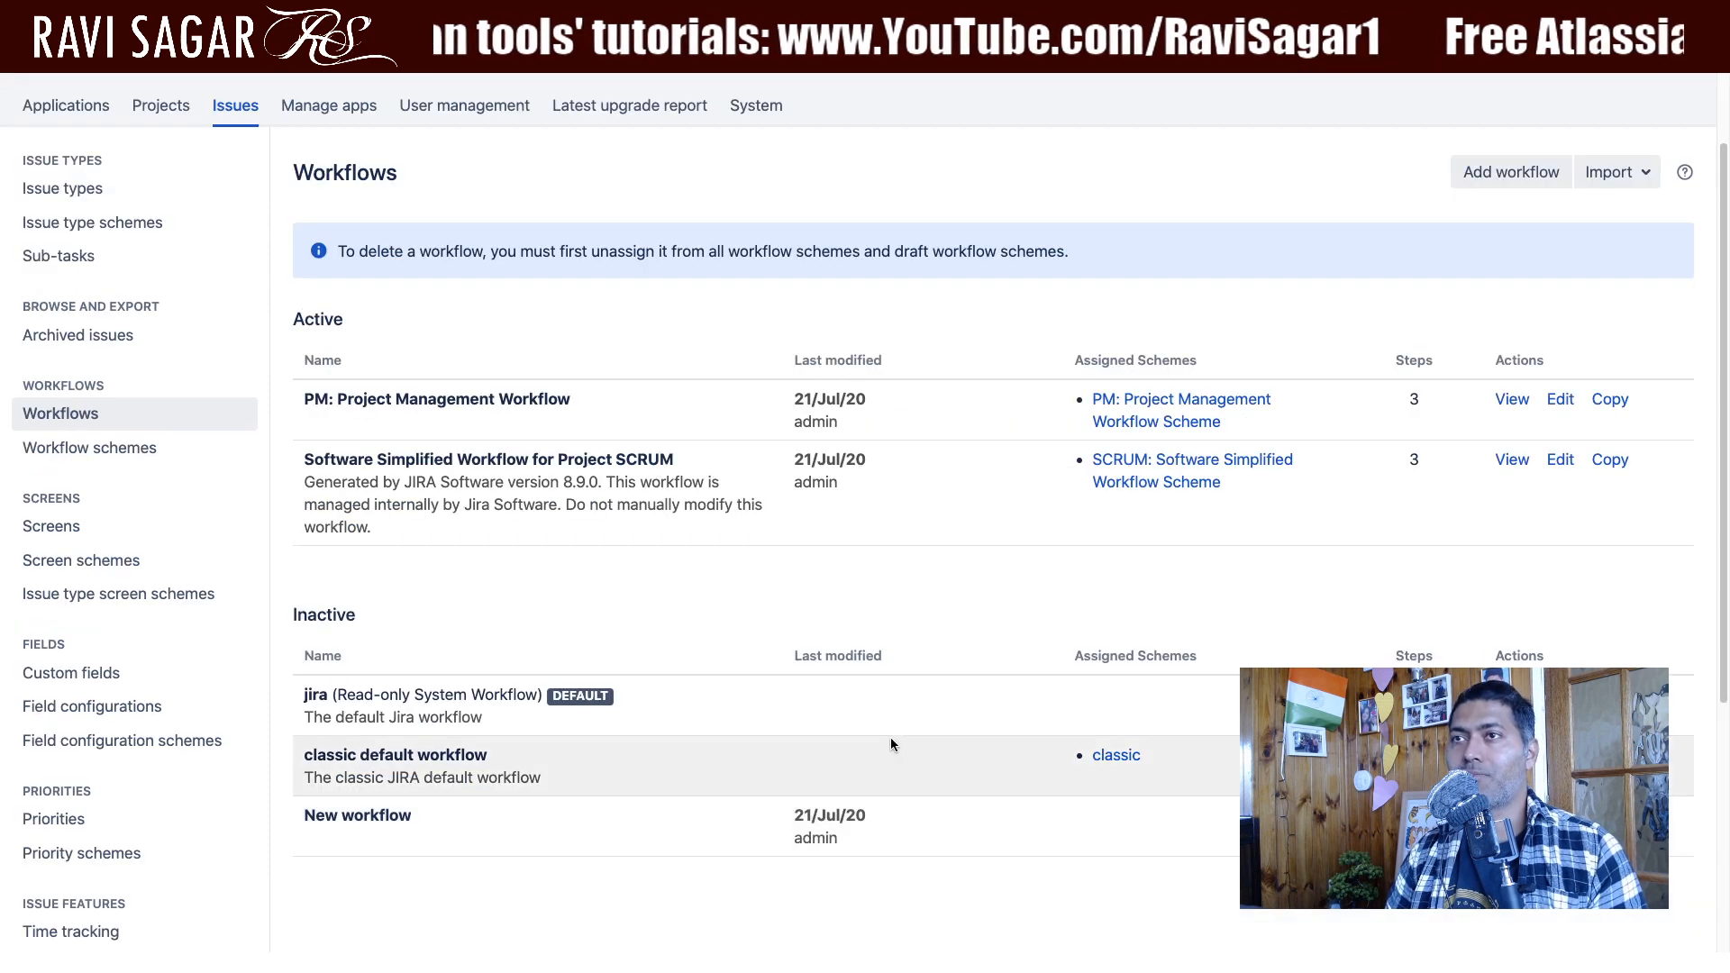
{"action": "mouse_move", "coordinate": [469, 826]}
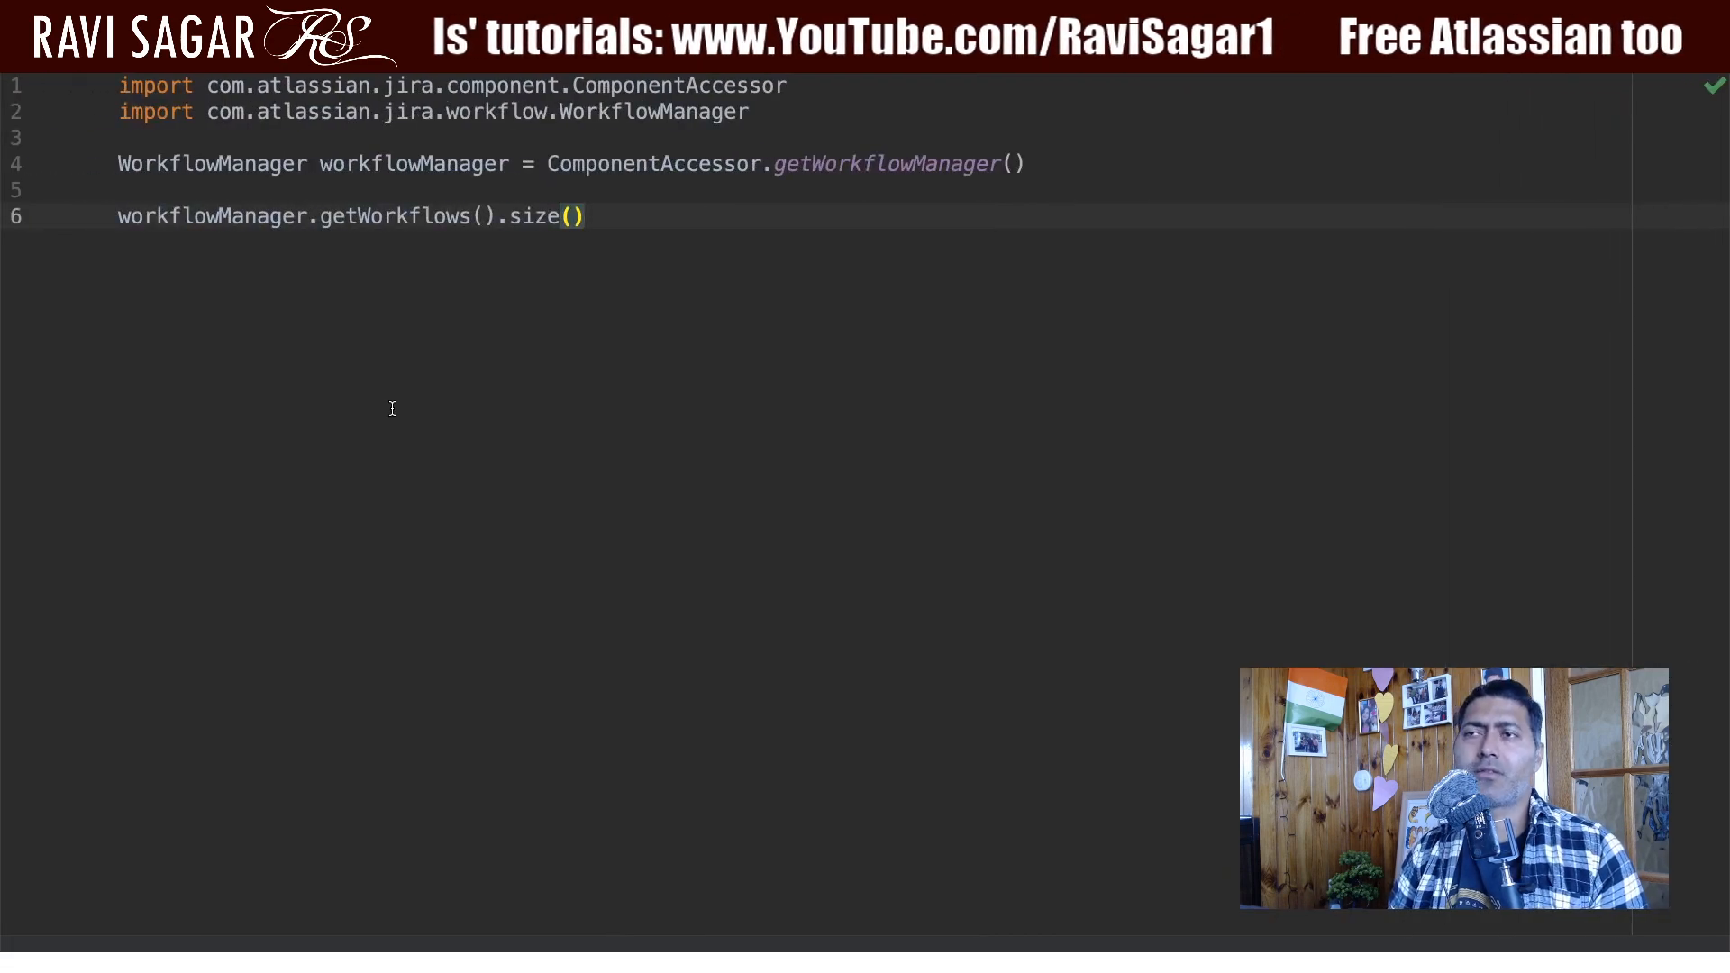
- Replace .size() with *.get after getWorkflows() and browse the getter suggestions
{"action": "key", "text": "Backspace"}
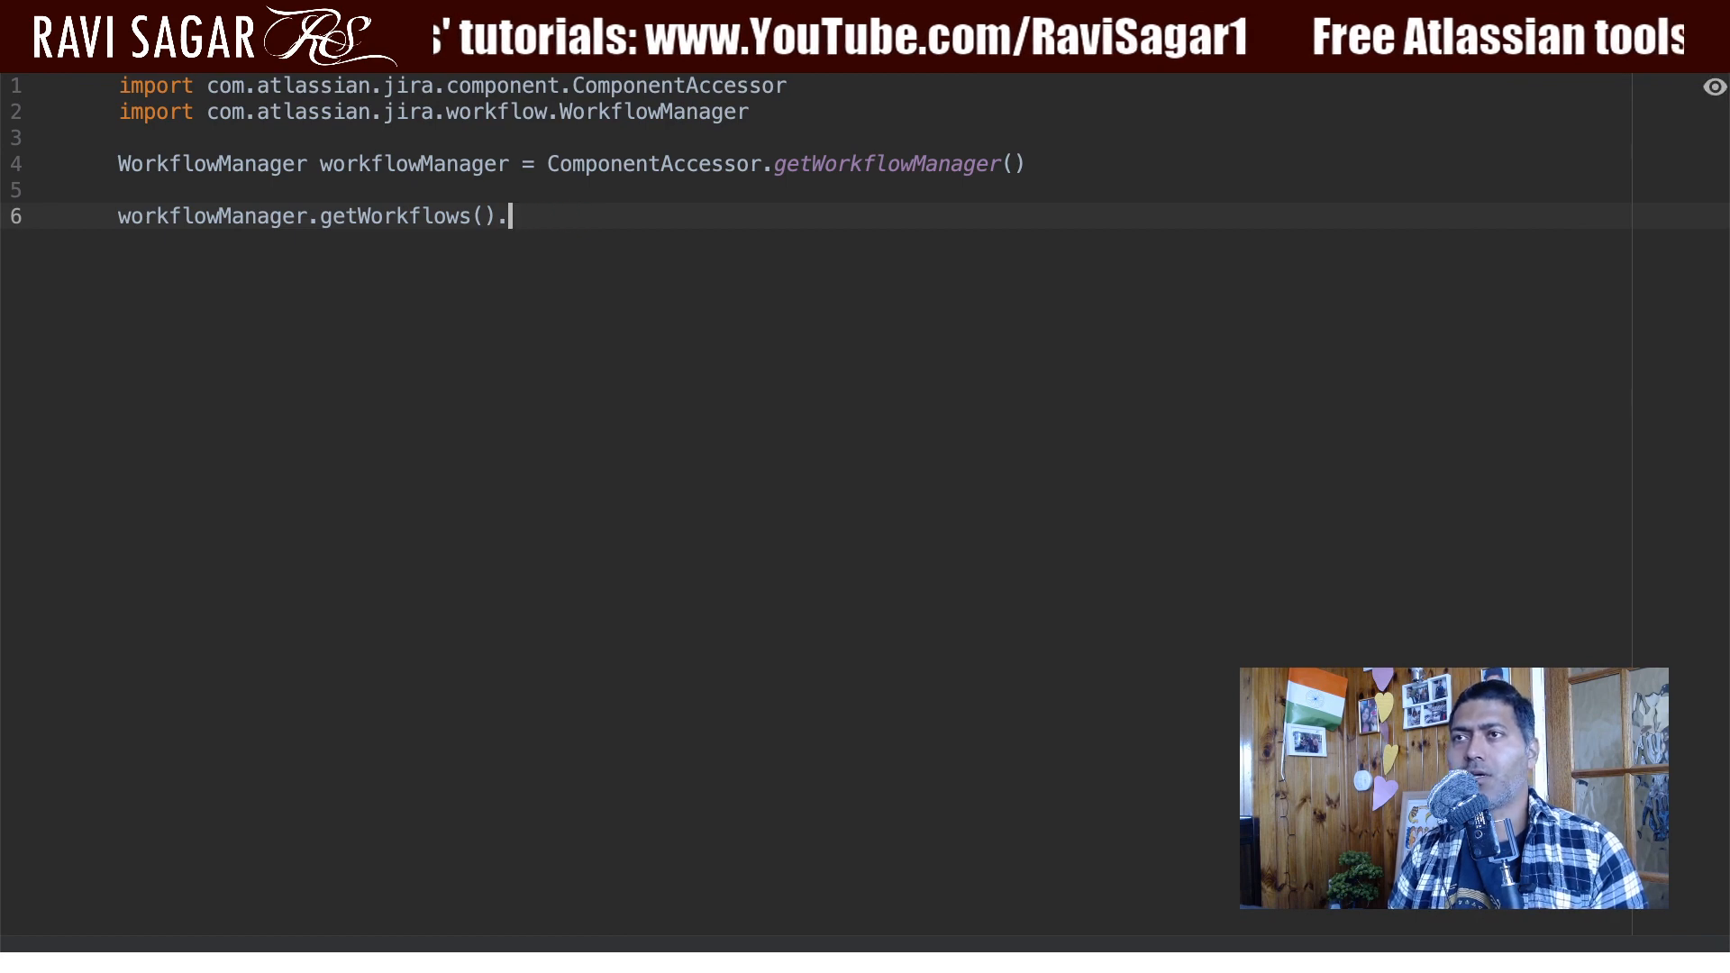
{"action": "type", "text": "*"}
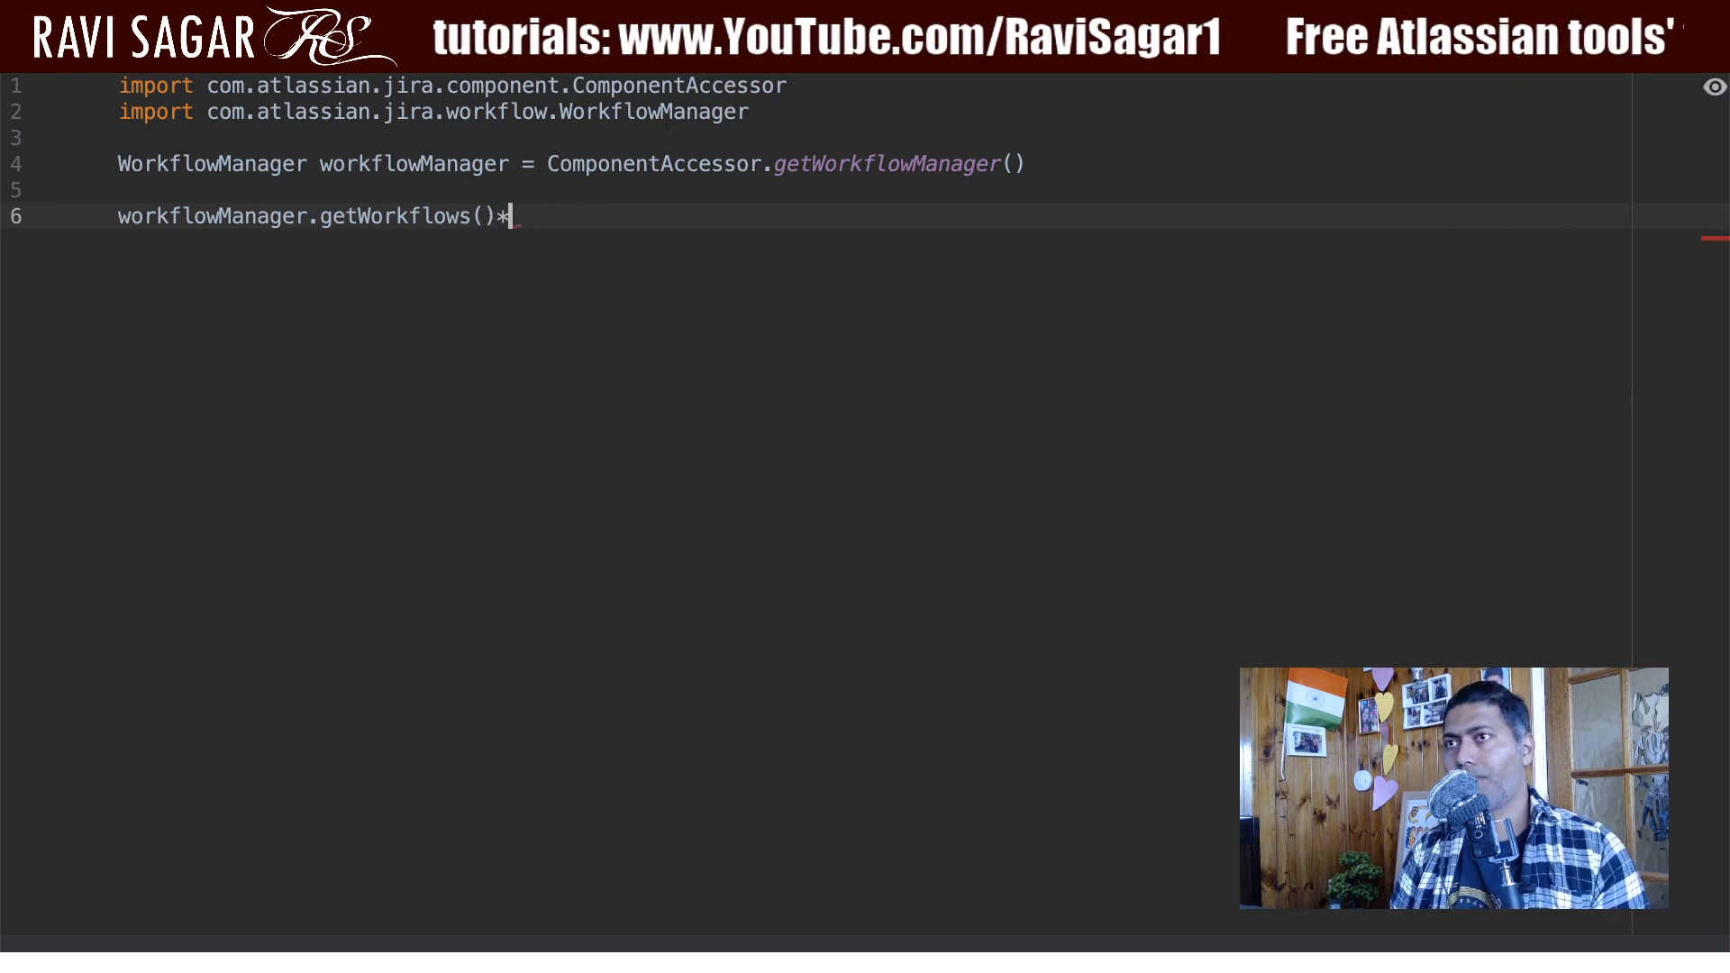
{"action": "type", "text": "."}
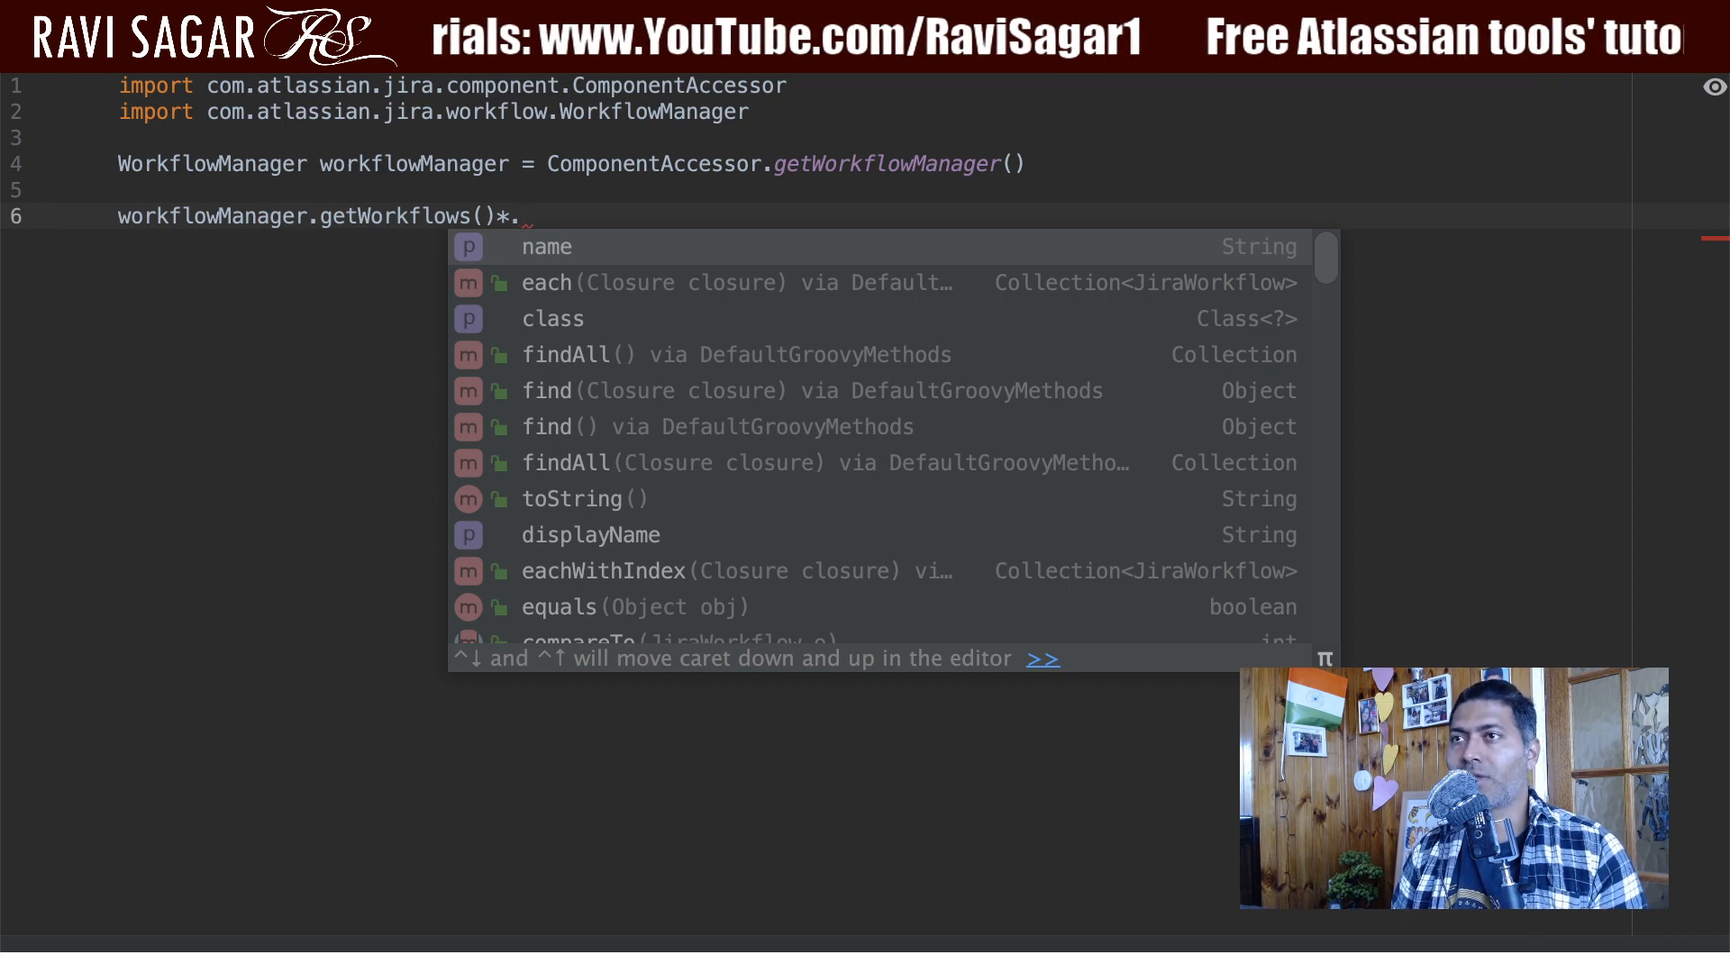
{"action": "type", "text": "get"}
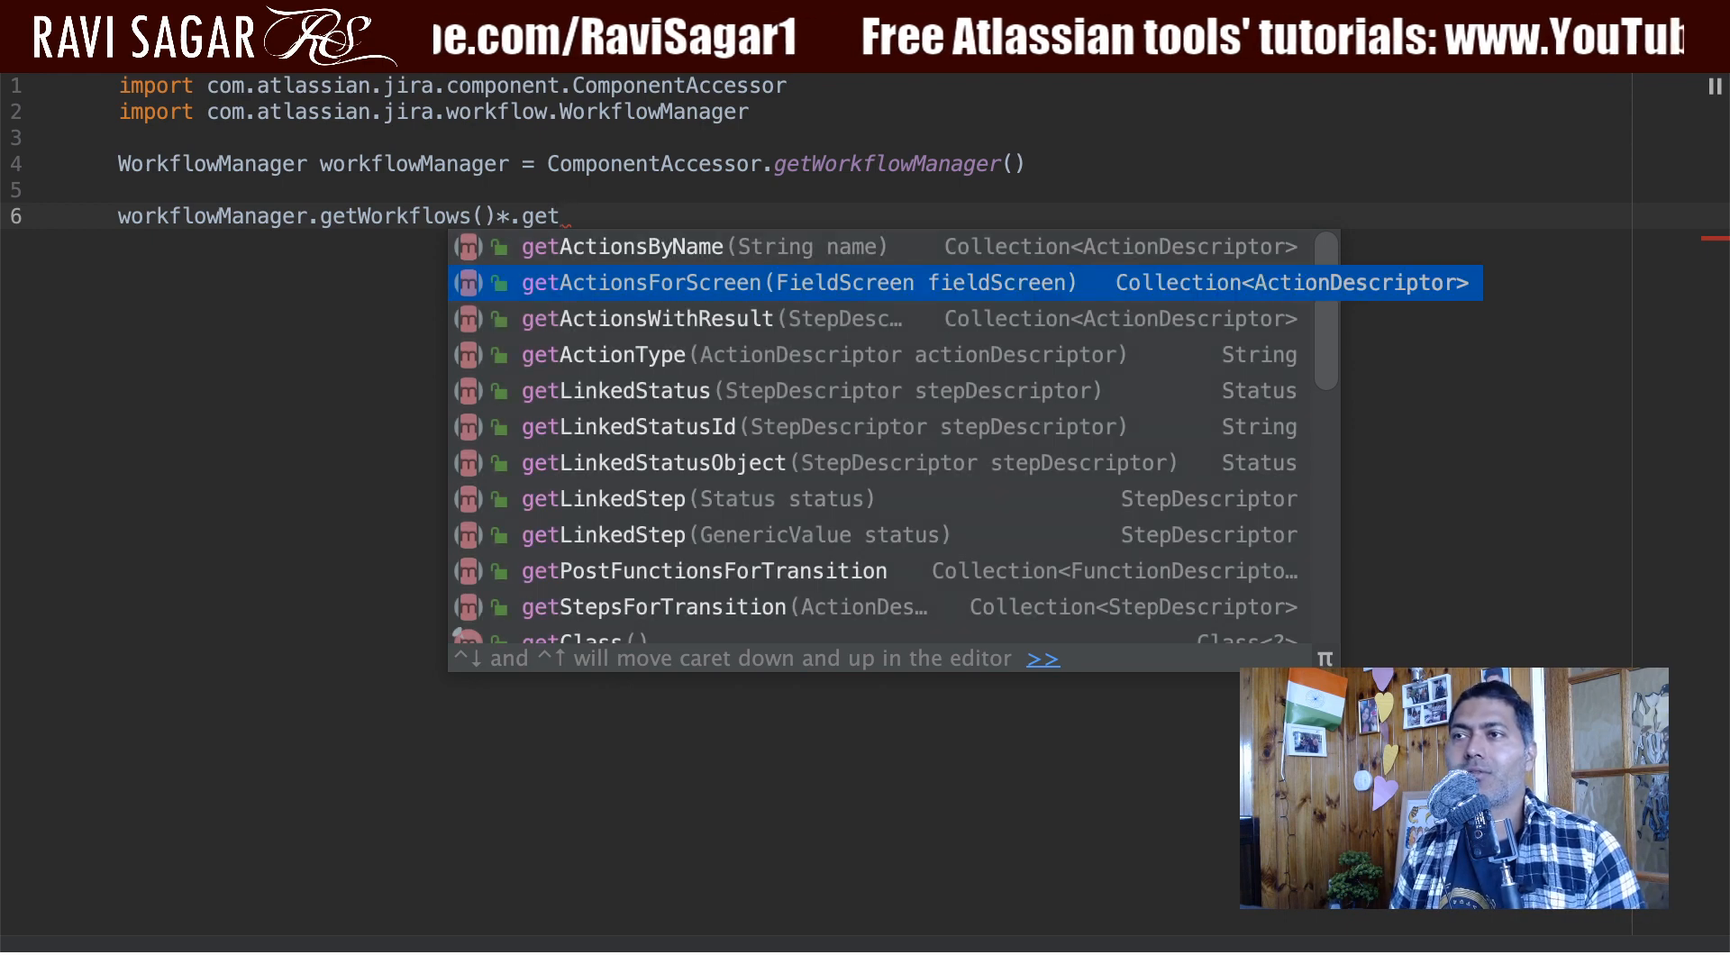
{"action": "key", "text": "Down"}
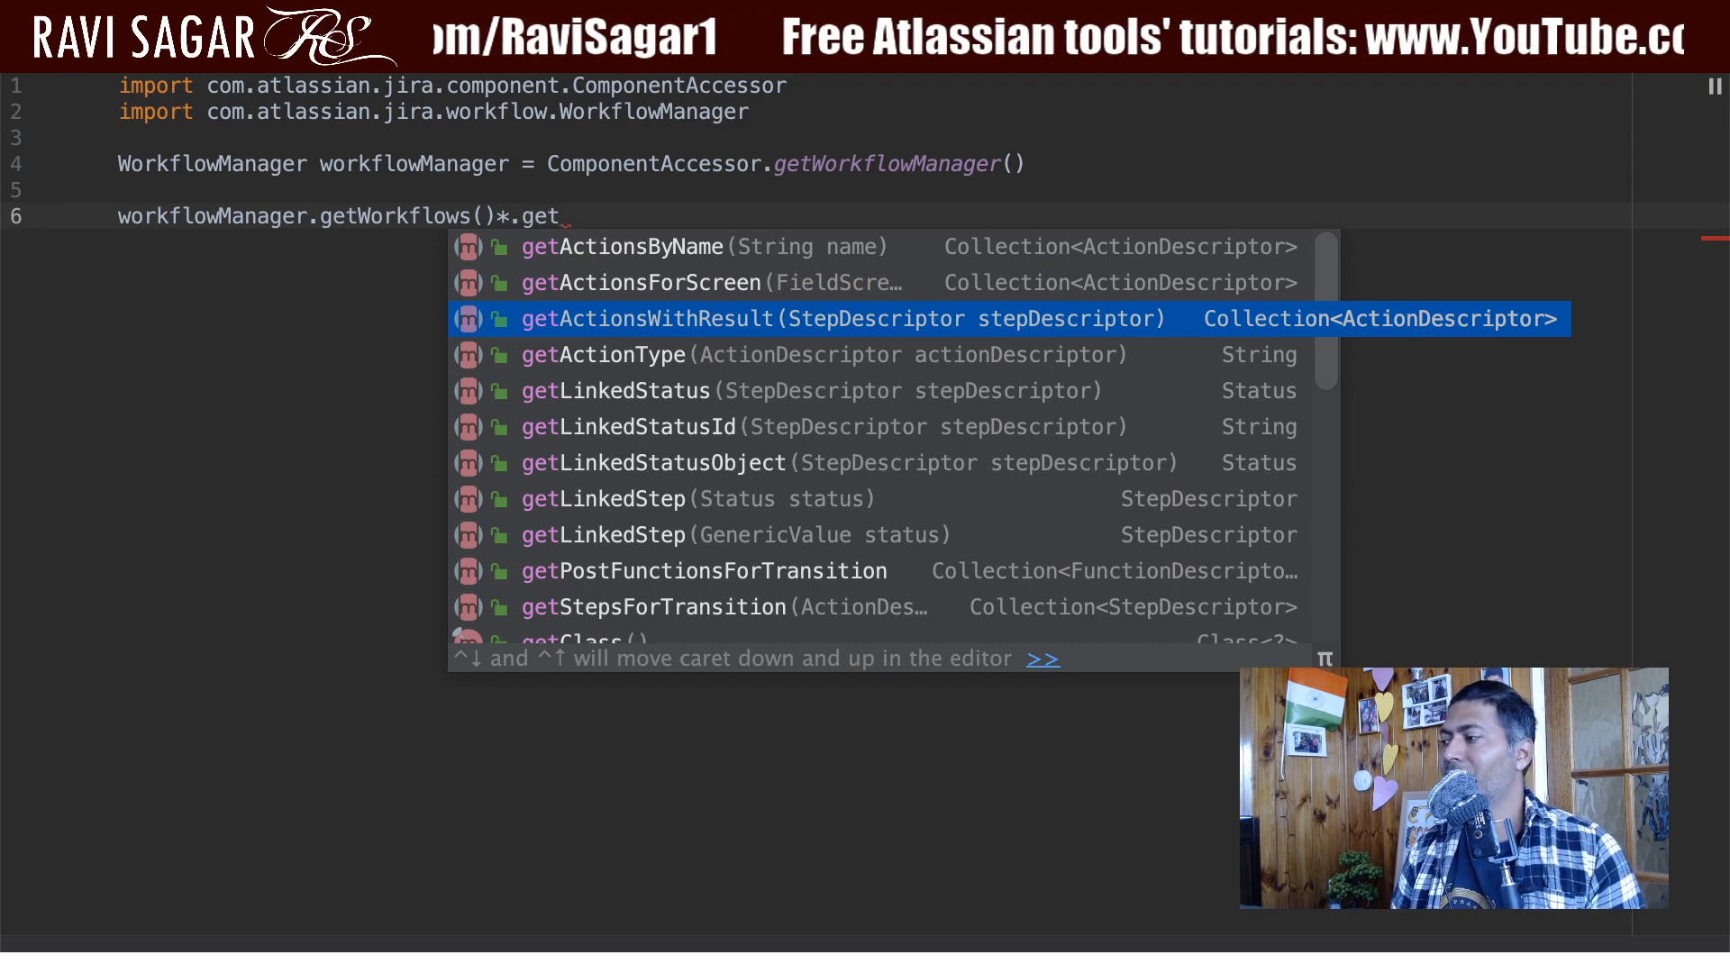
{"action": "key", "text": "Down"}
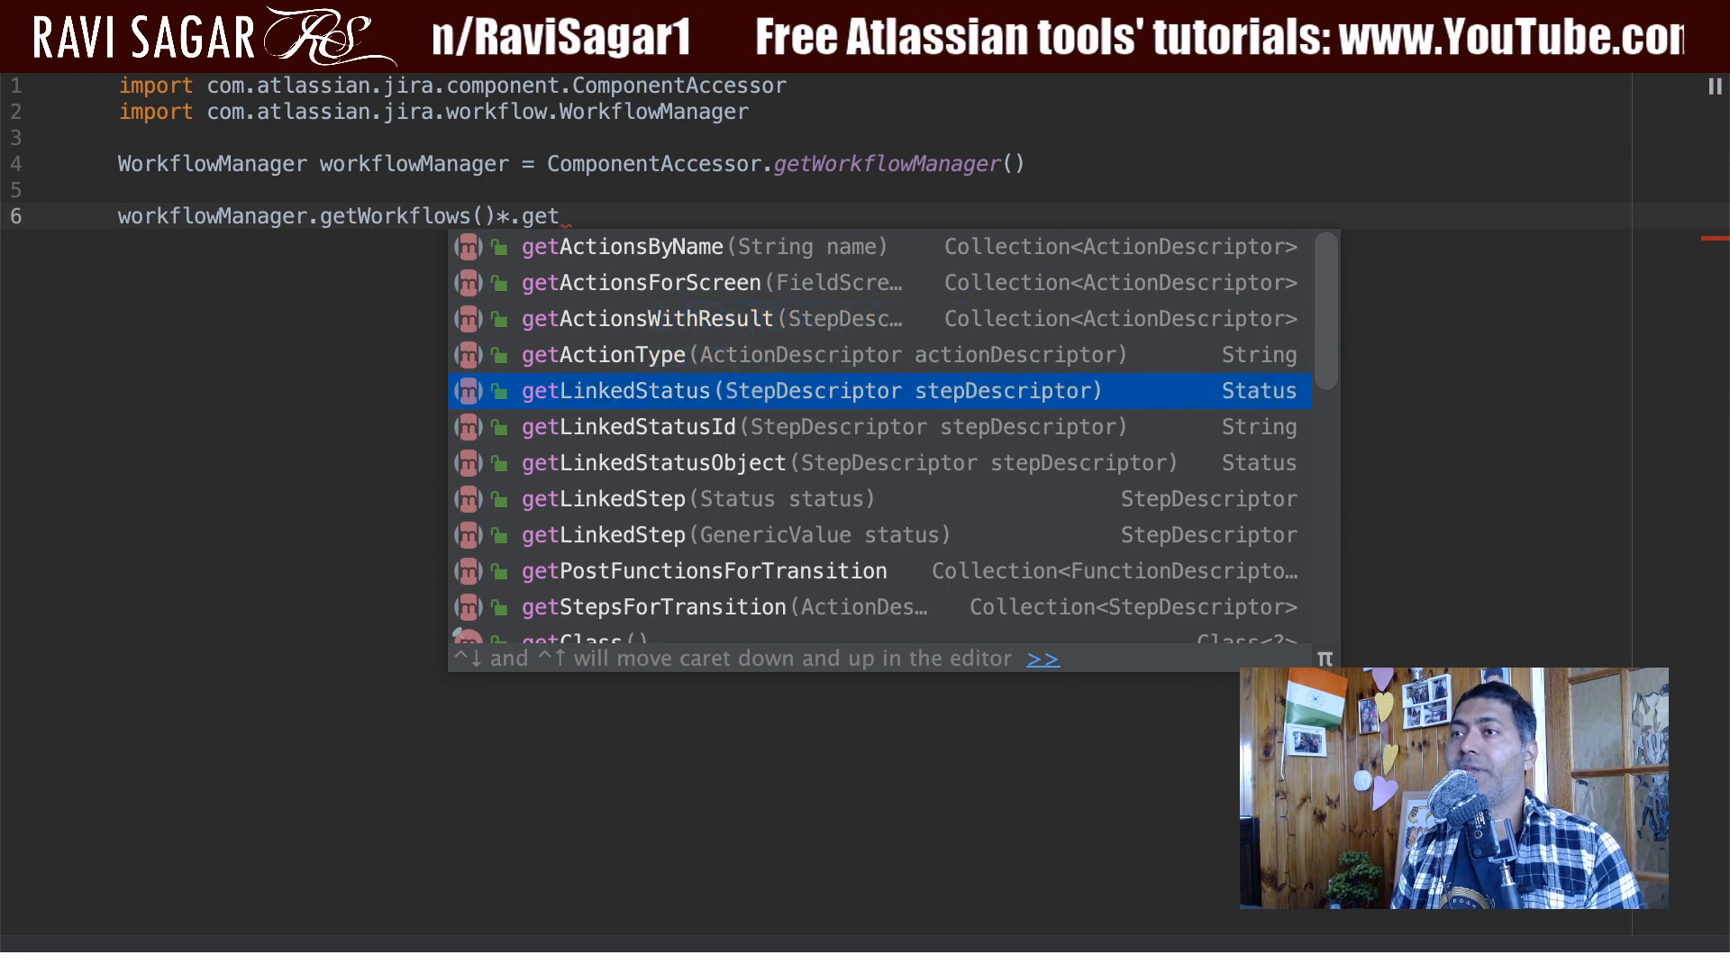
{"action": "key", "text": "Down"}
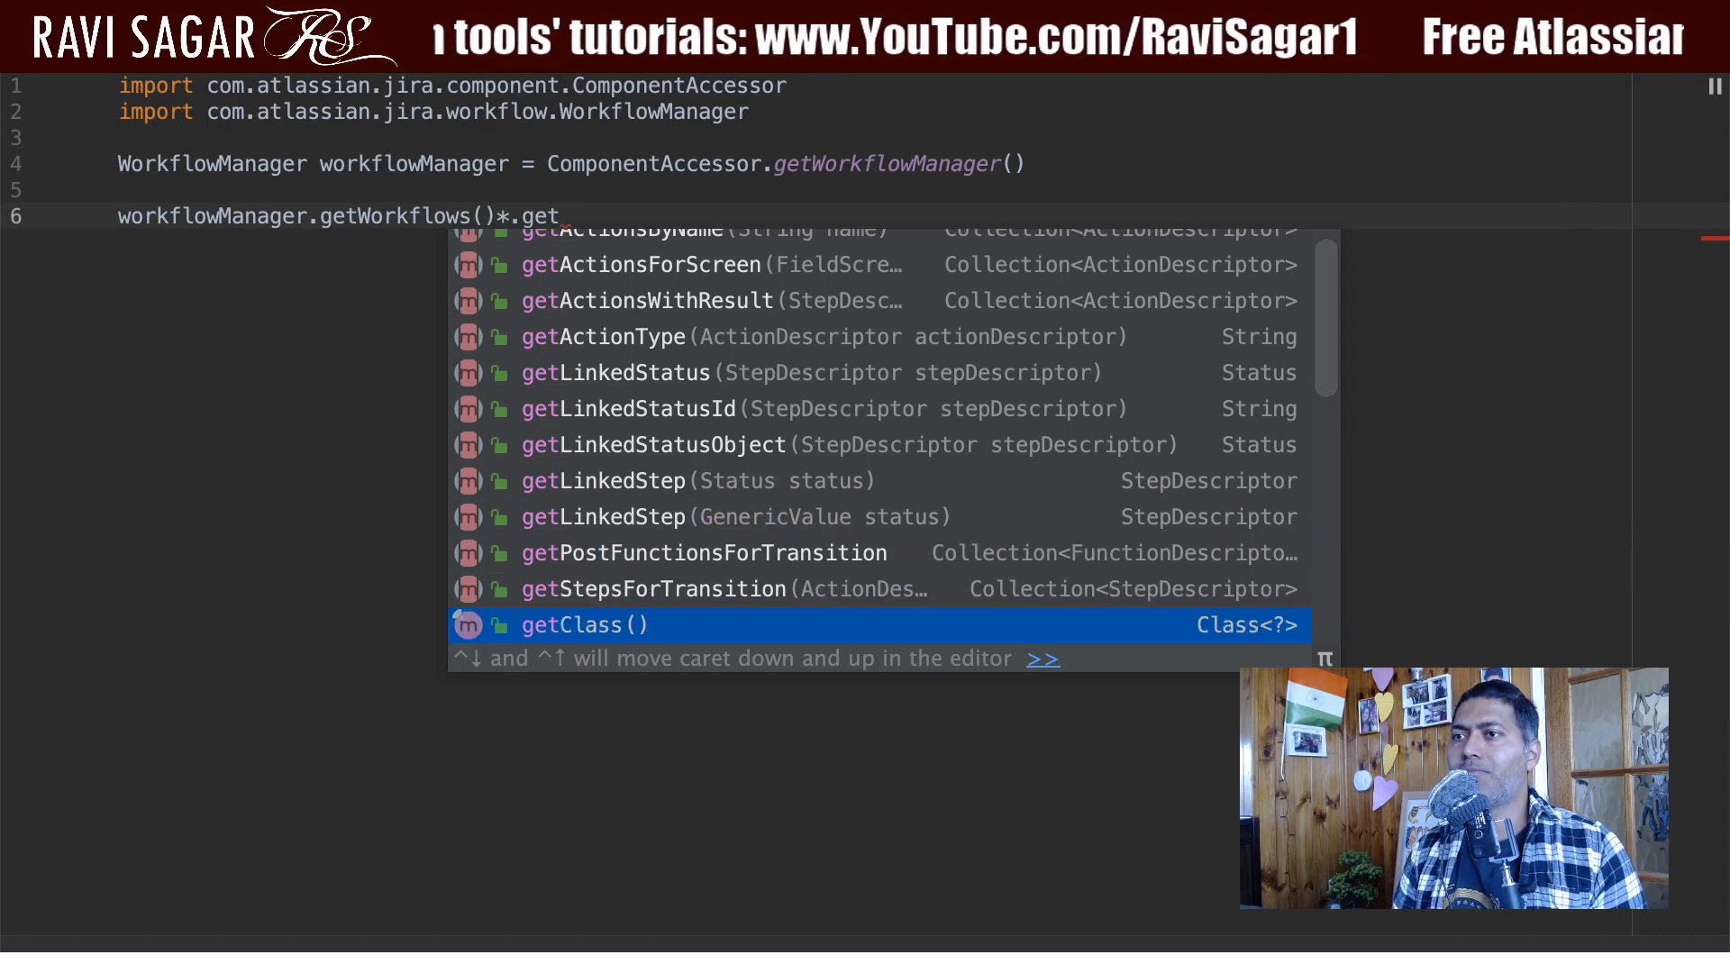
{"action": "scroll", "scroll_direction": "down", "scroll_amount": 3}
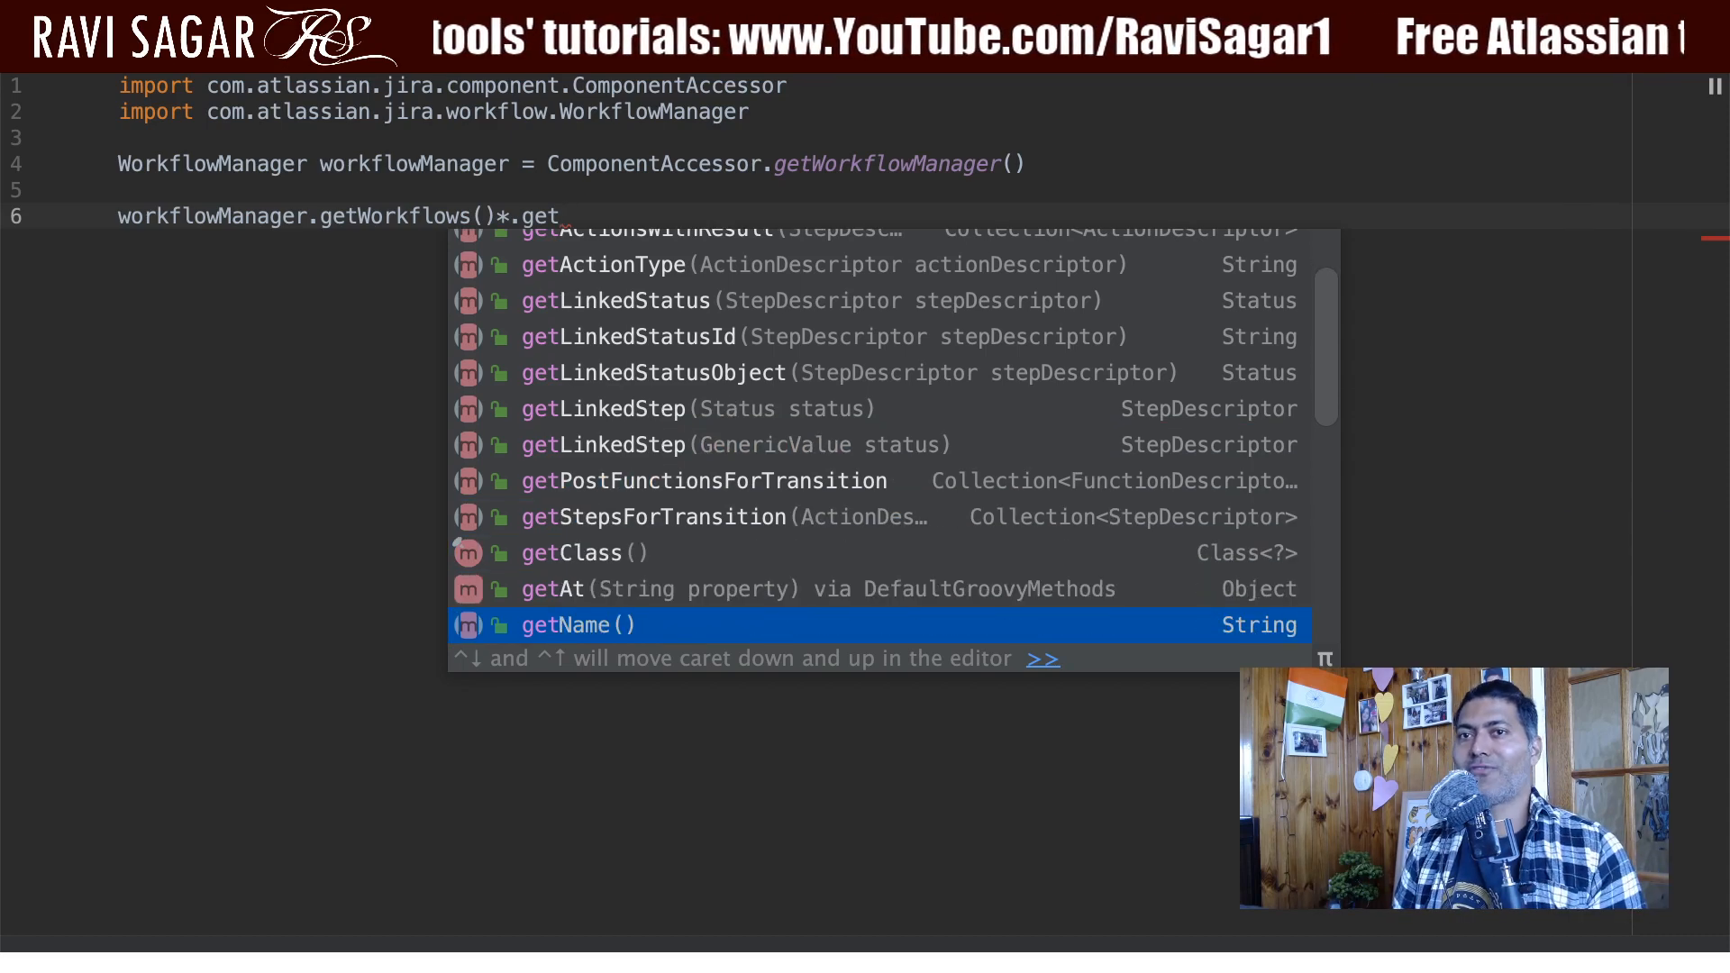
{"action": "scroll", "scroll_direction": "down", "scroll_amount": 3}
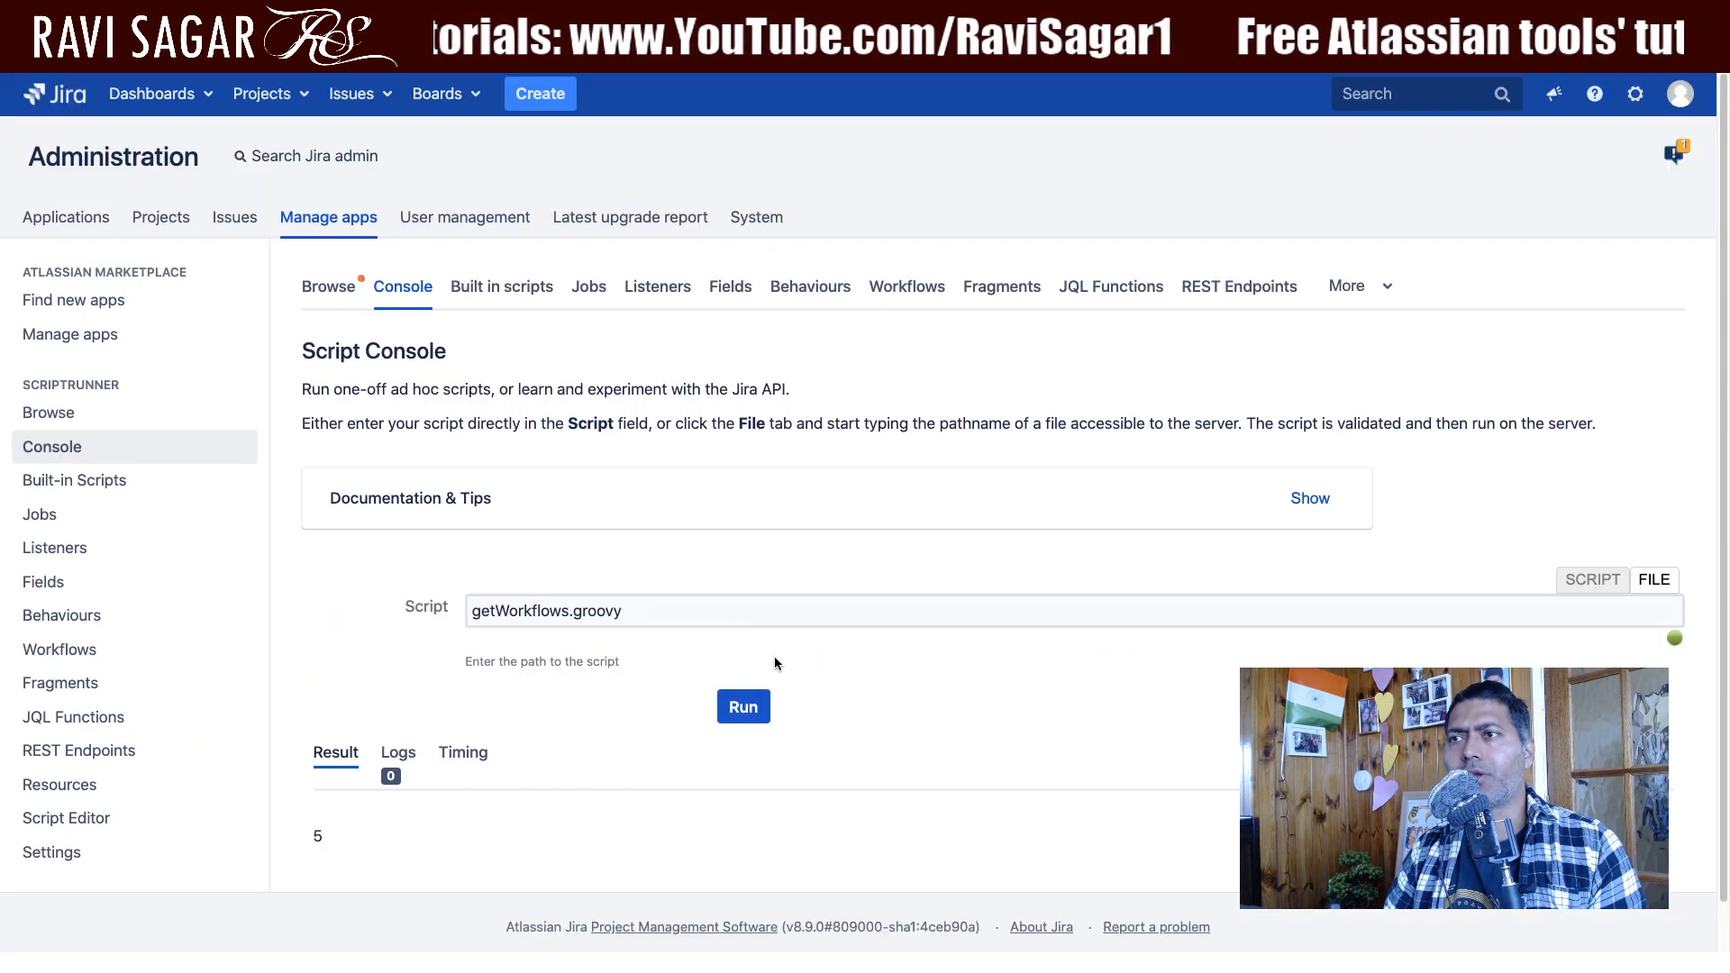
- Run getWorkflows.groovy in the Script Console, returning 5
{"action": "left_click", "coordinate": [744, 706]}
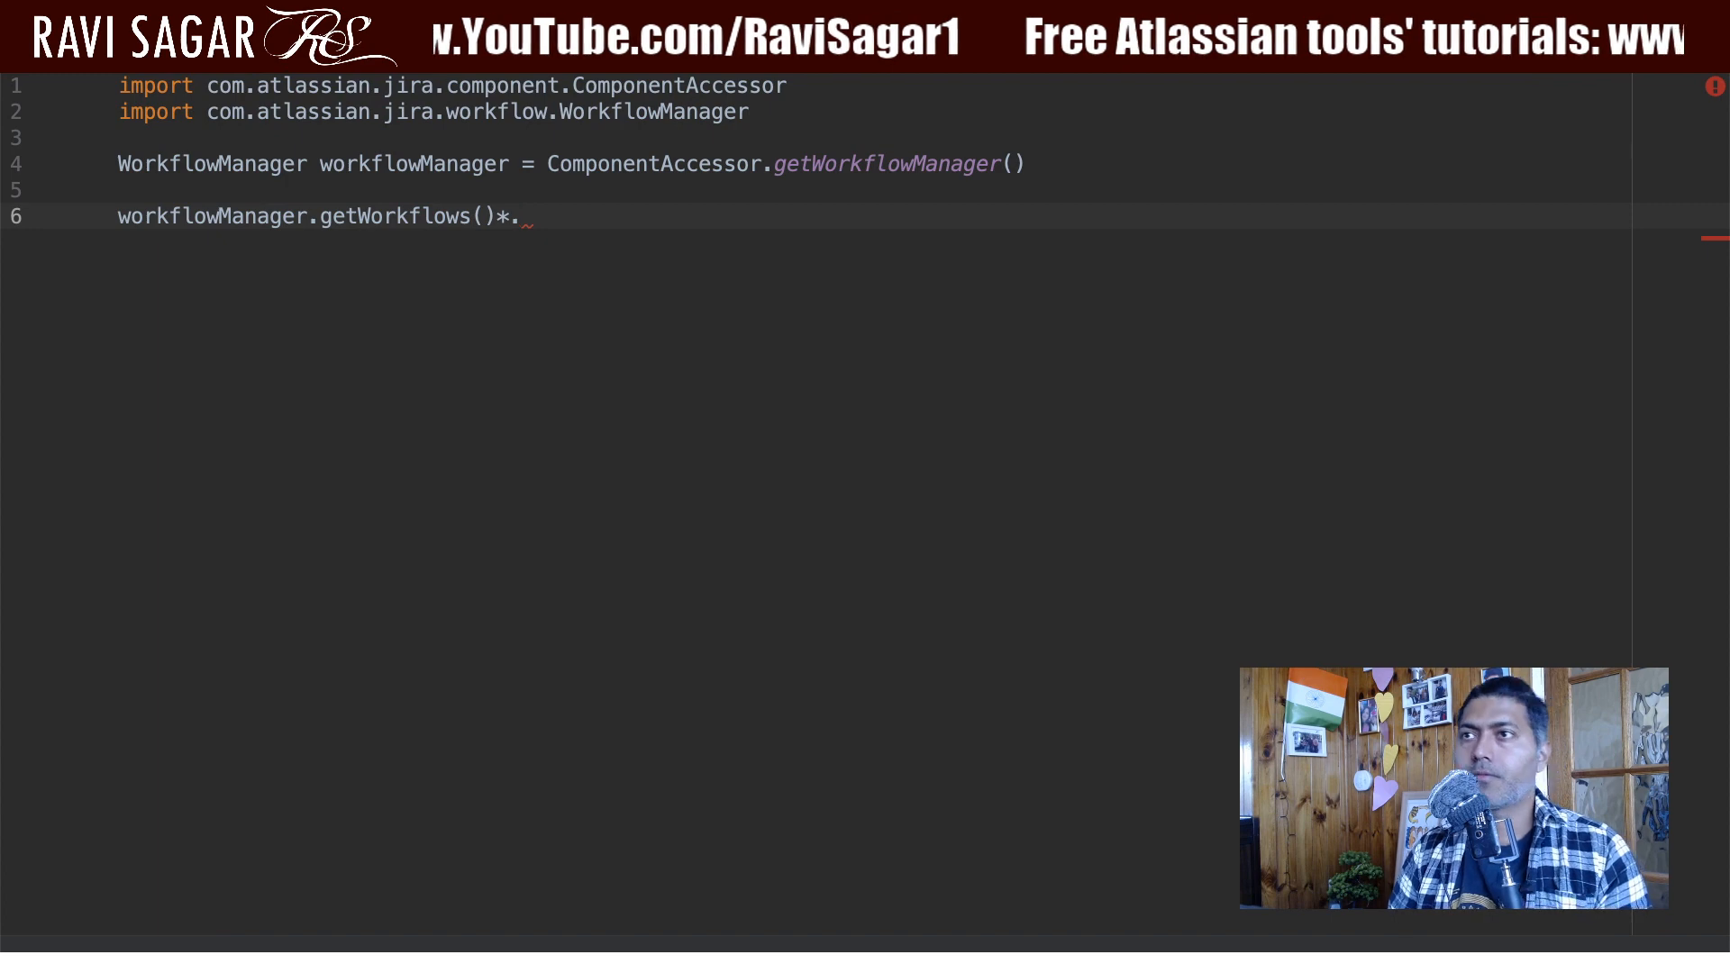
- Change line 6 to getActiveWorkflows()*. using code completion
{"action": "type", "text": "get"}
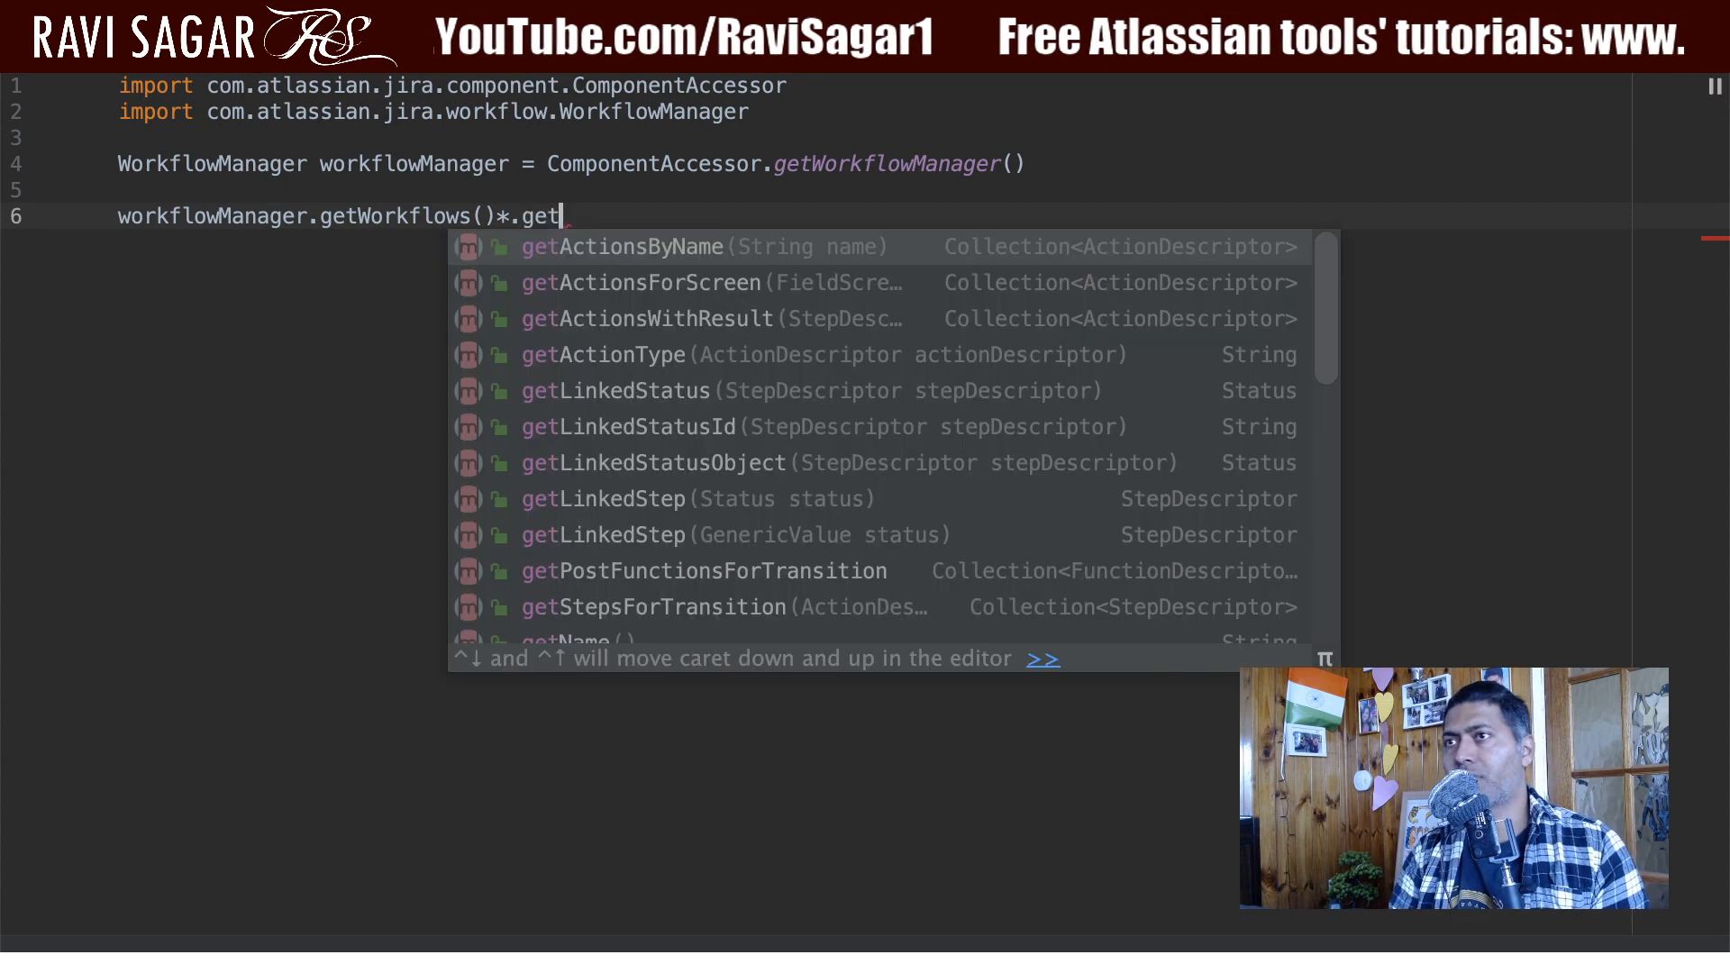
{"action": "scroll", "scroll_direction": "down", "scroll_amount": 3}
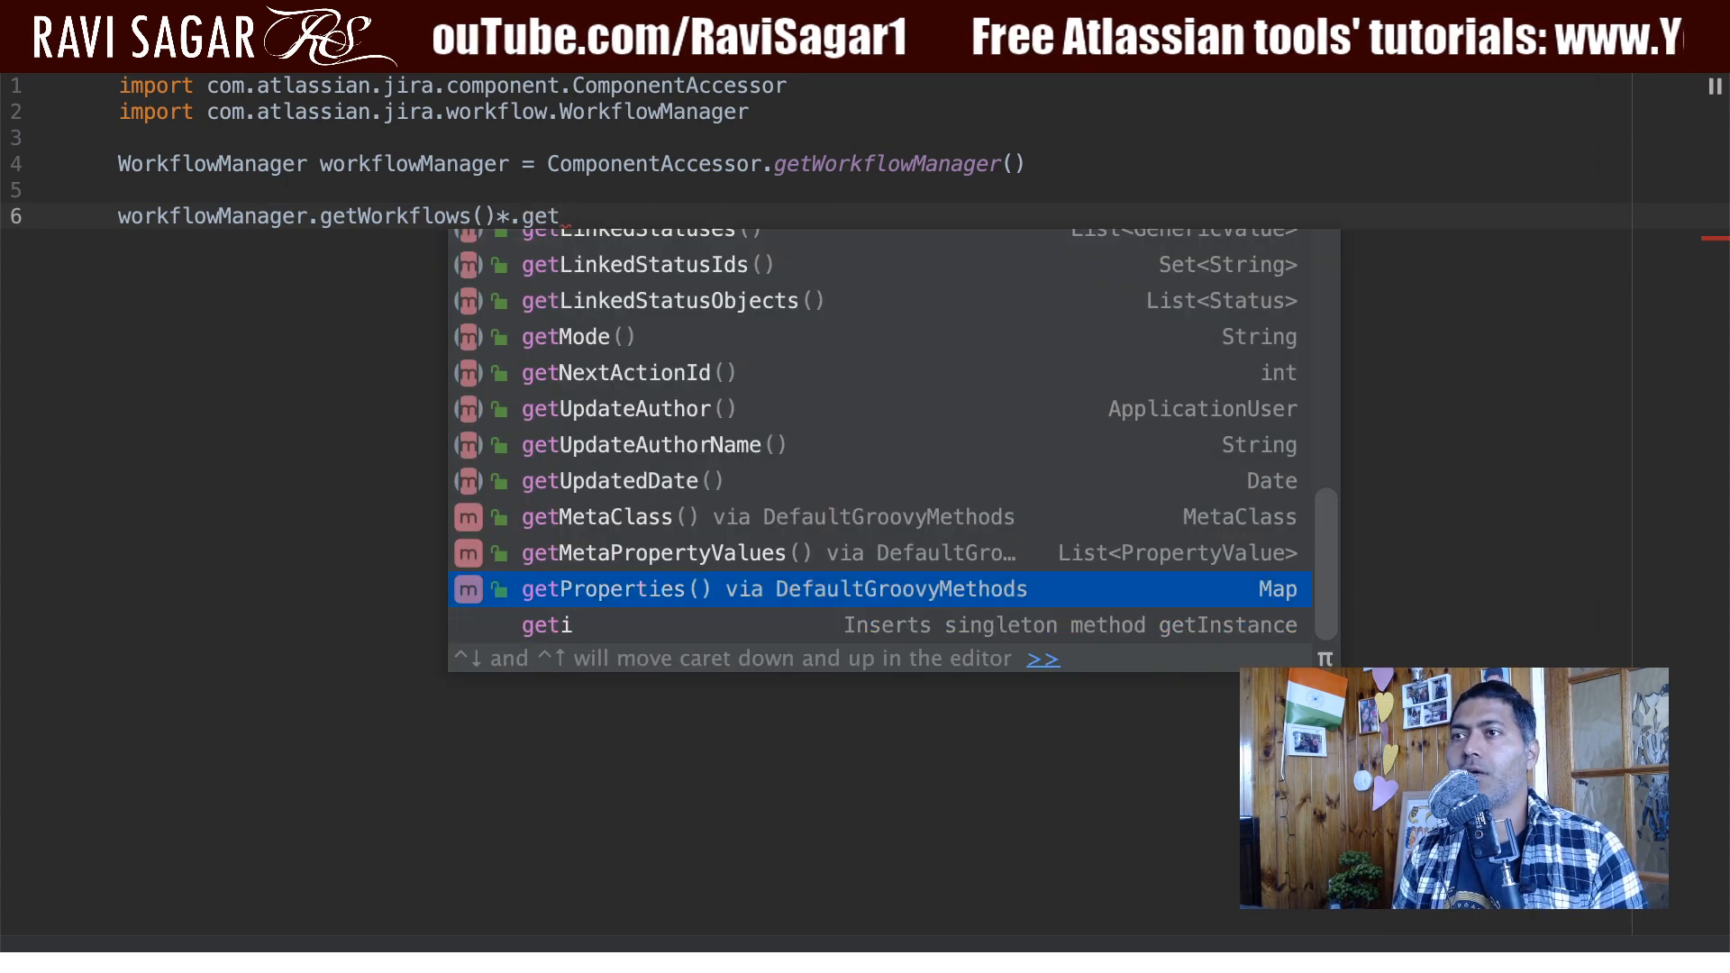
{"action": "type", "text": "a"}
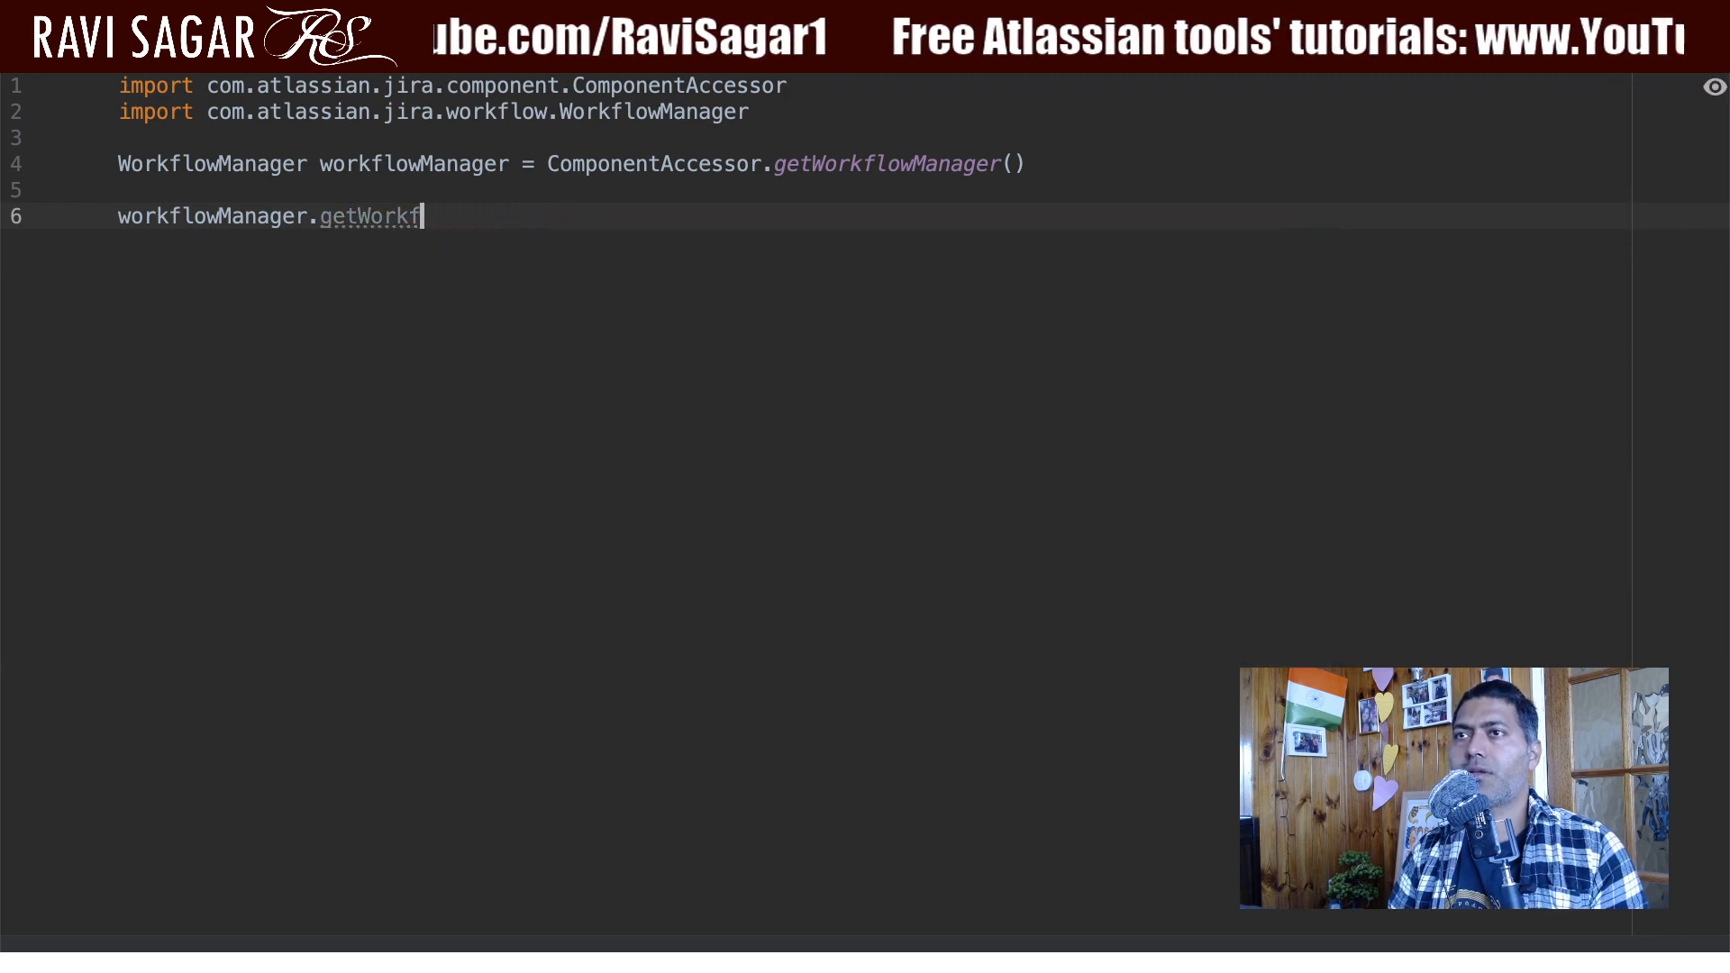
{"action": "key", "text": "Backspace"}
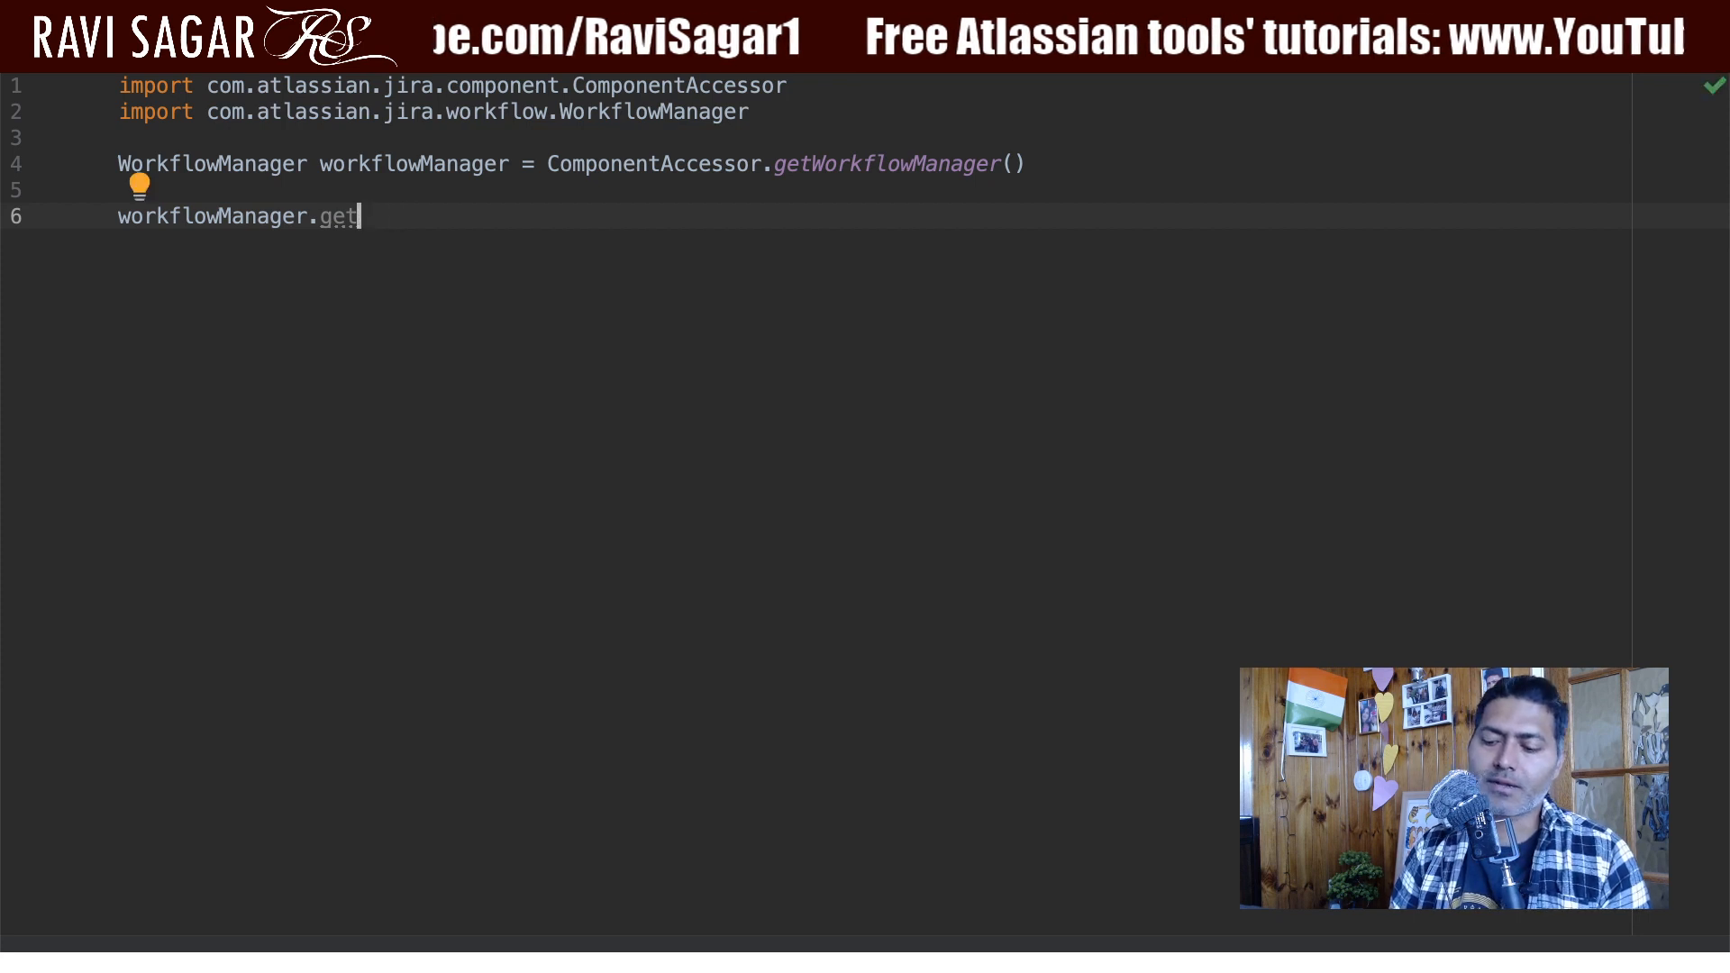
{"action": "type", "text": "work"}
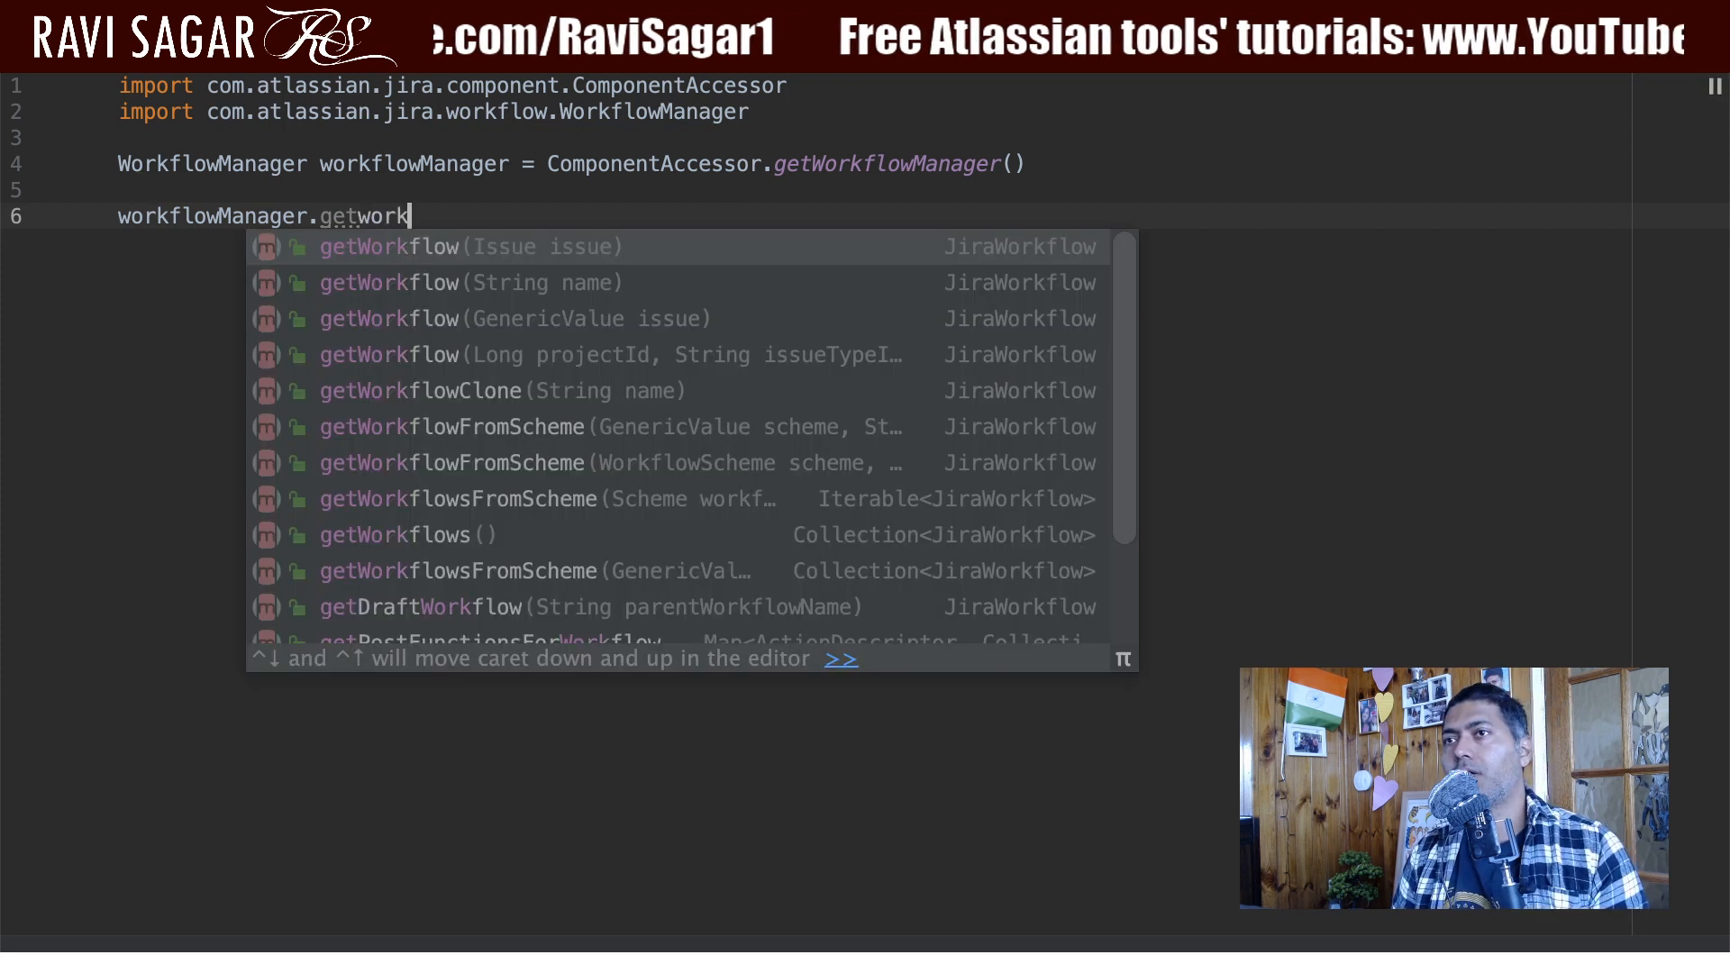
{"action": "type", "text": "ac"}
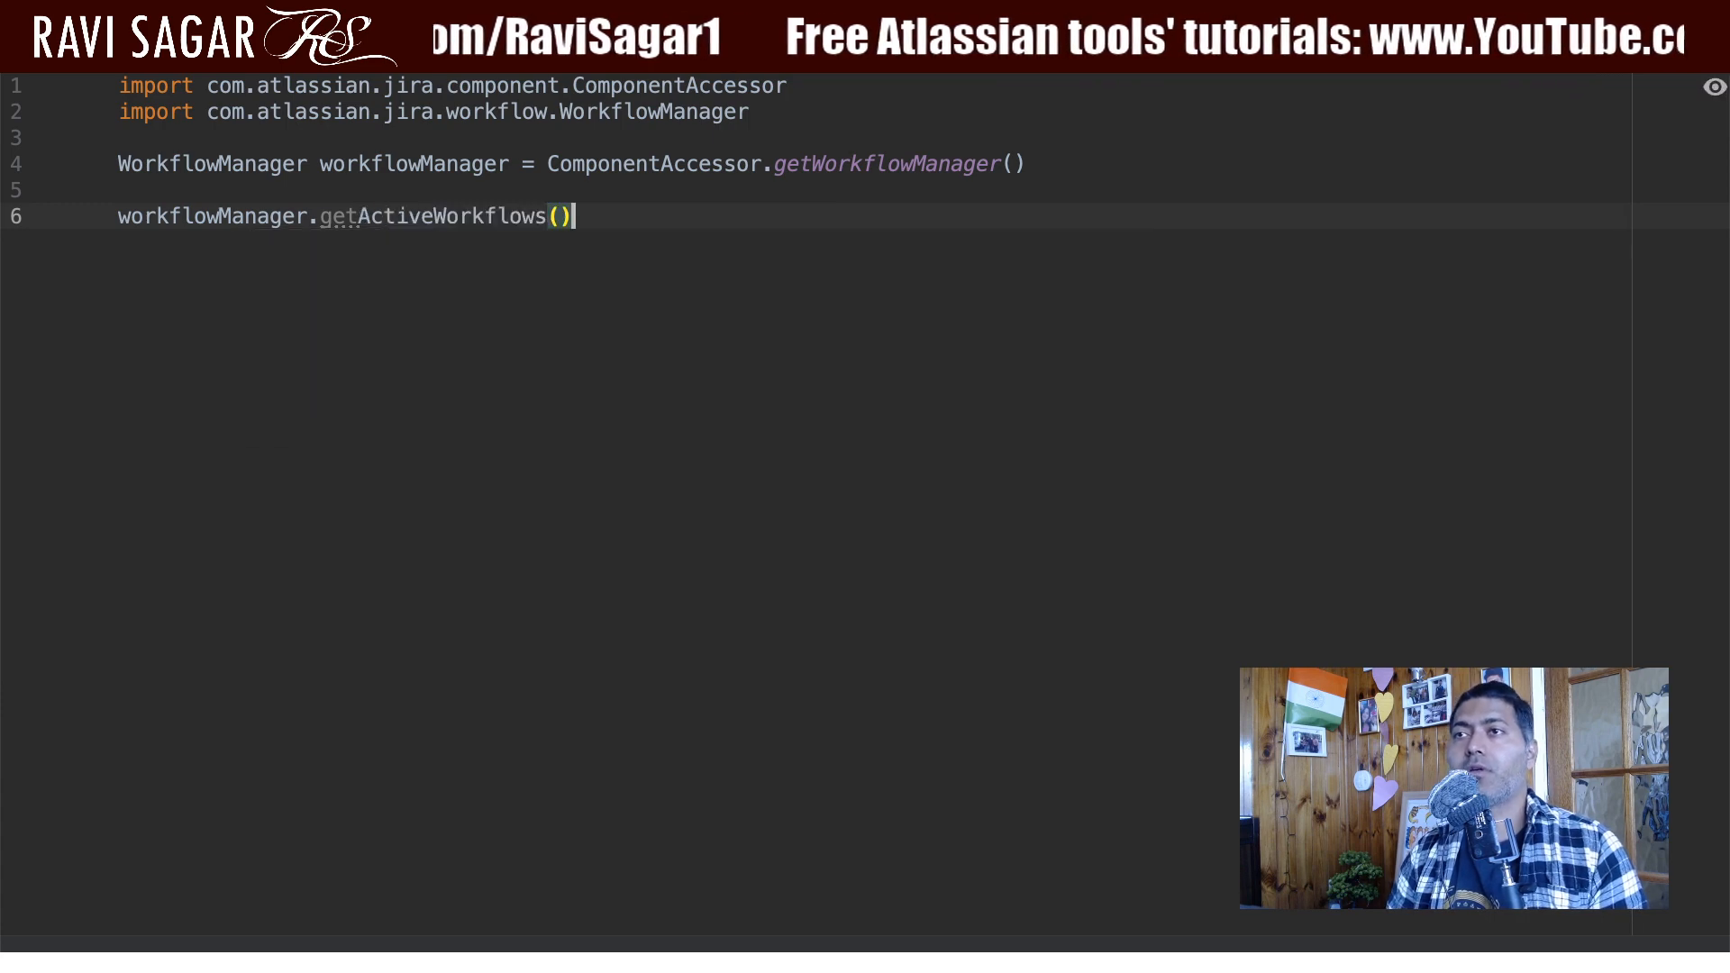
{"action": "type", "text": "*."}
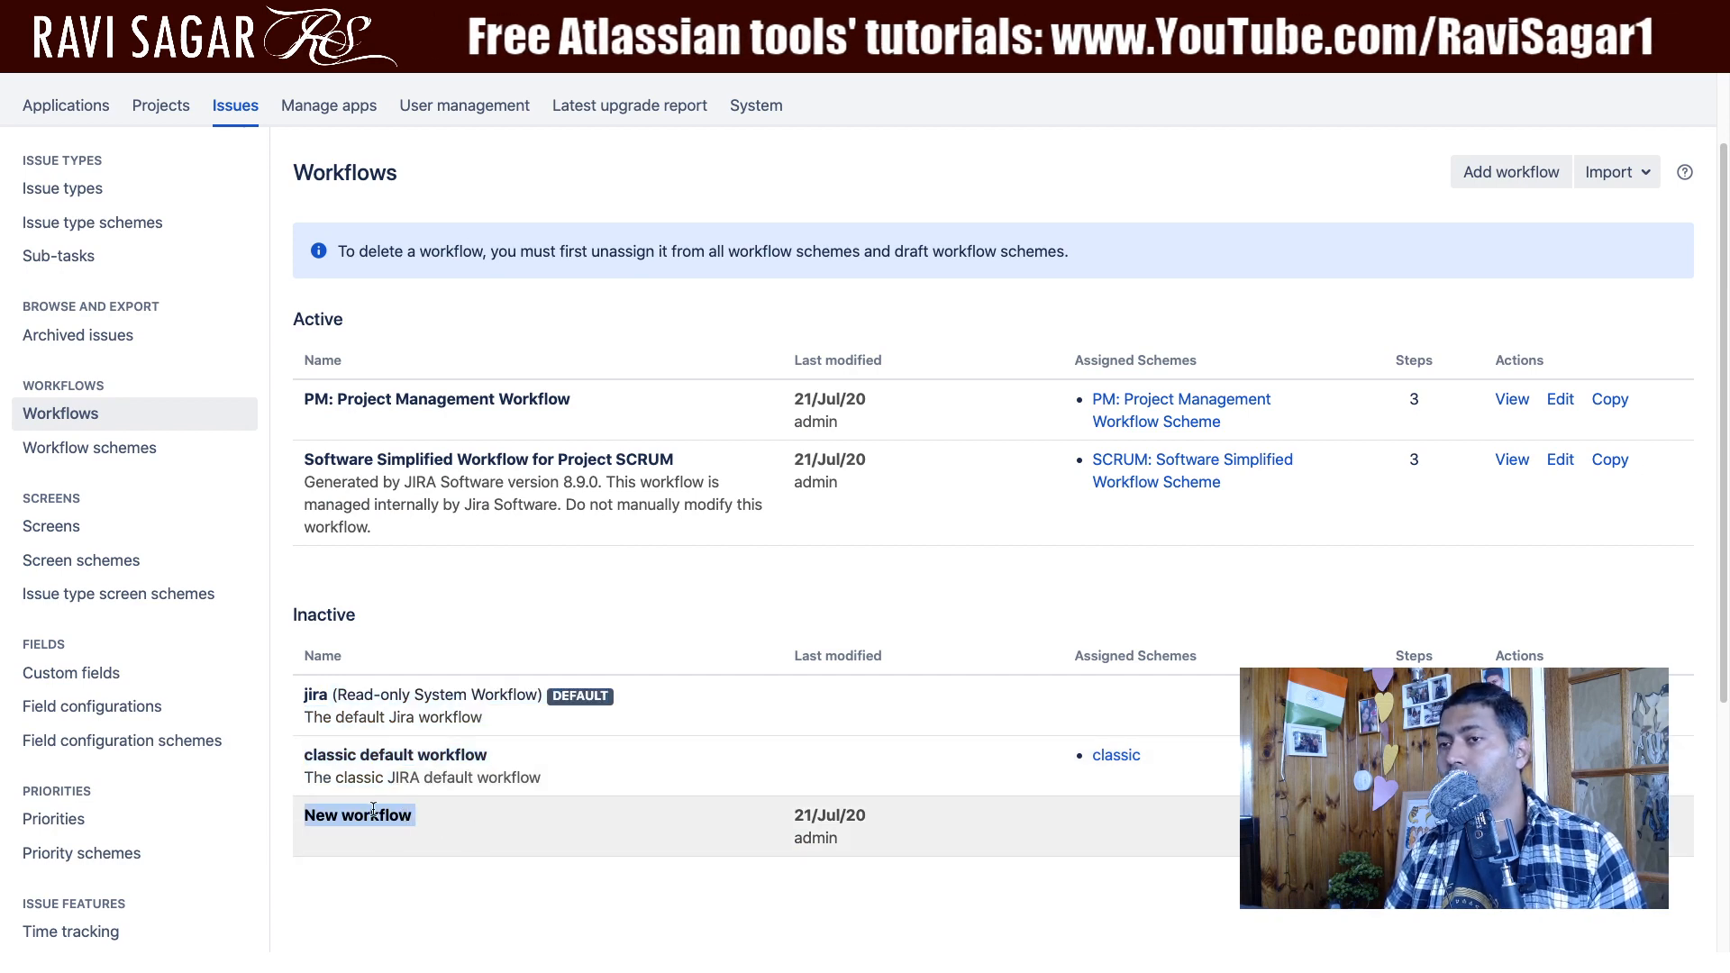
{"action": "mouse_move", "coordinate": [439, 834]}
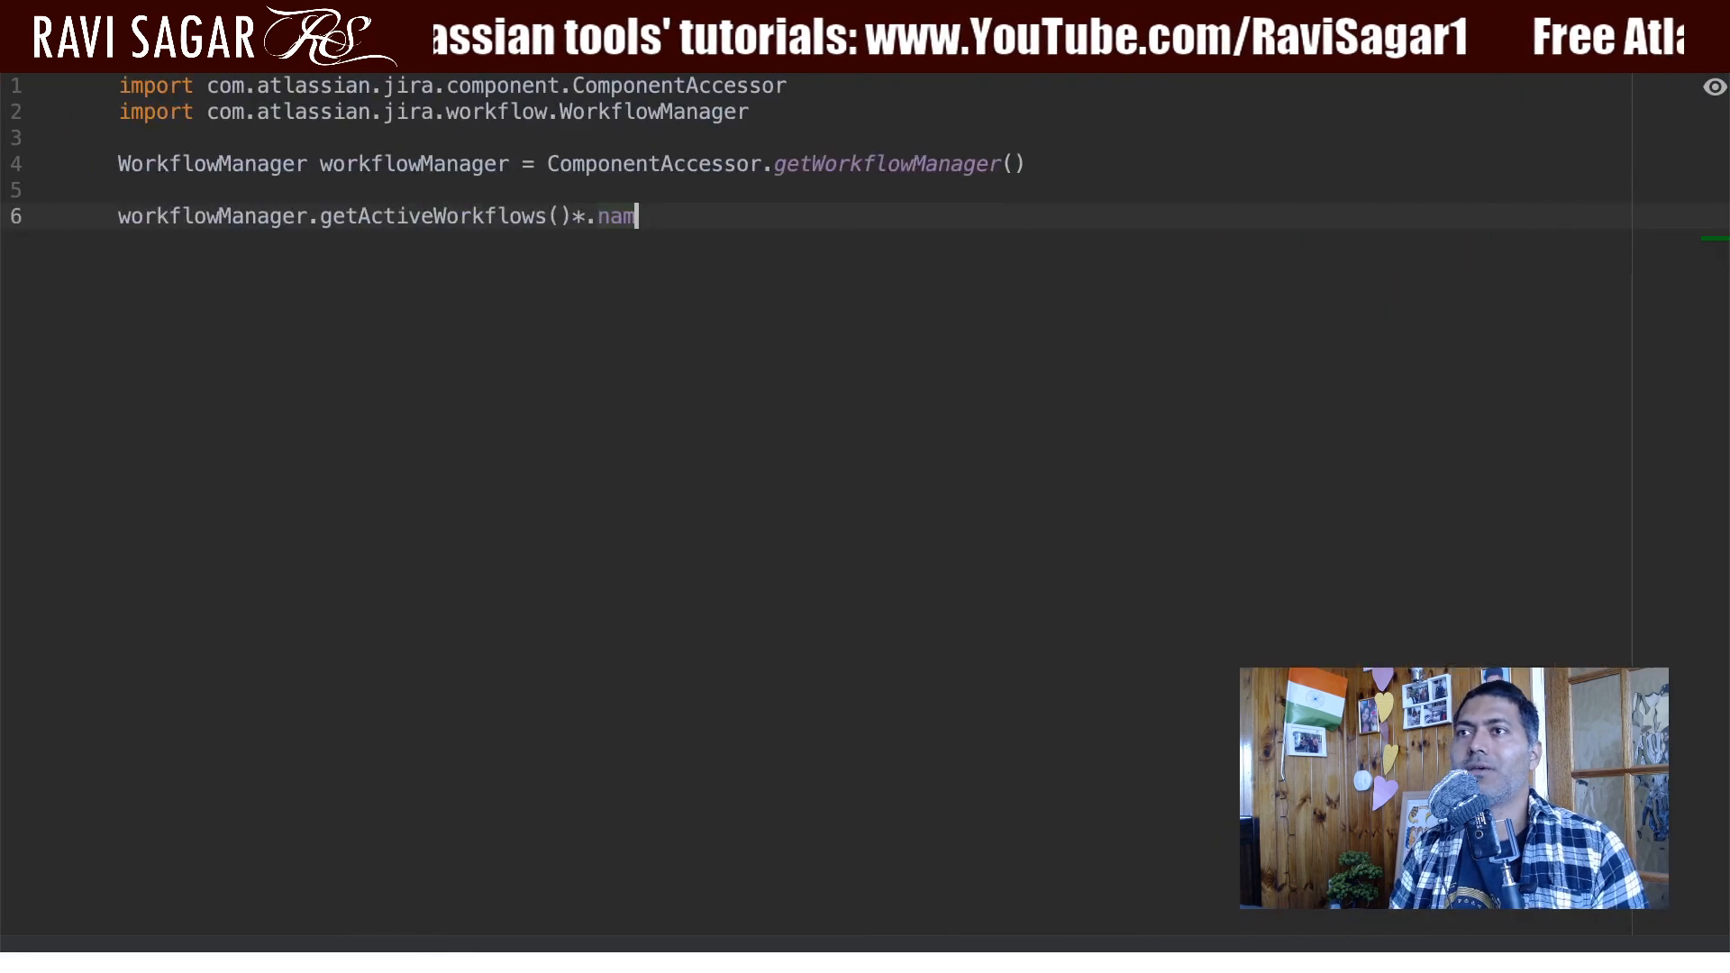
- Replace getActiveWorkflows() with getWorkflows() followed by *.get on line 6
{"action": "key", "text": "BackSpace"}
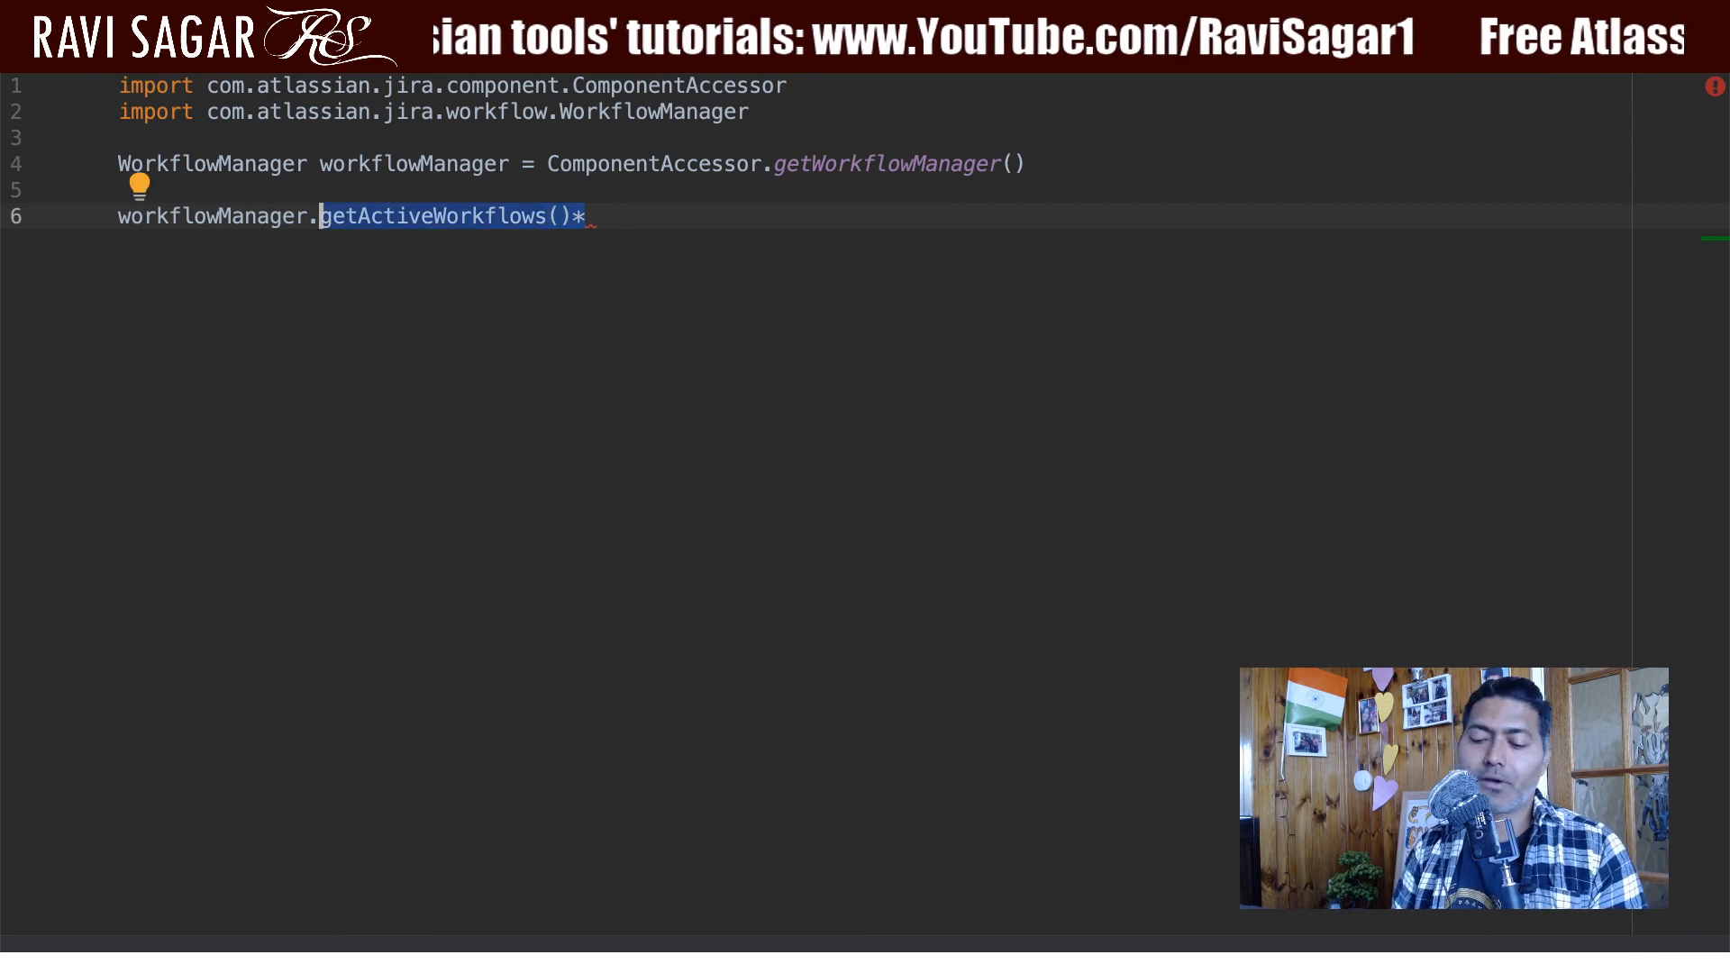
{"action": "type", "text": "get"}
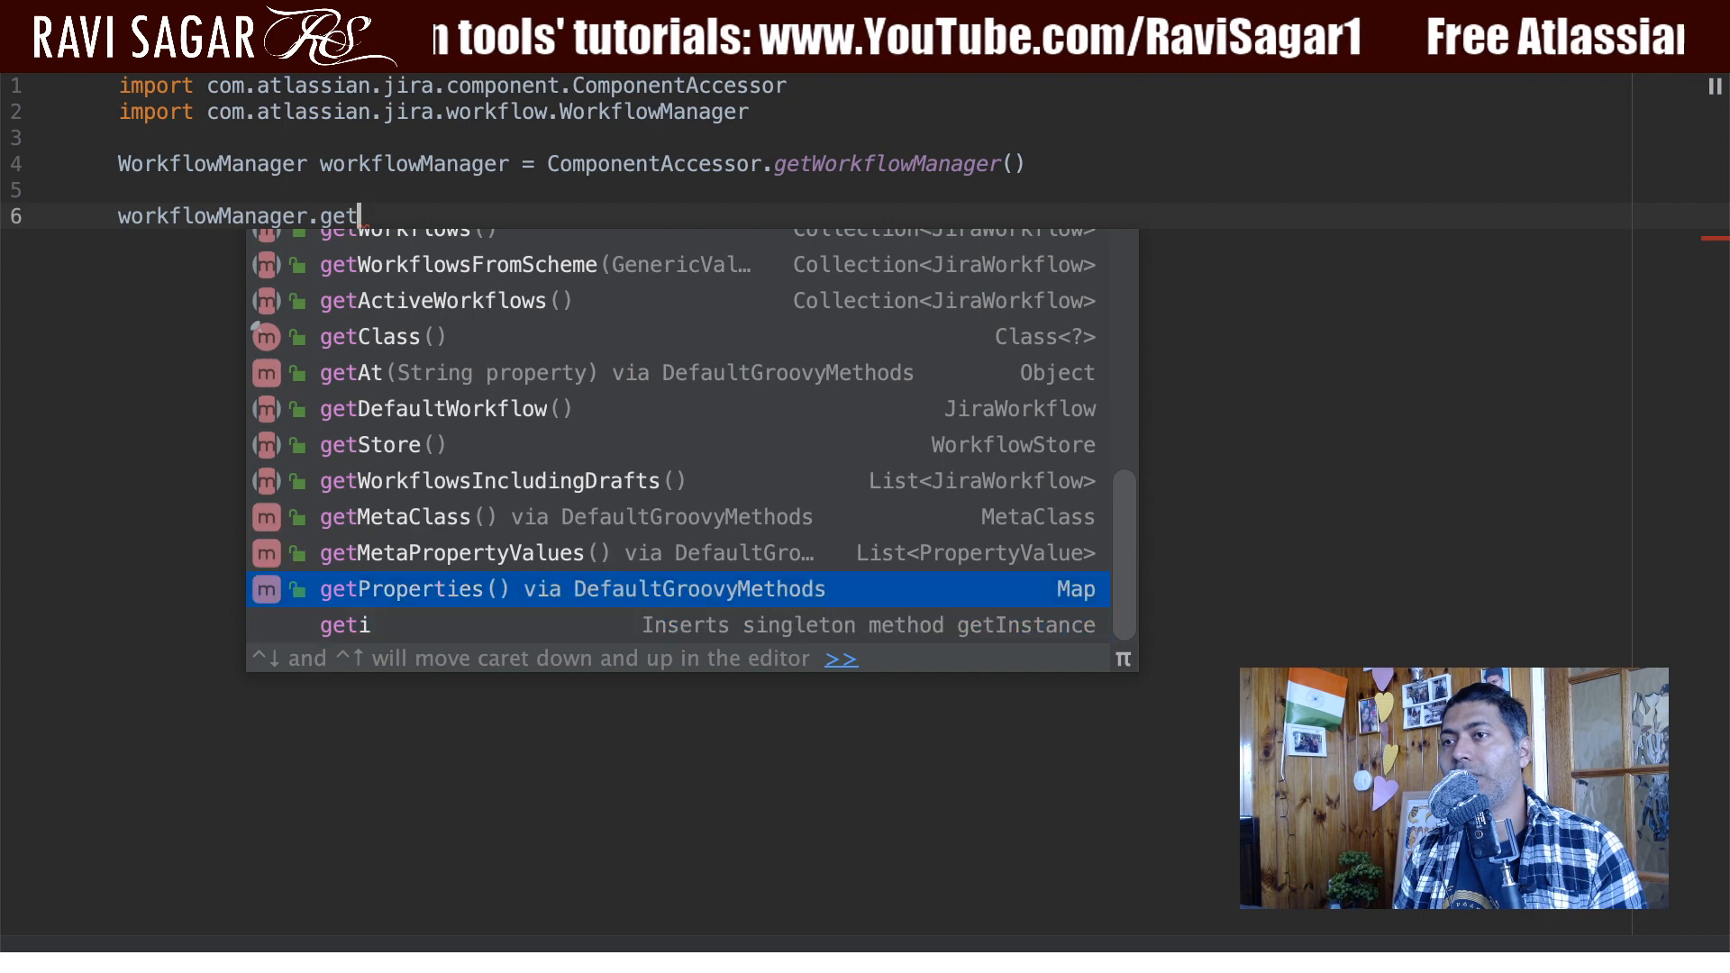
{"action": "type", "text": "wo"}
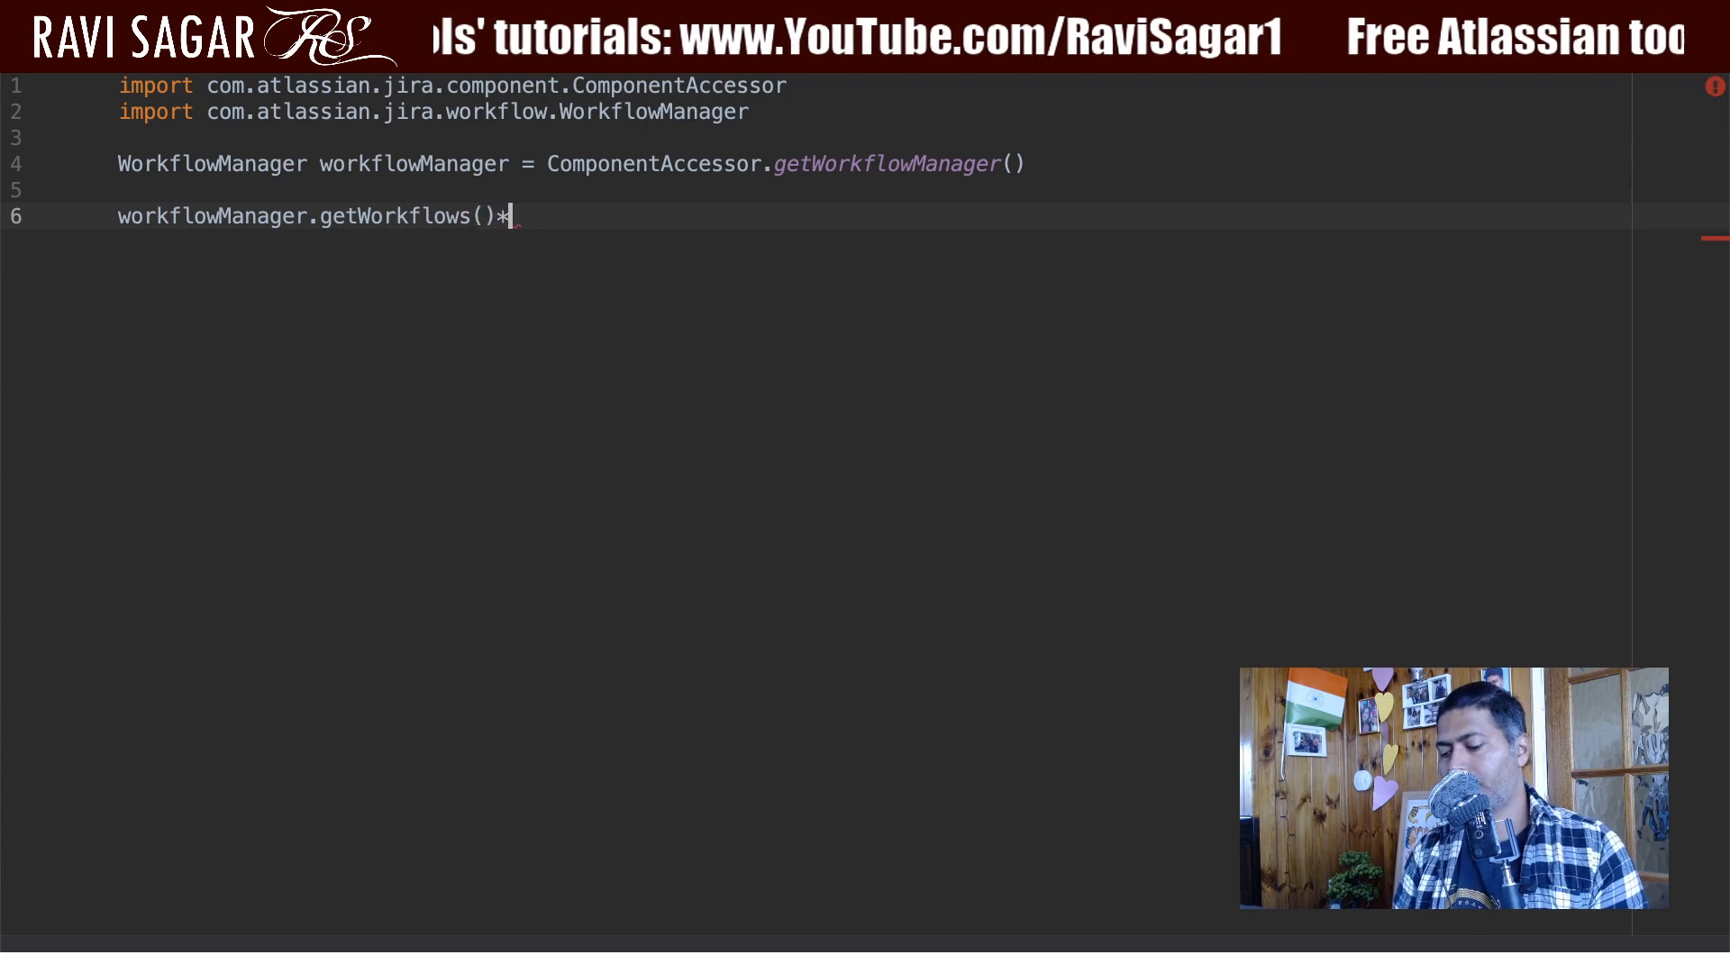
{"action": "type", "text": ".get"}
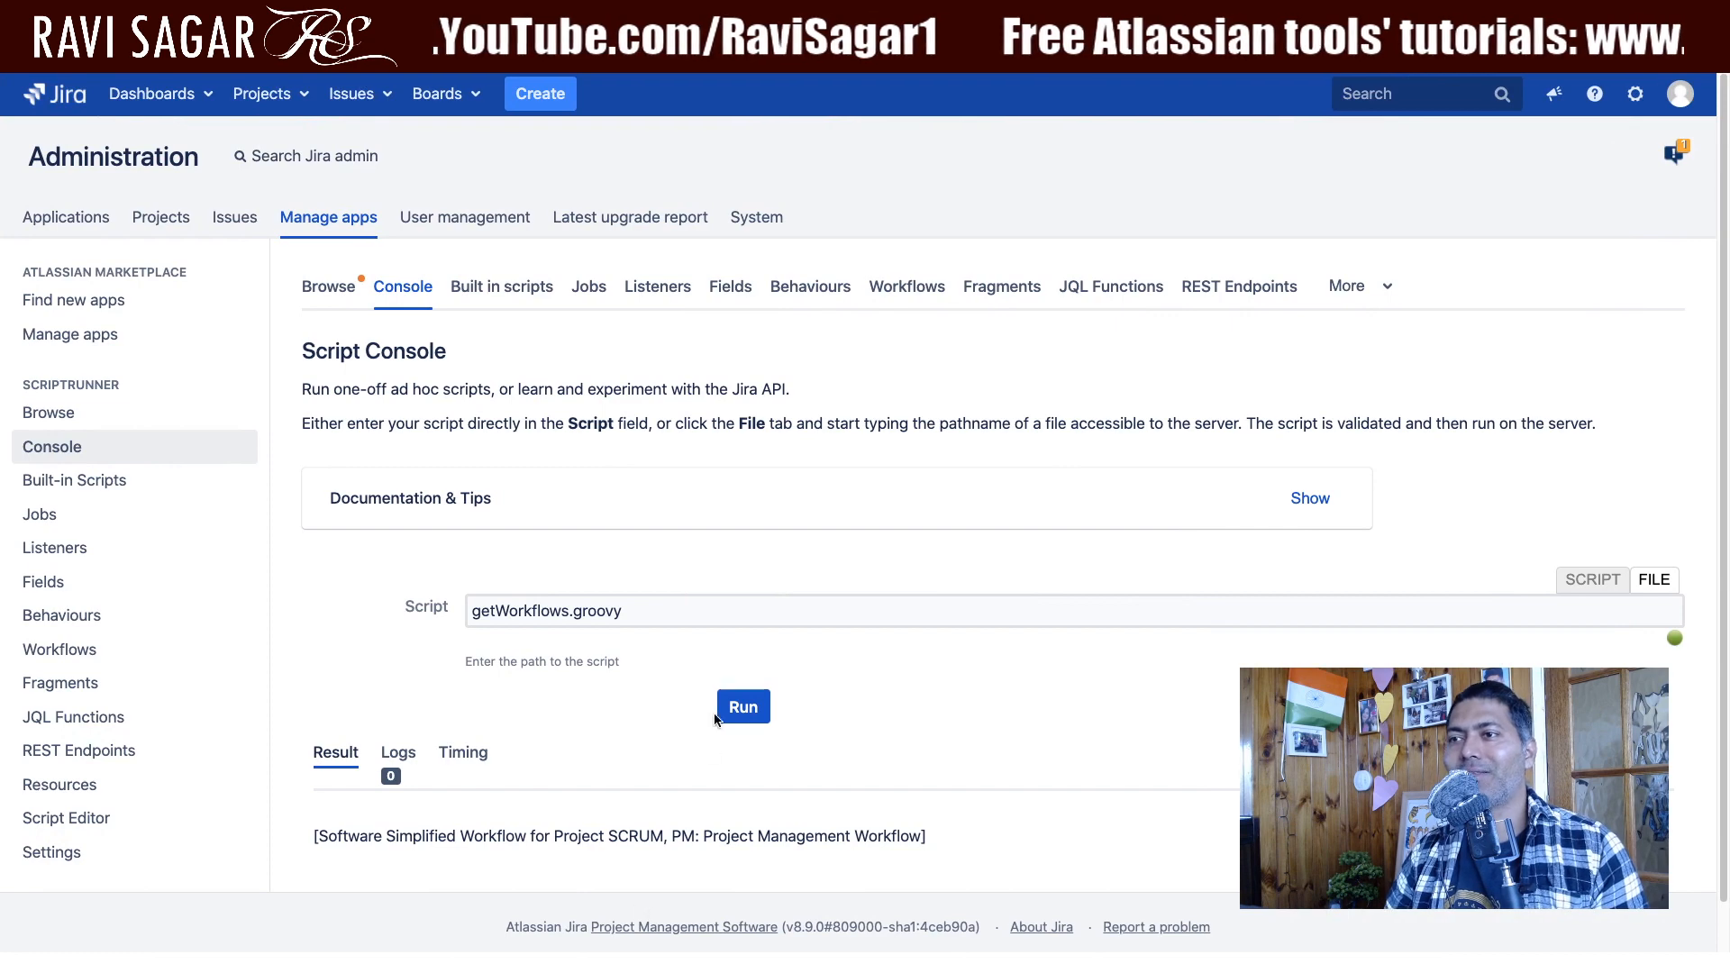
- Run getWorkflows.groovy and scroll through each workflow's transitions and statuses
{"action": "left_click", "coordinate": [743, 706]}
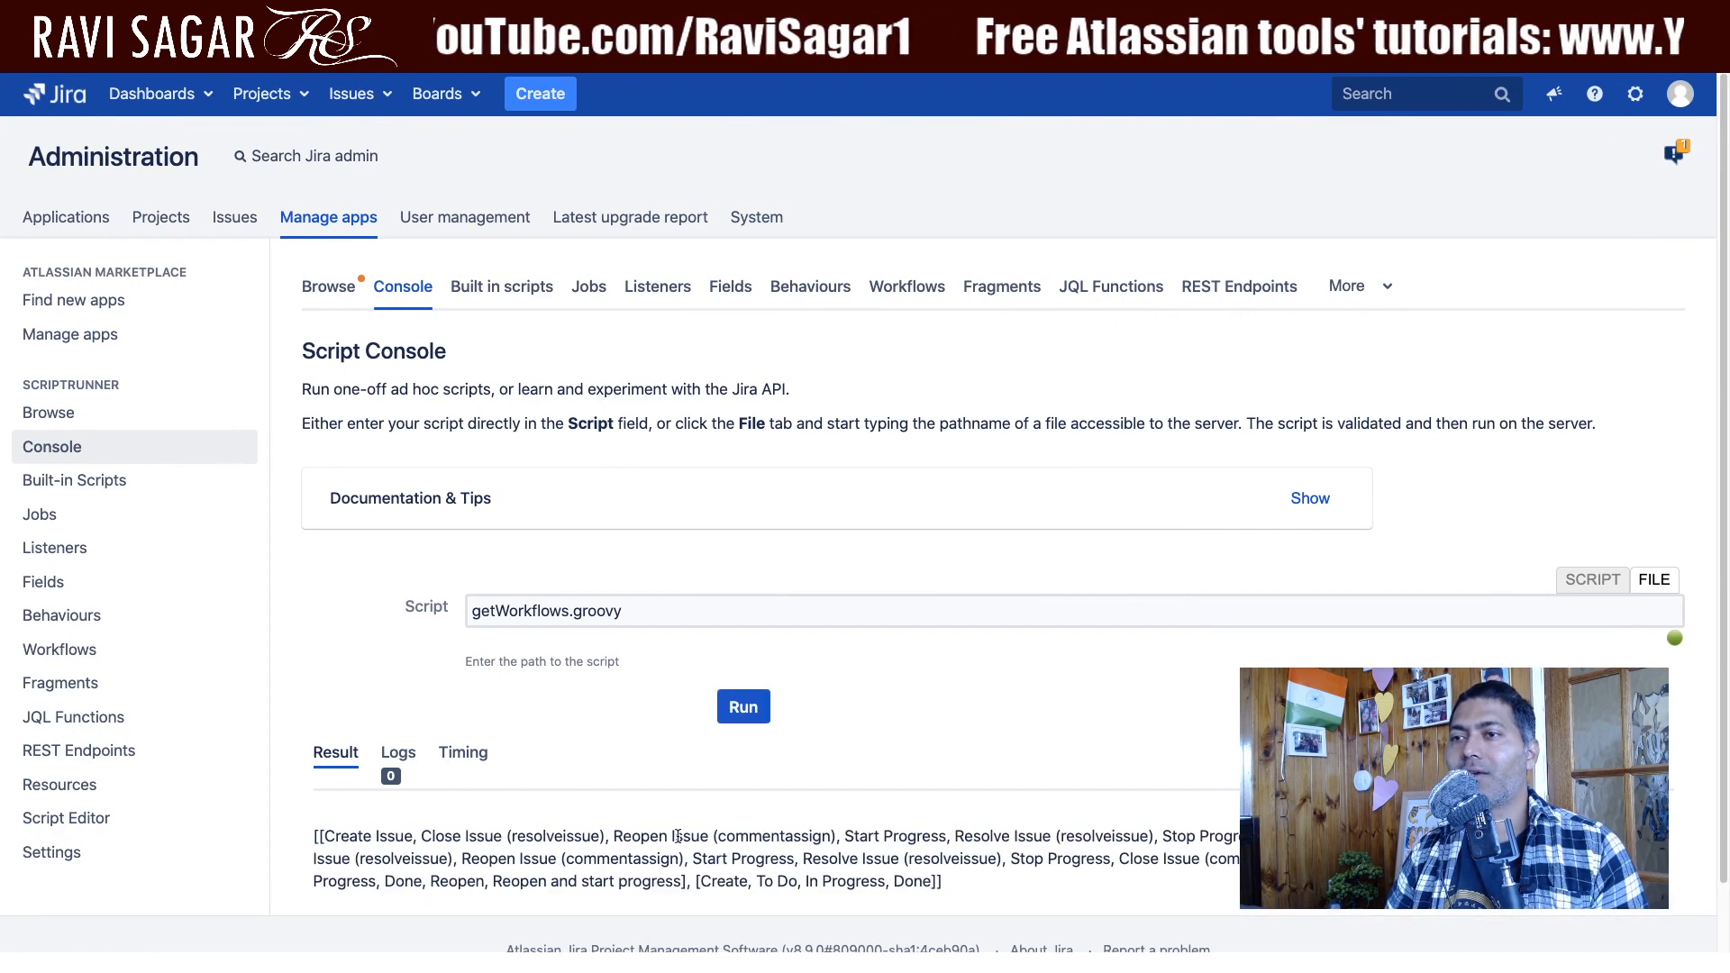
{"action": "scroll", "scroll_direction": "down", "scroll_amount": 3}
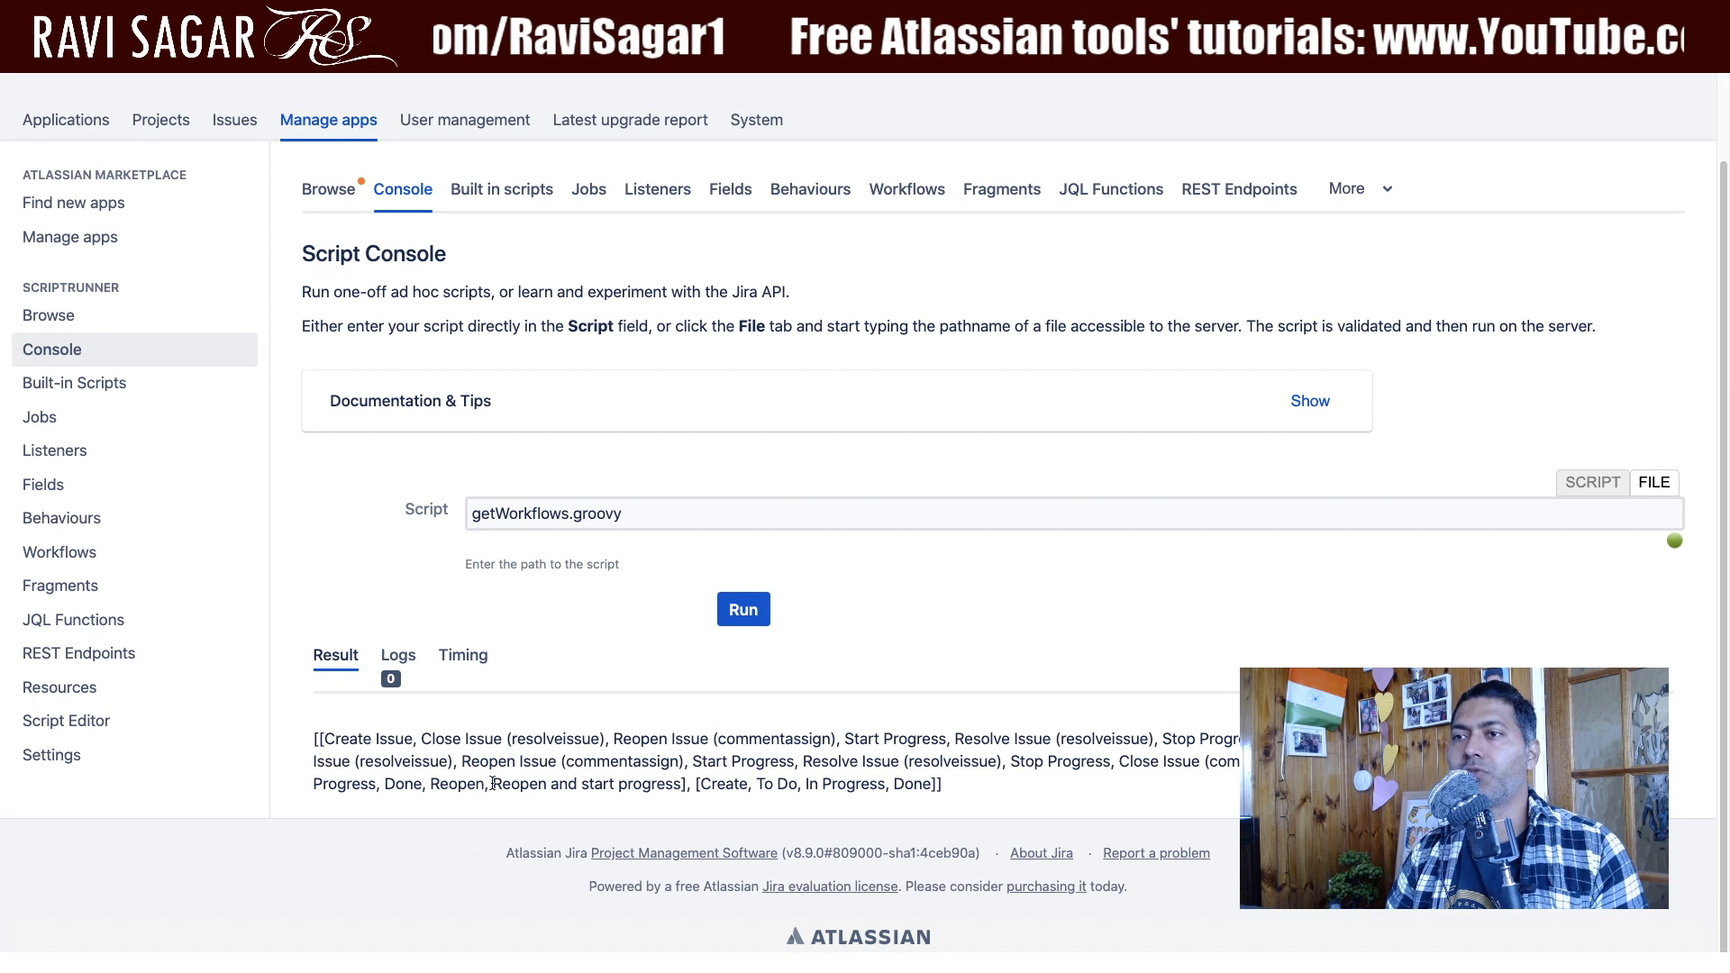
{"action": "left_click", "coordinate": [235, 119]}
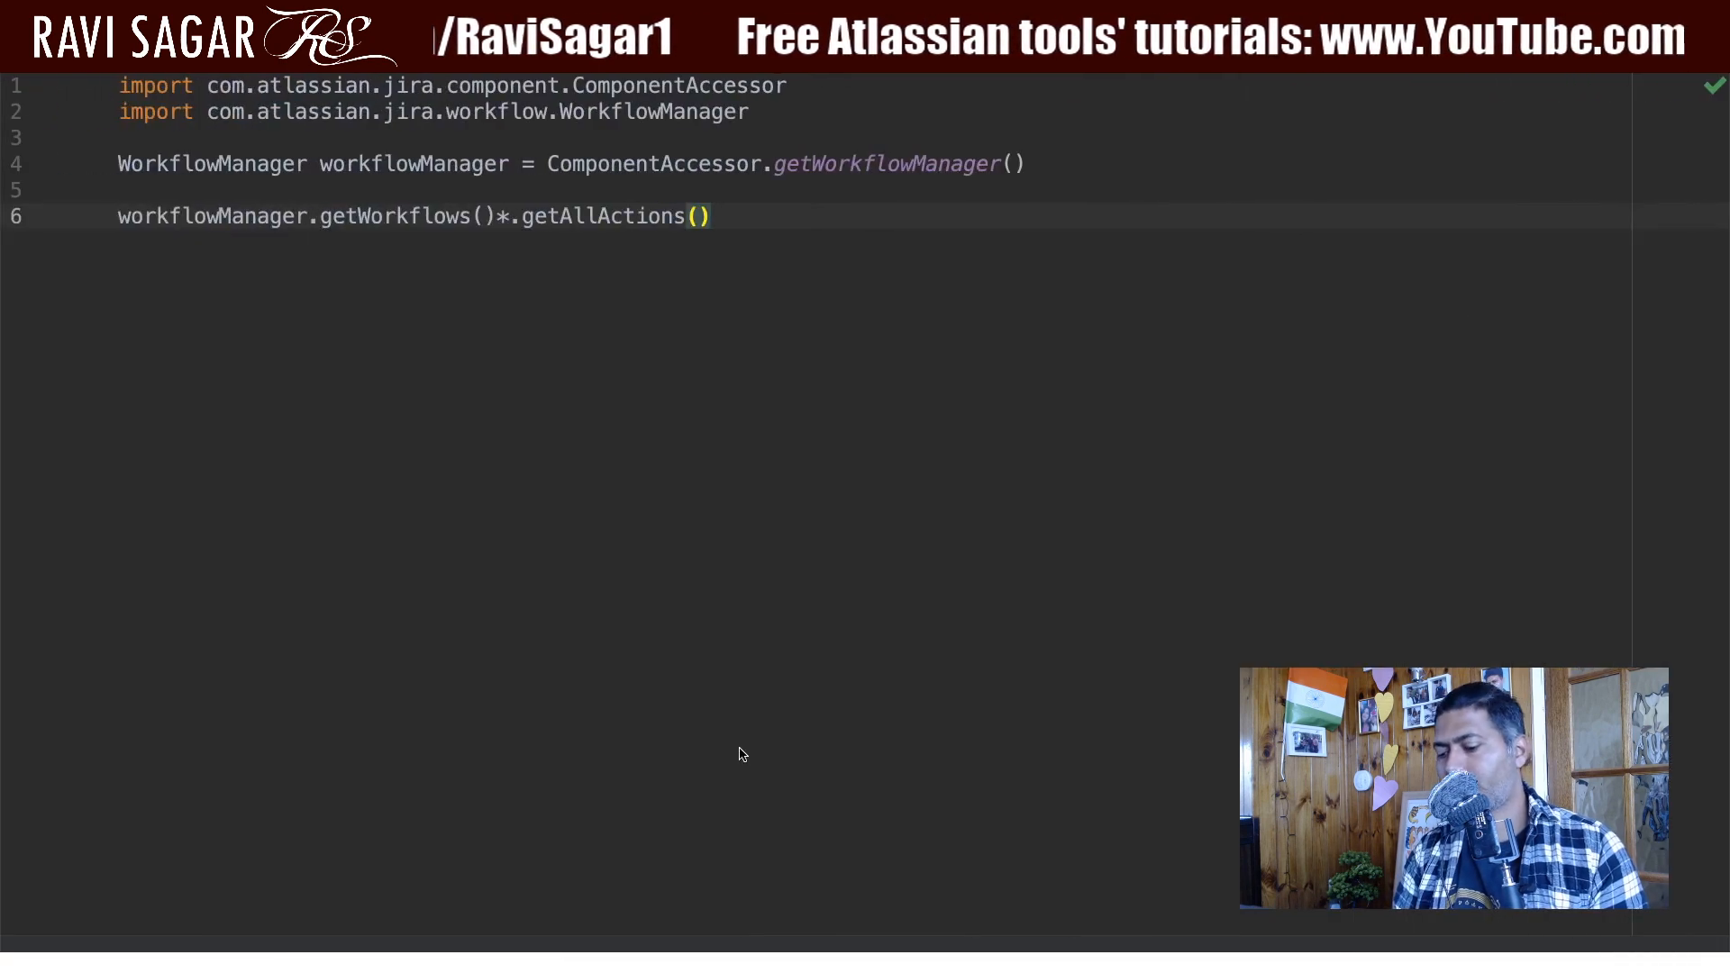
- Remove getAllActions() and type *.getac to browse other workflow getters
{"action": "type", "text": "."}
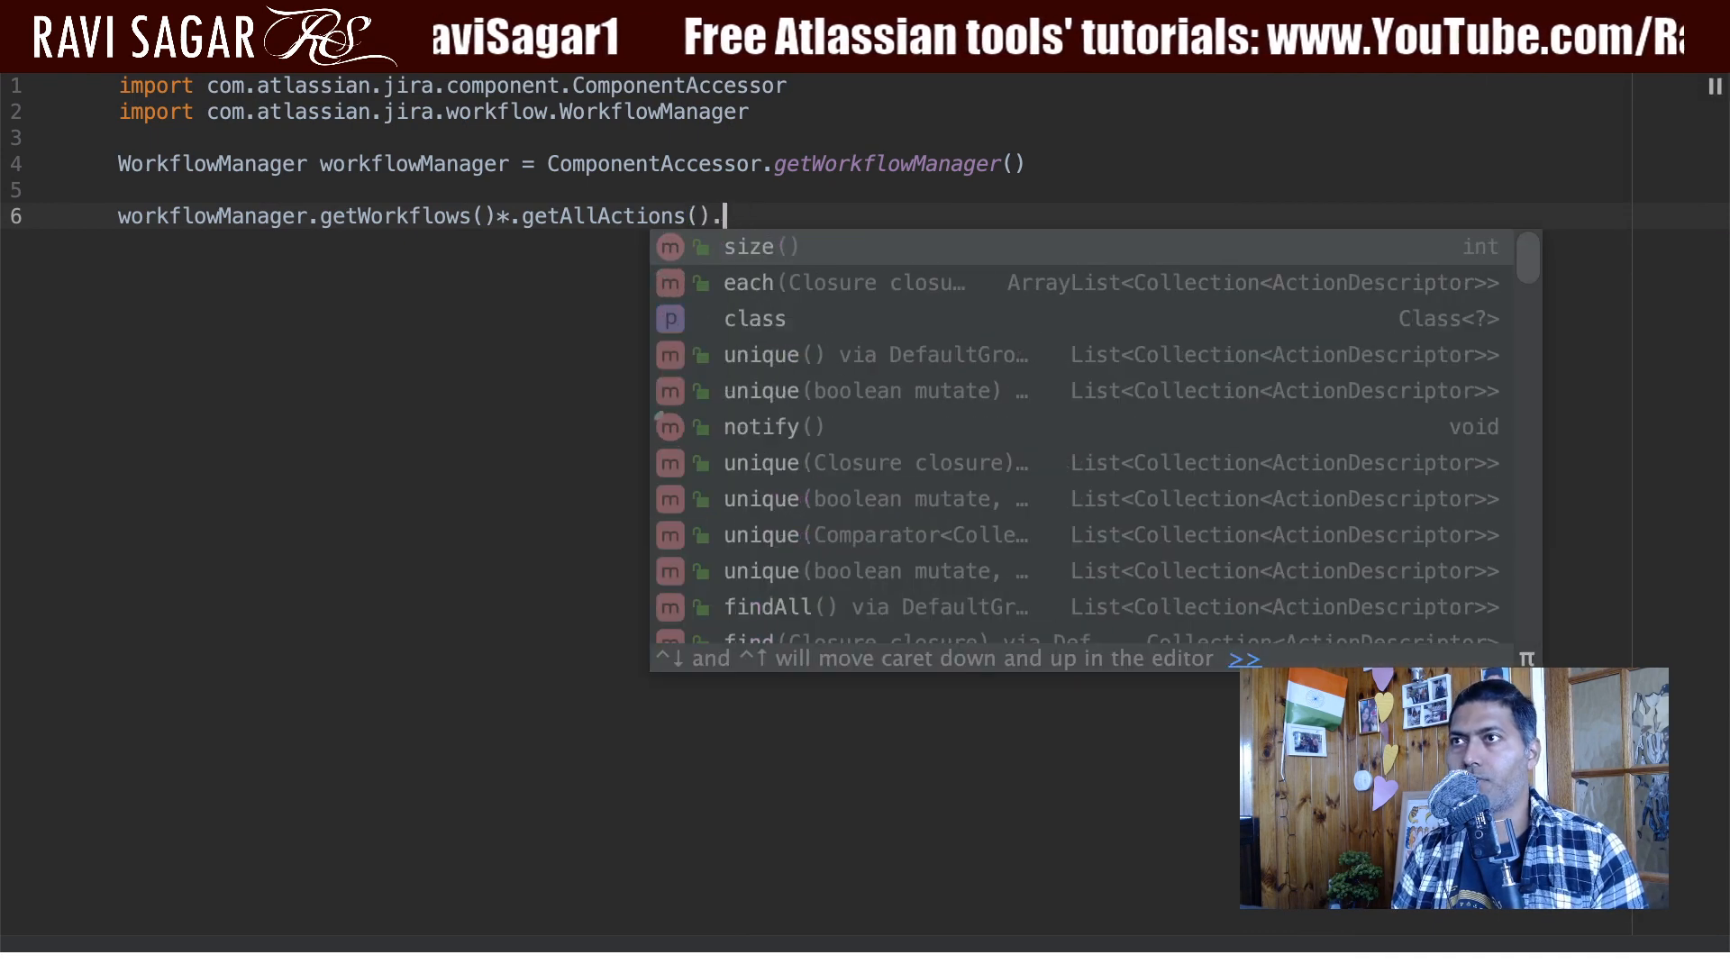
{"action": "type", "text": "get"}
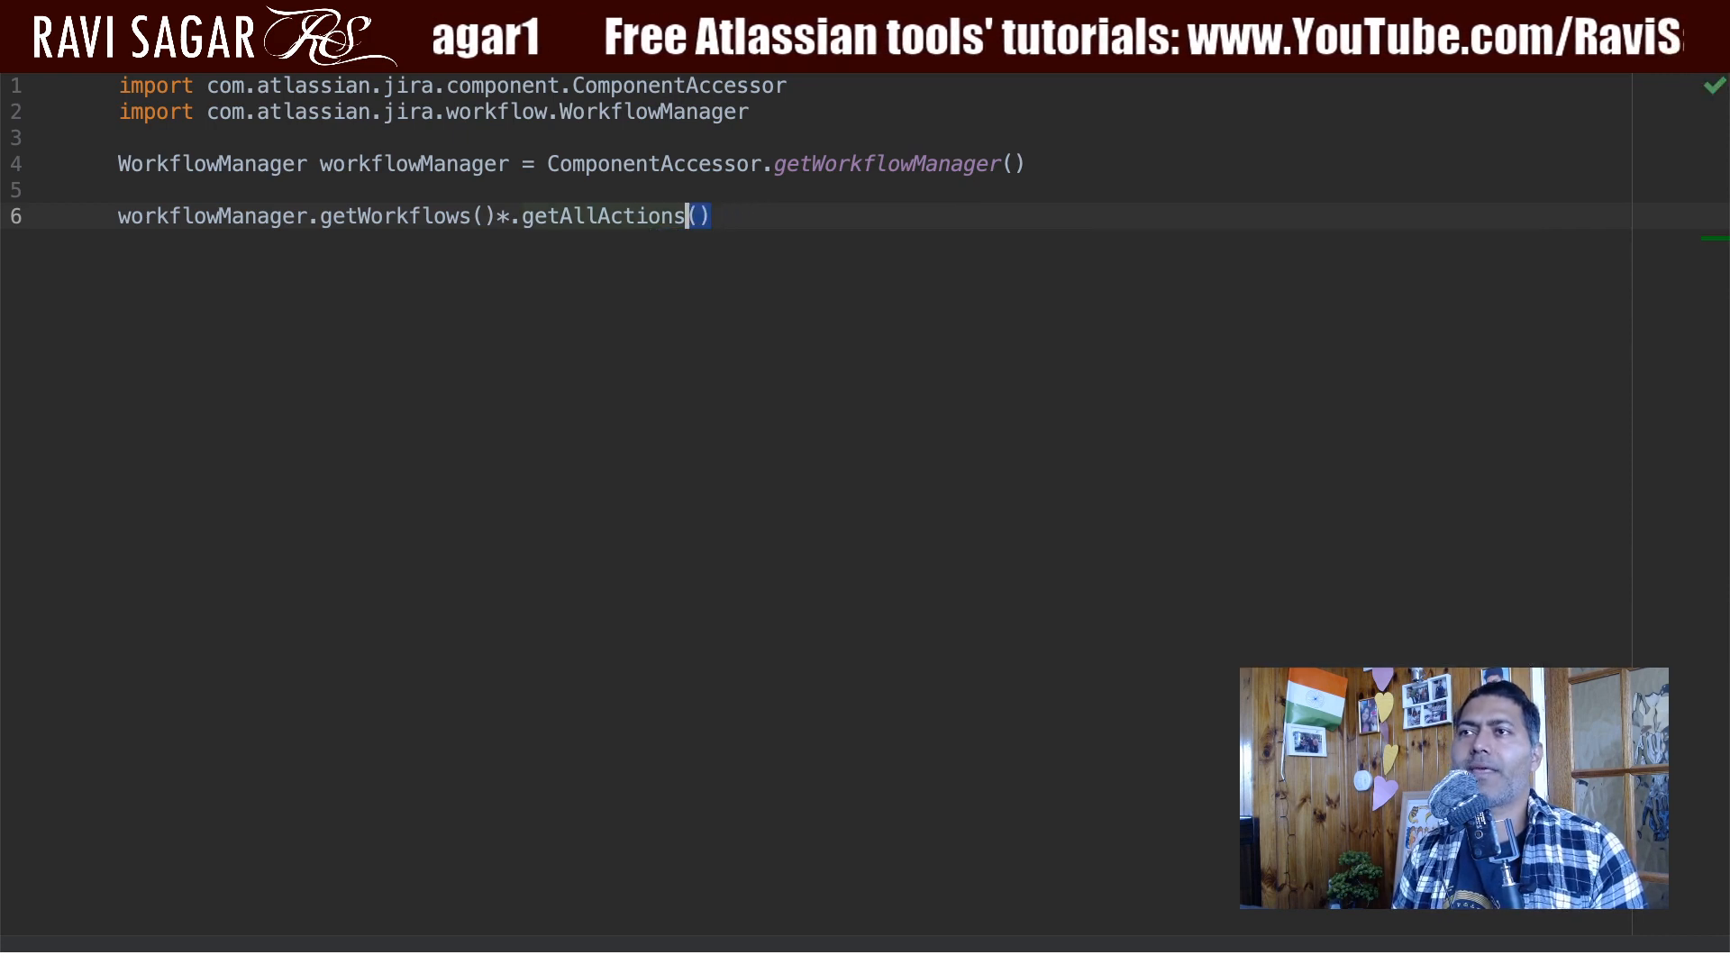
{"action": "key", "text": "BackSpace"}
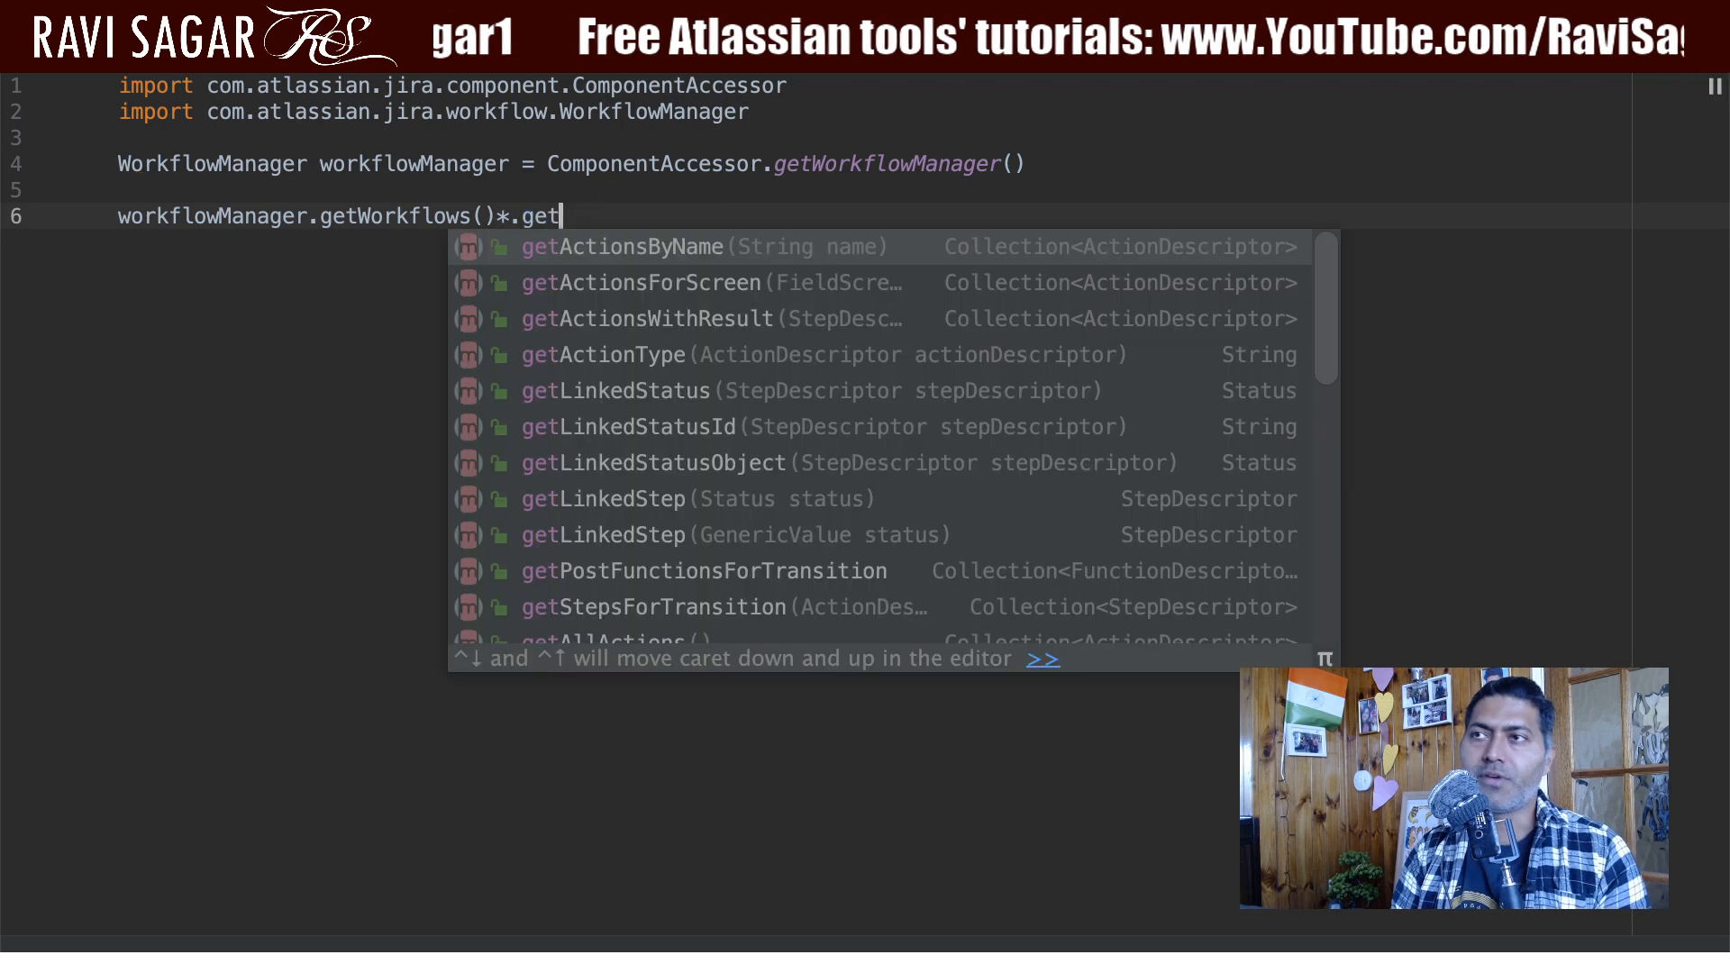
{"action": "type", "text": "ac"}
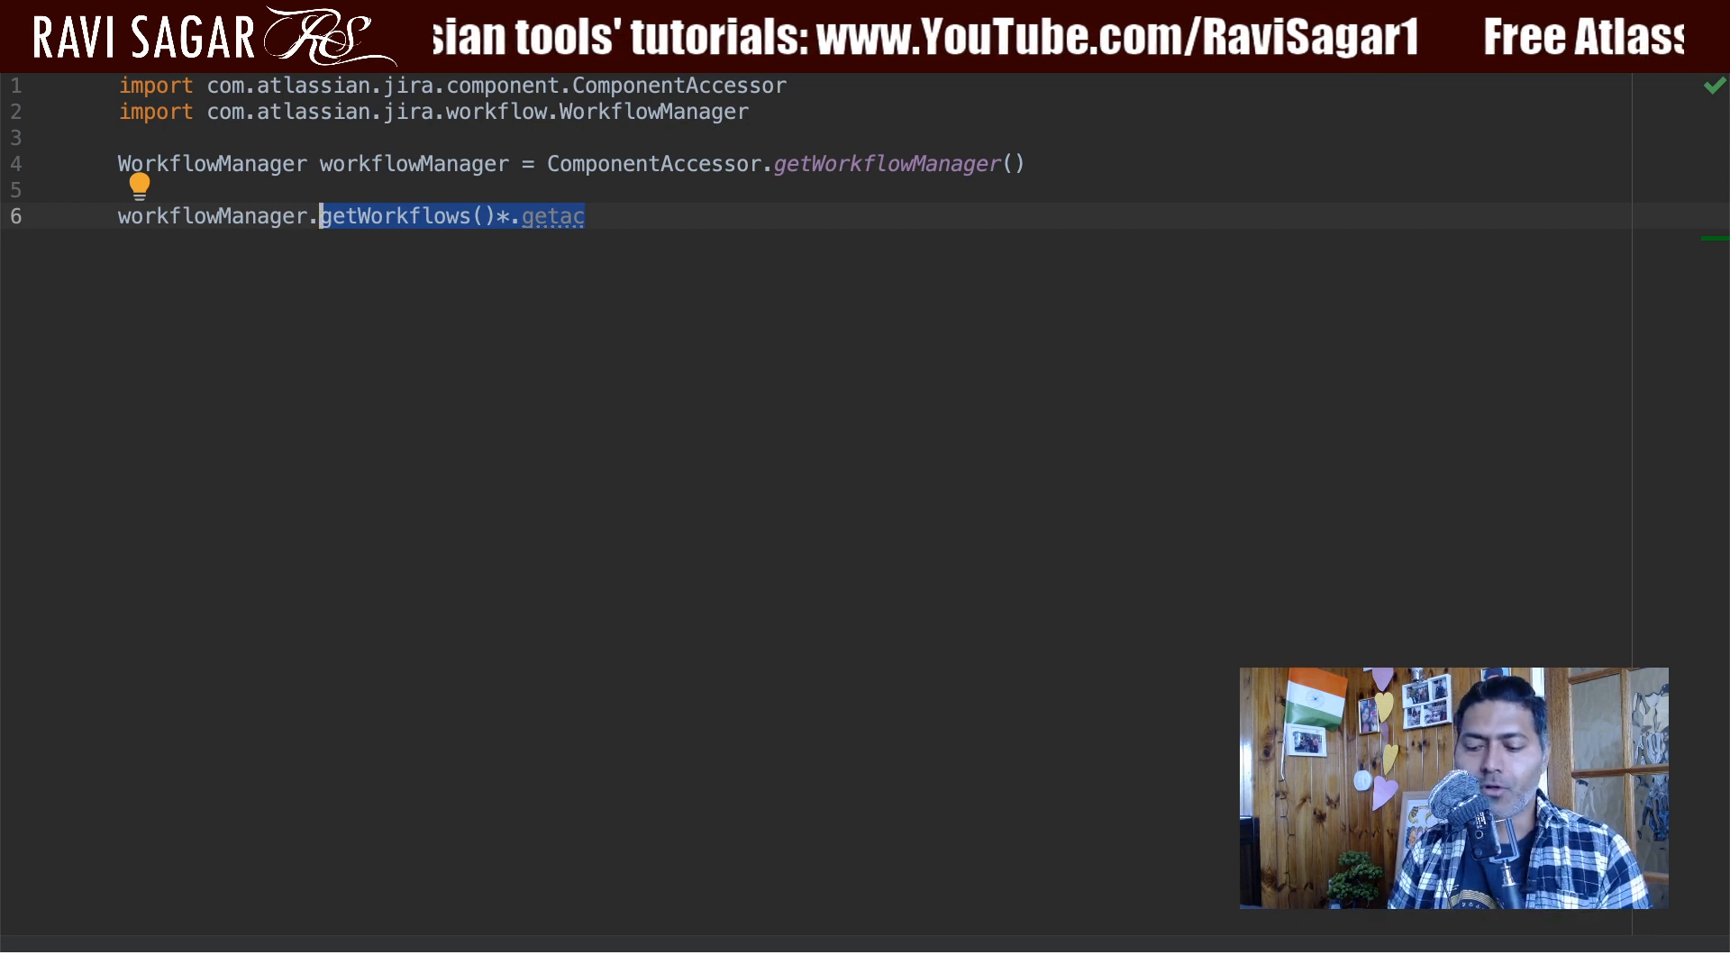
- Call workflowManager.getWorkflow(issue) and add a commented IssueManager lookup line above
{"action": "type", "text": ".get"}
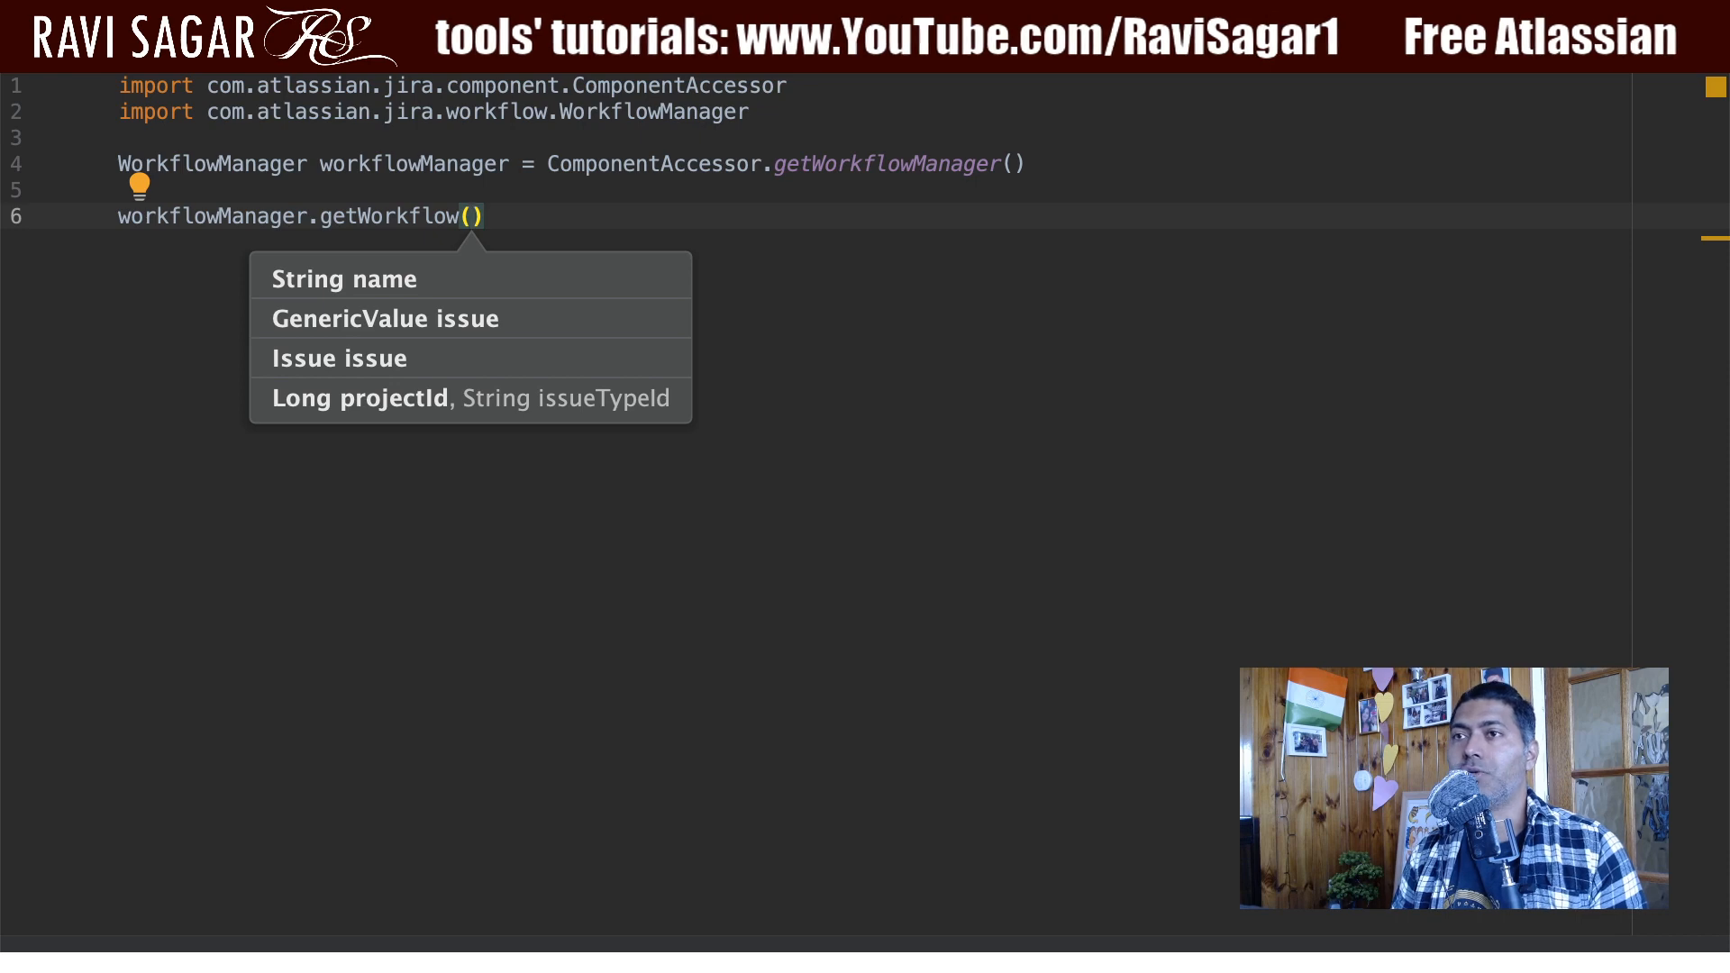
{"action": "type", "text": "i"}
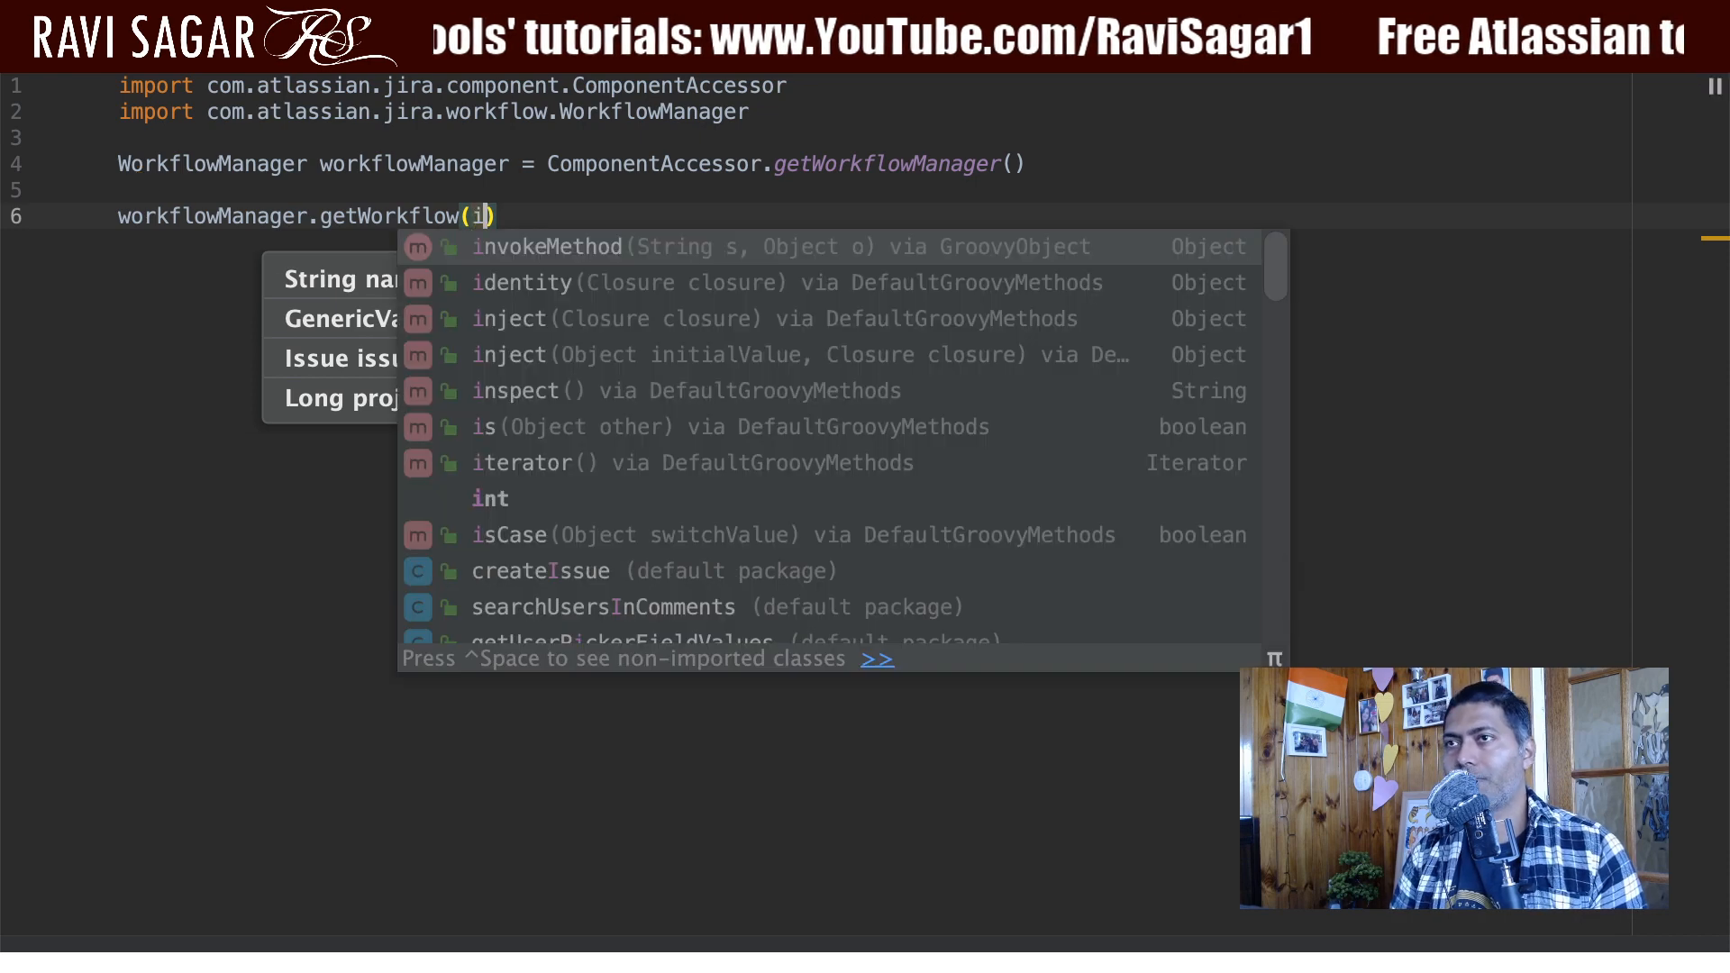
{"action": "type", "text": "ssue"}
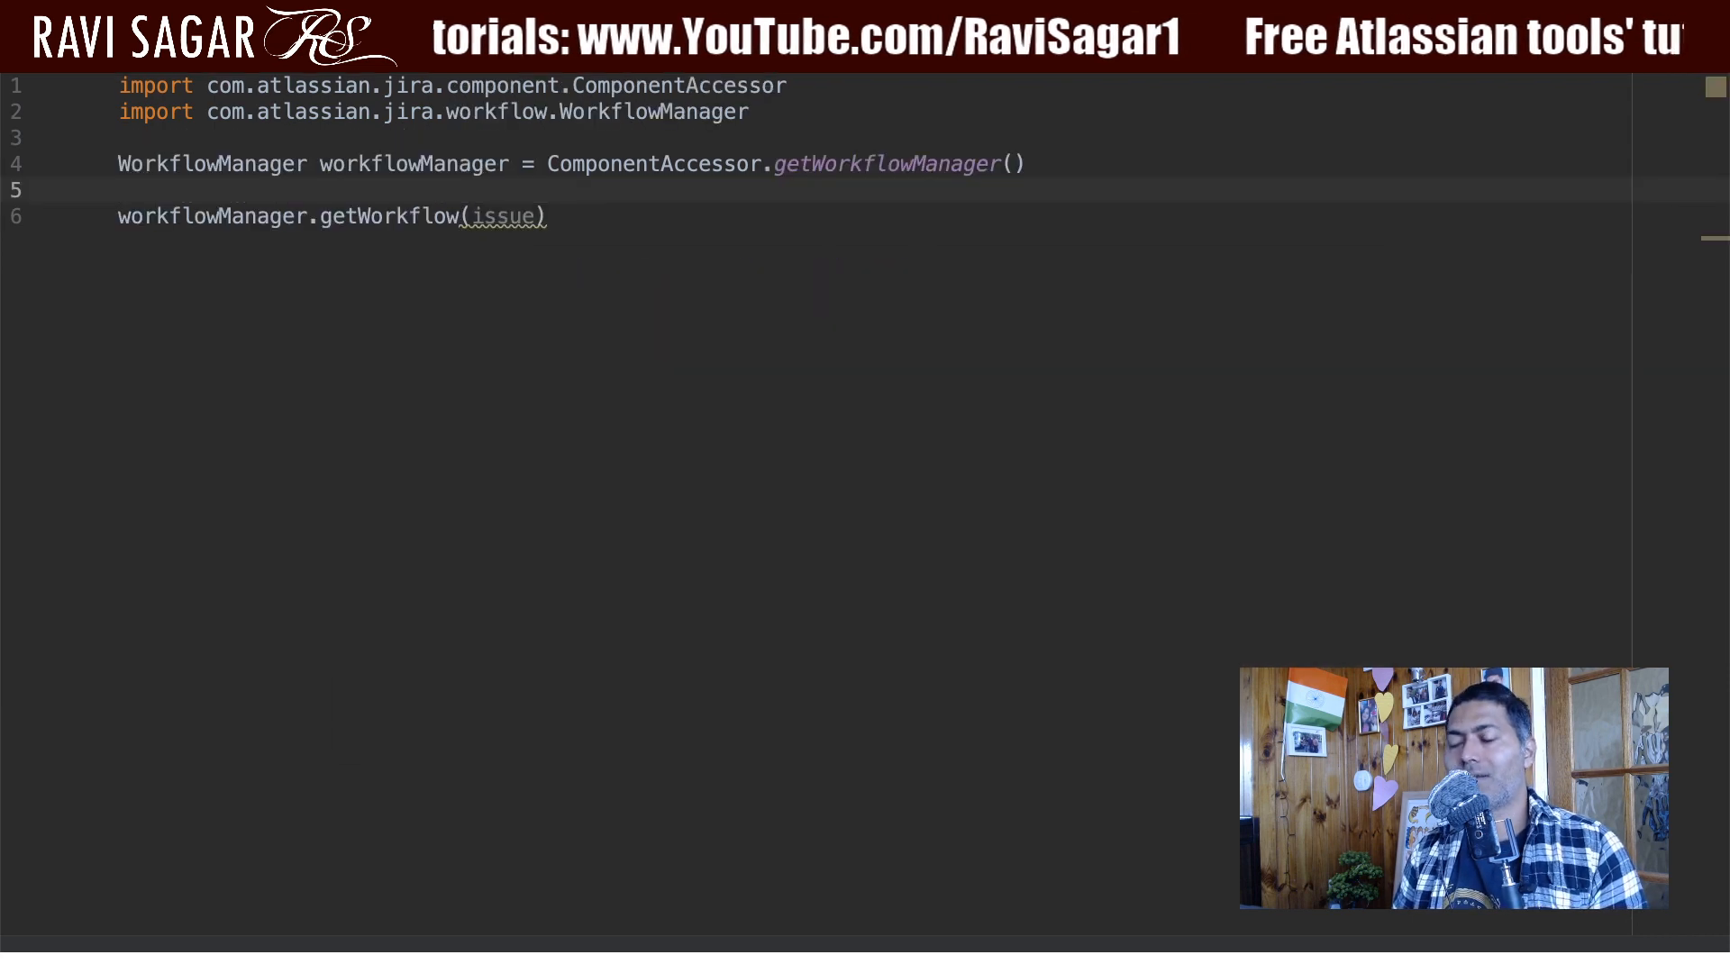
{"action": "key", "text": "Enter"}
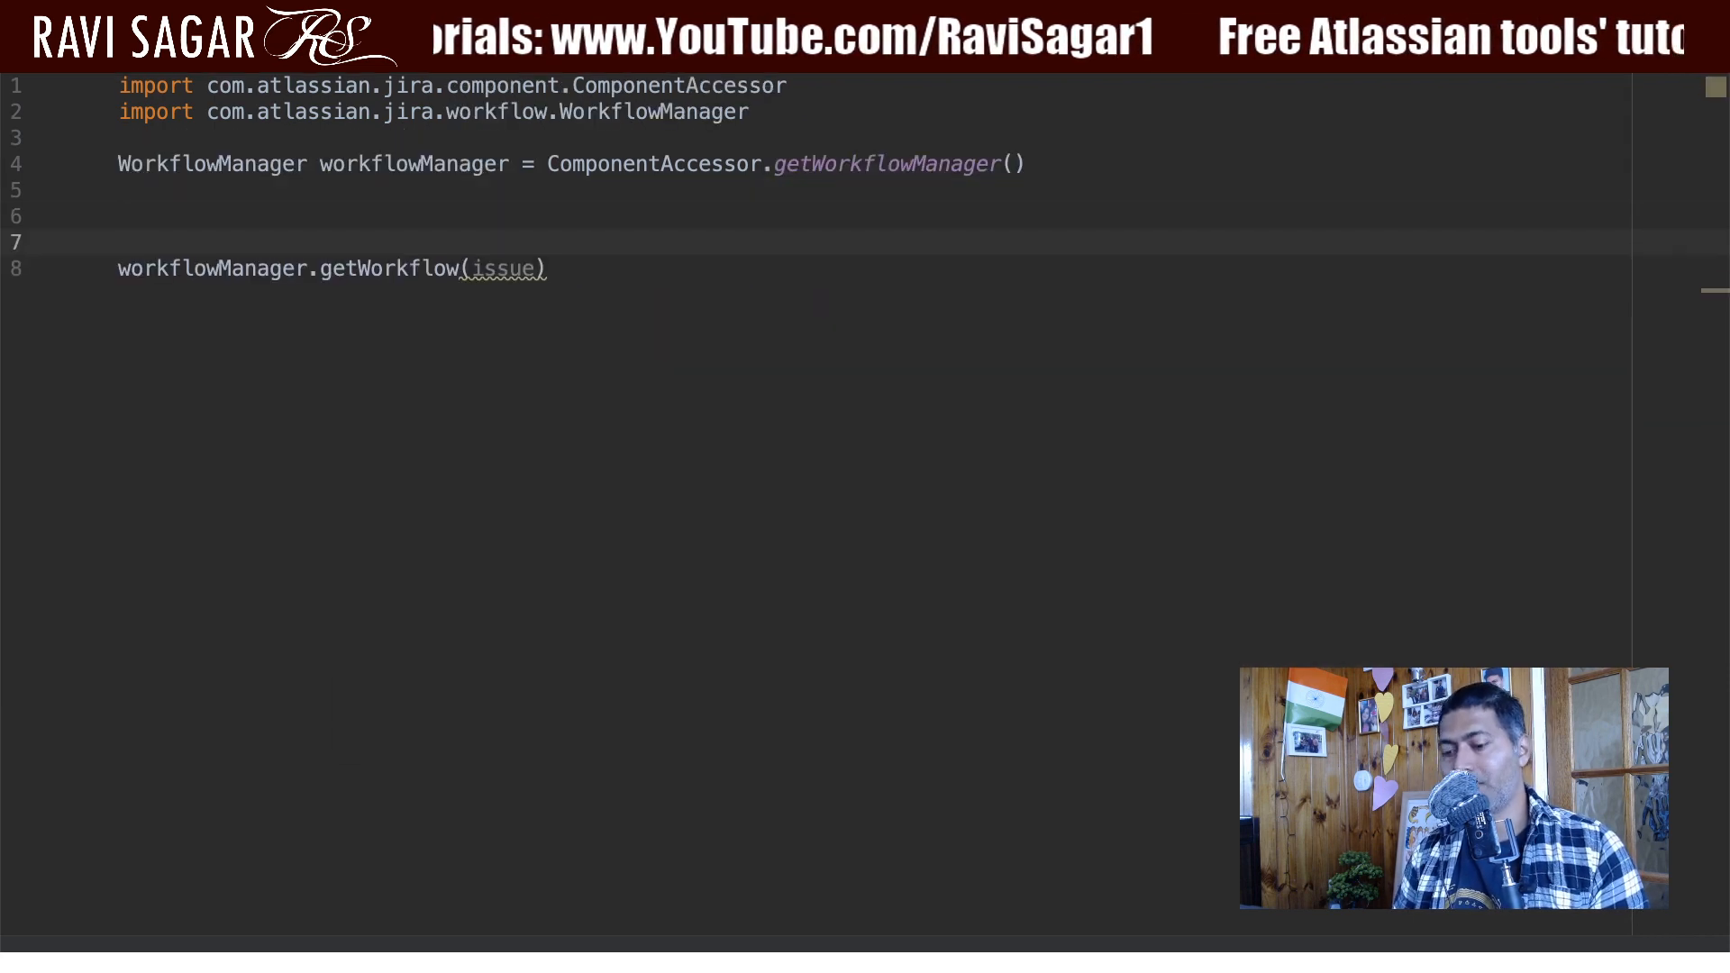
{"action": "type", "text": "//IssueManager im = ComponentAccessor.getIssueManager()"}
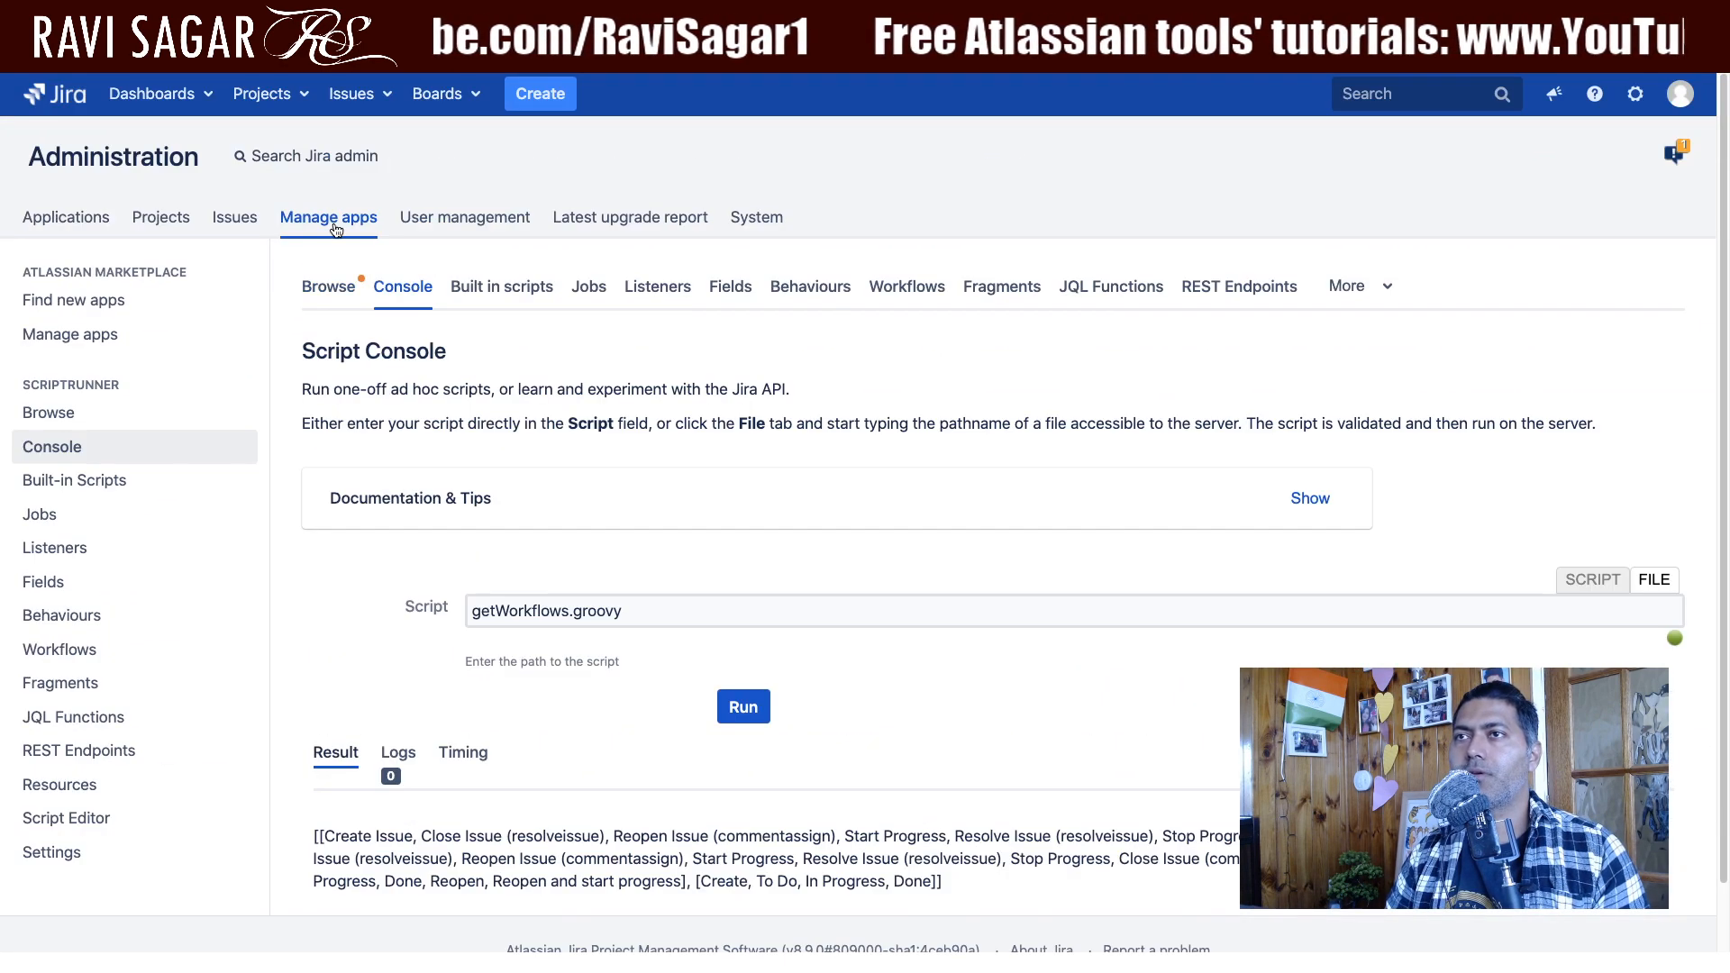
- Go to Jira Administration > Issues > Workflows
{"action": "left_click", "coordinate": [234, 217]}
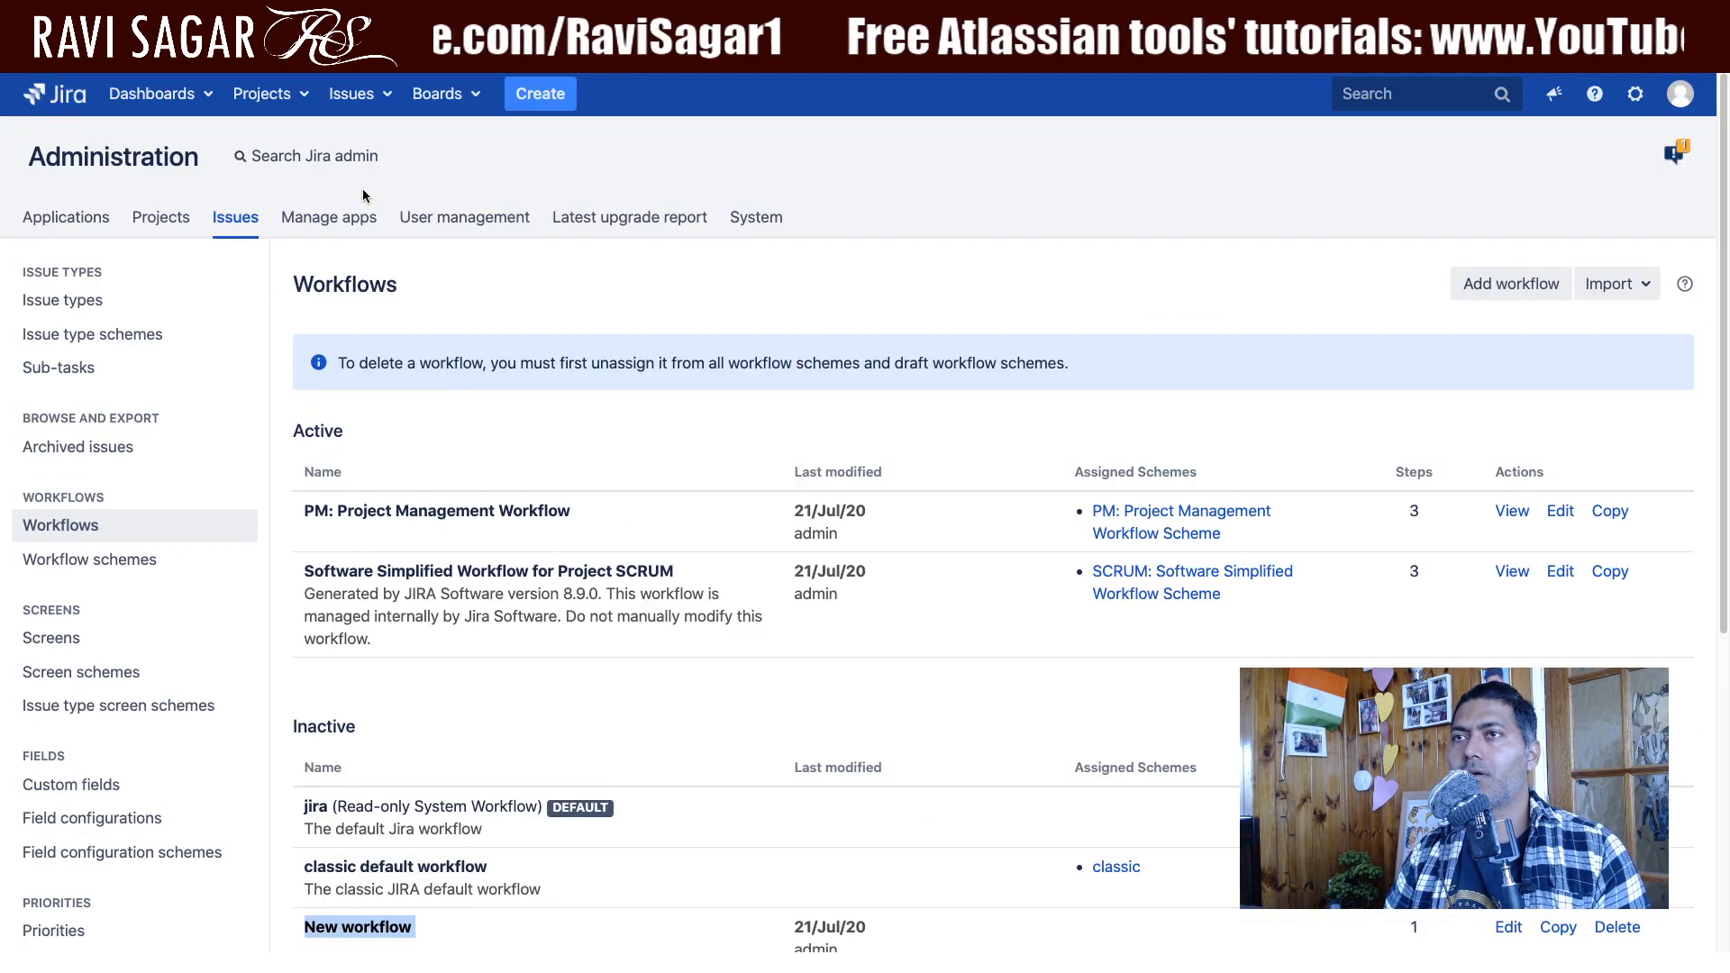
{"action": "left_click", "coordinate": [352, 92]}
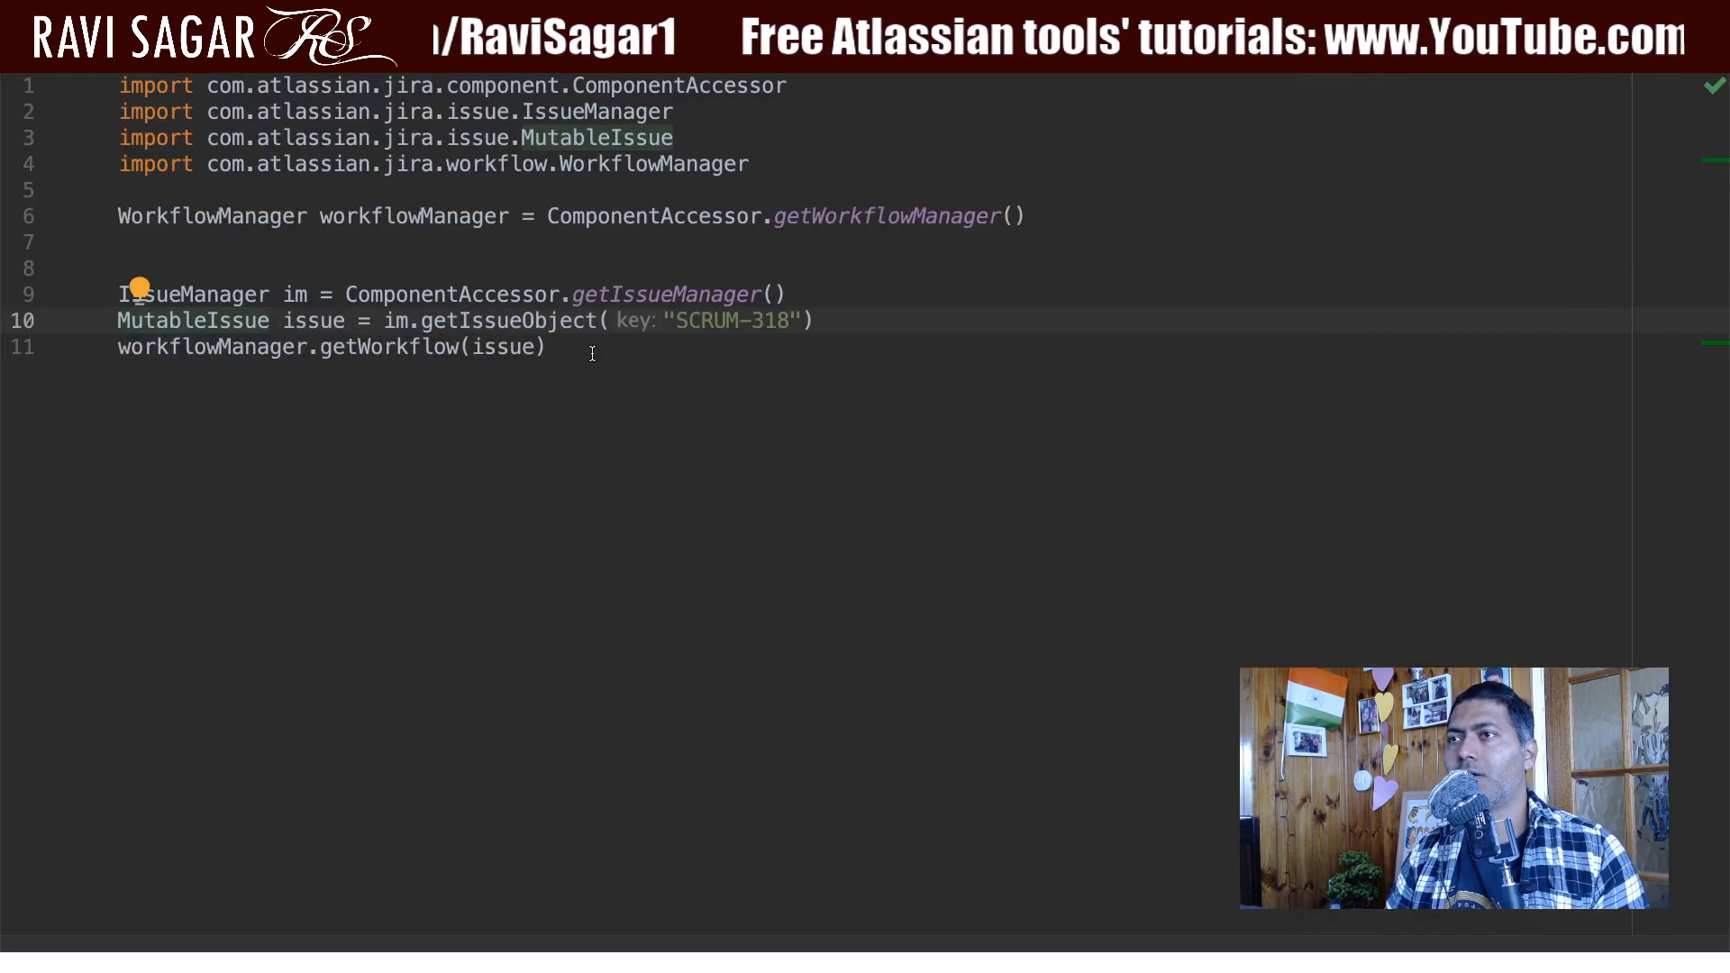
- Change the issue key to SCRUM-23 and return the workflow's name from getWorkflow(issue)
{"action": "key", "text": "Backspace"}
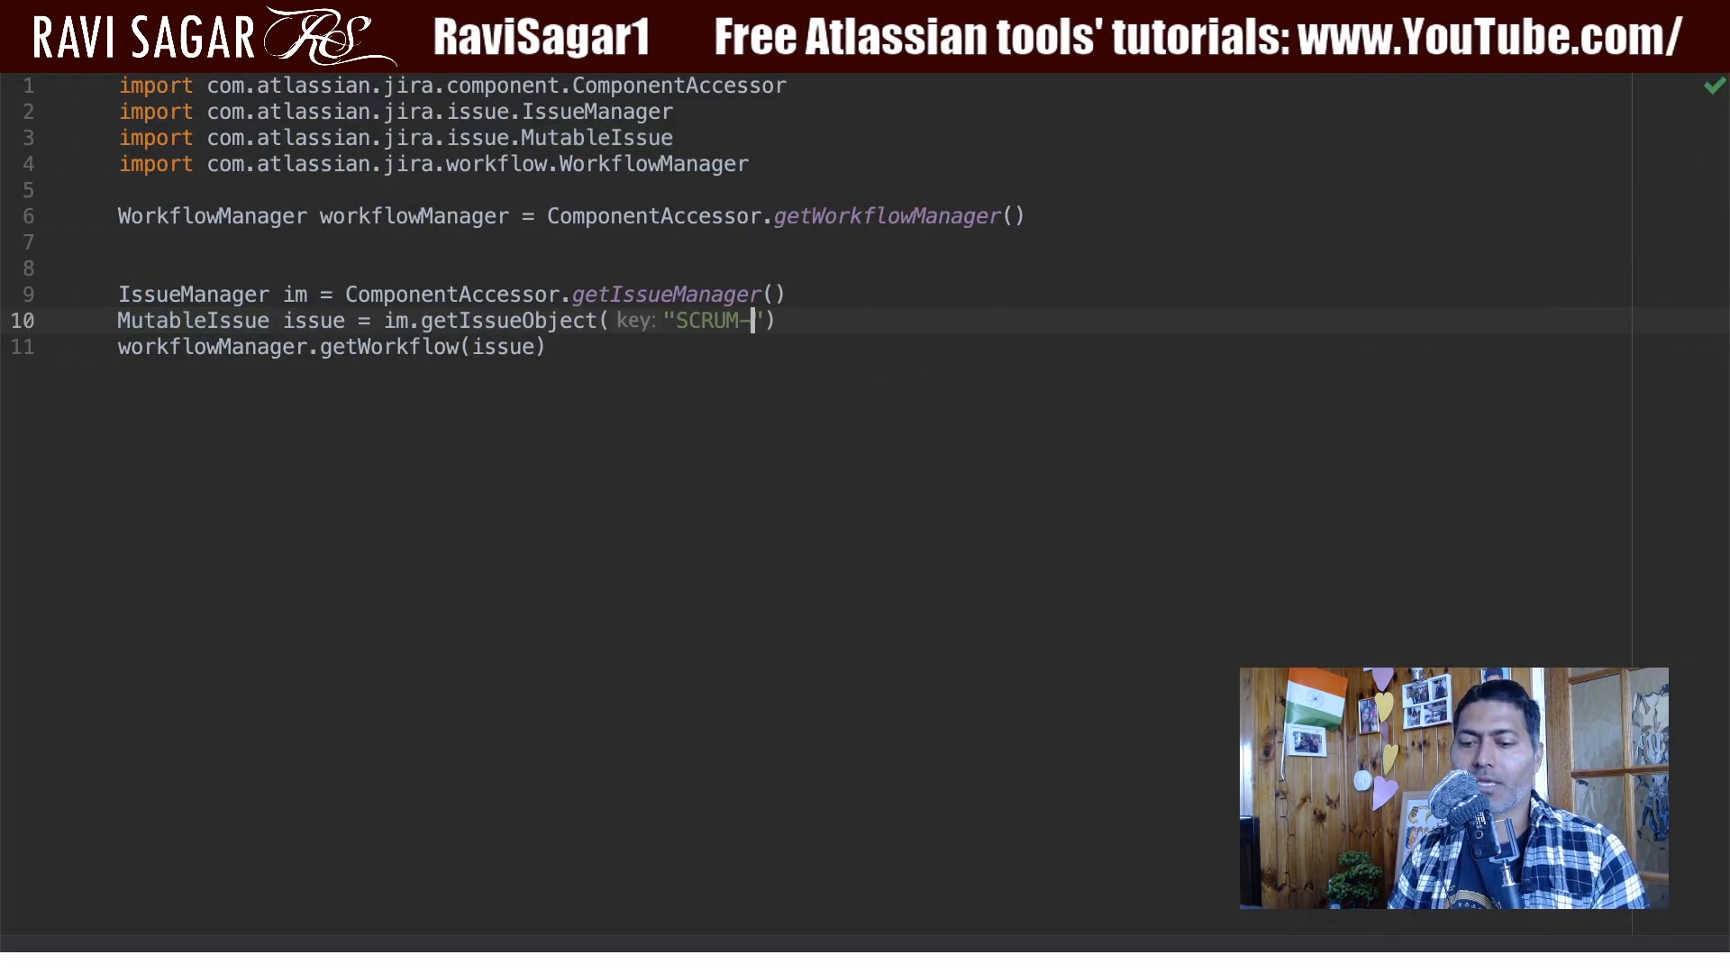
{"action": "type", "text": "23"}
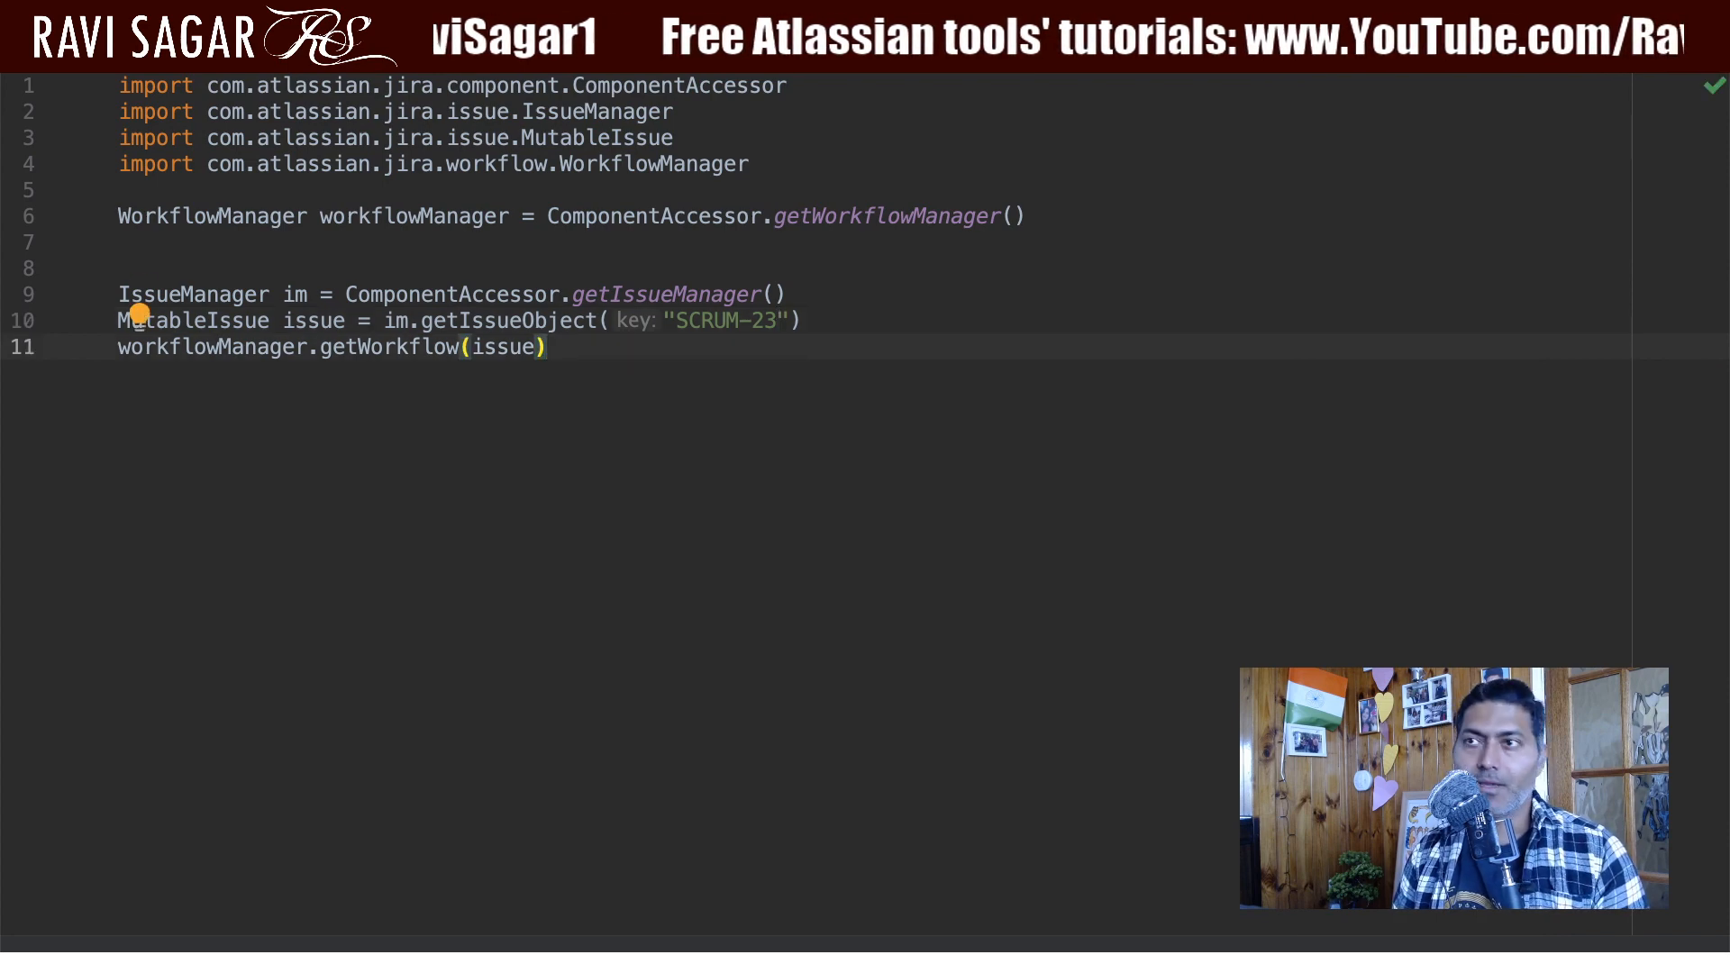
{"action": "type", "text": "*."}
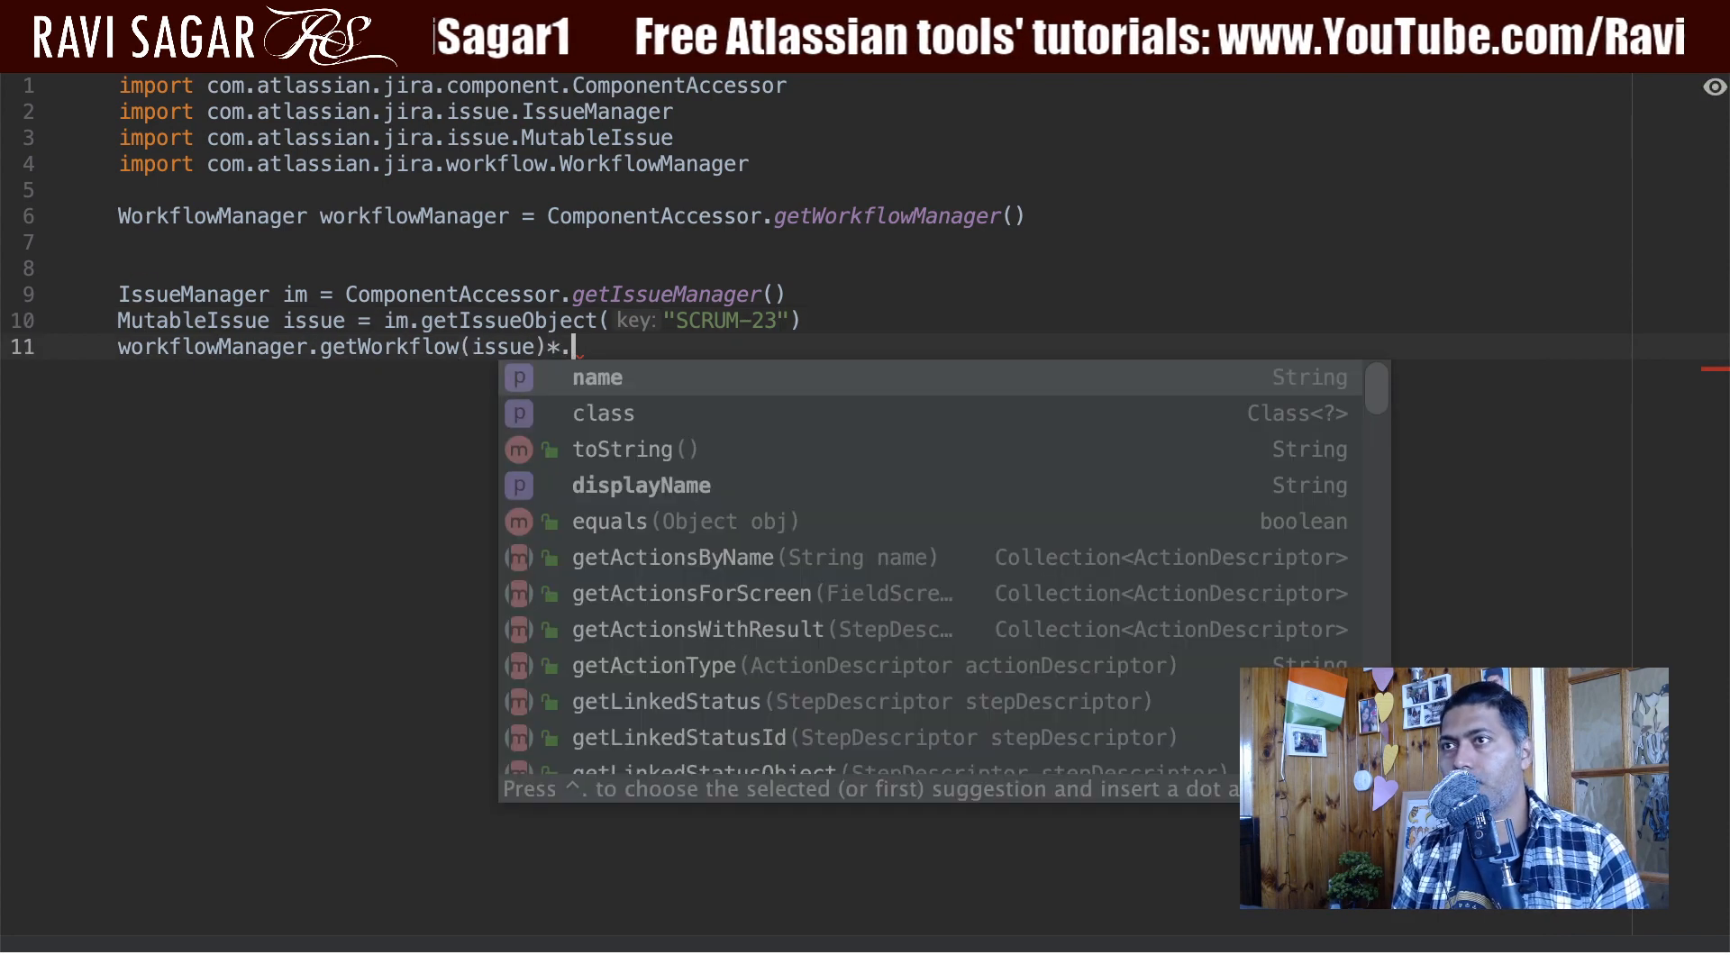
{"action": "key", "text": "Backspace"}
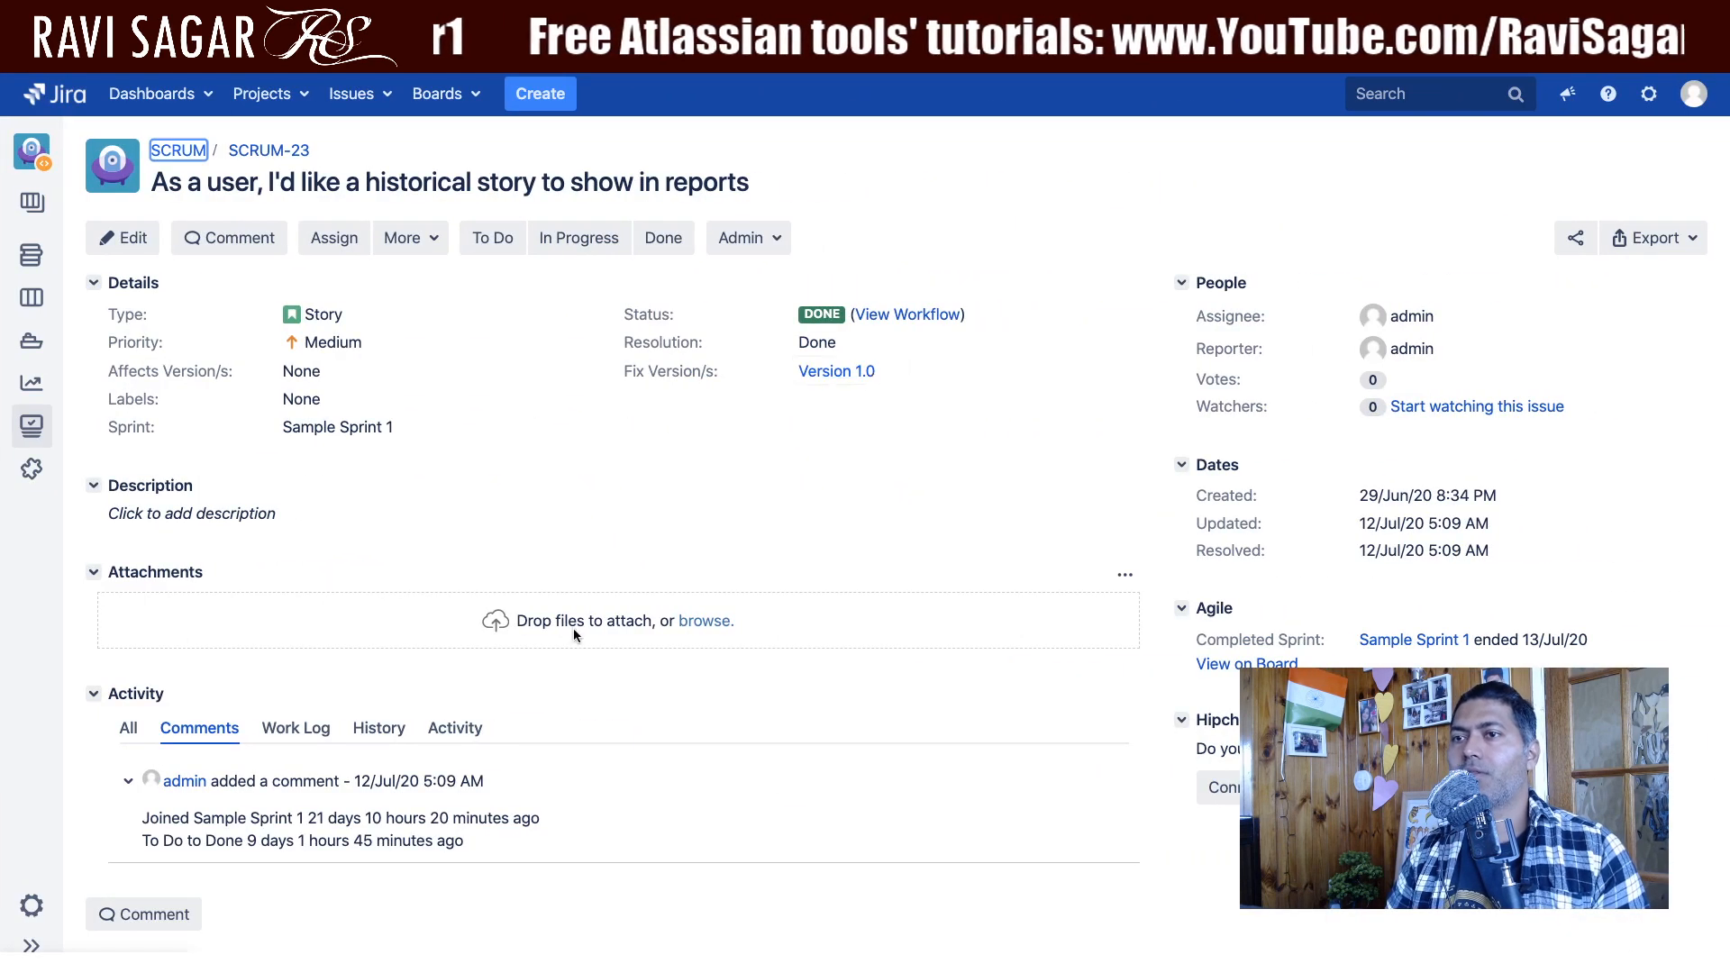
{"action": "mouse_move", "coordinate": [911, 323]}
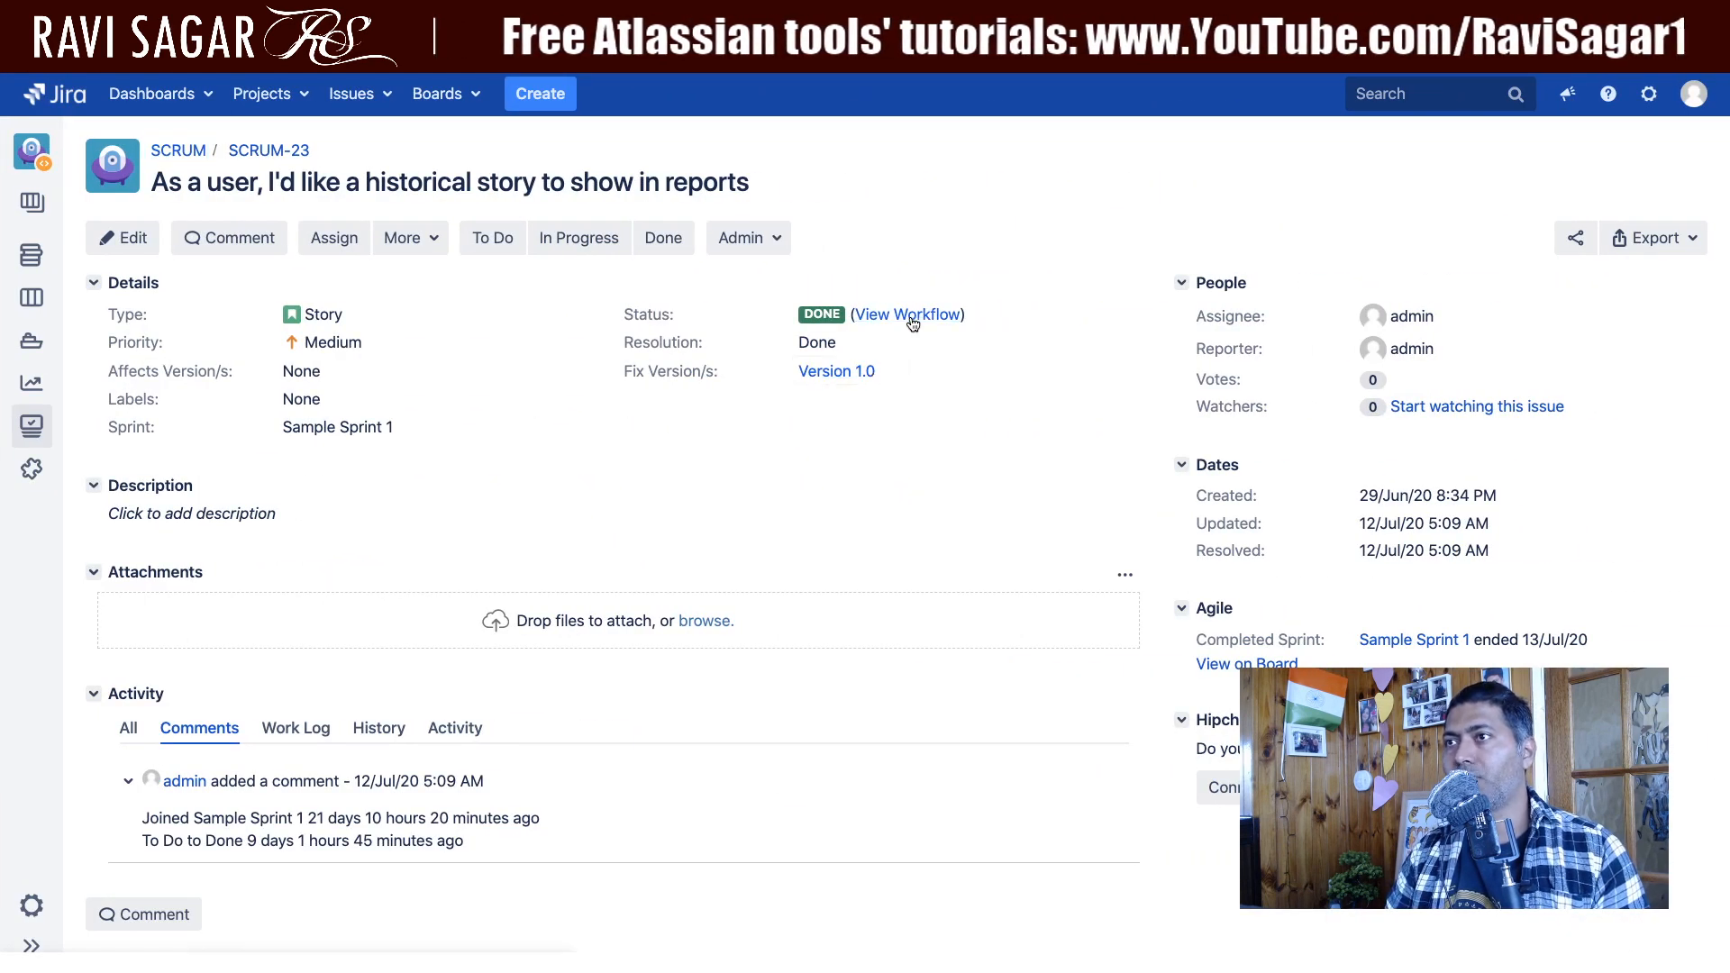
- Check SCRUM-23's workflow, run the updated script in the Script Console, then show PM-1
{"action": "left_click", "coordinate": [907, 314]}
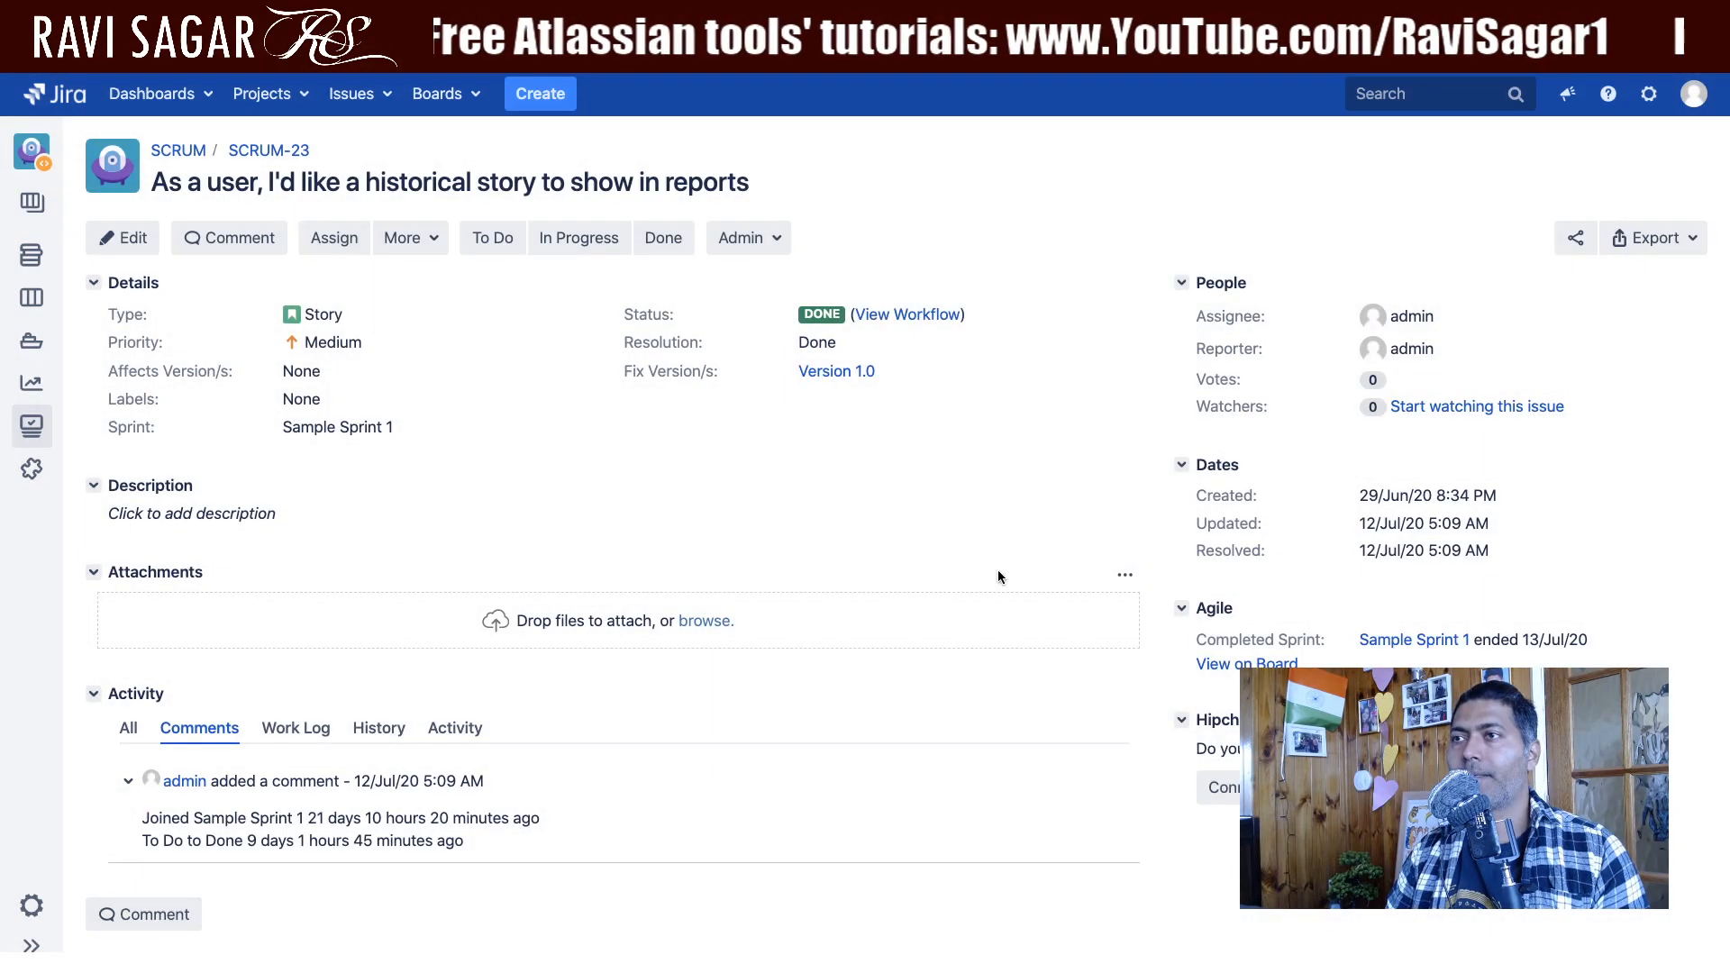
{"action": "left_click", "coordinate": [744, 707]}
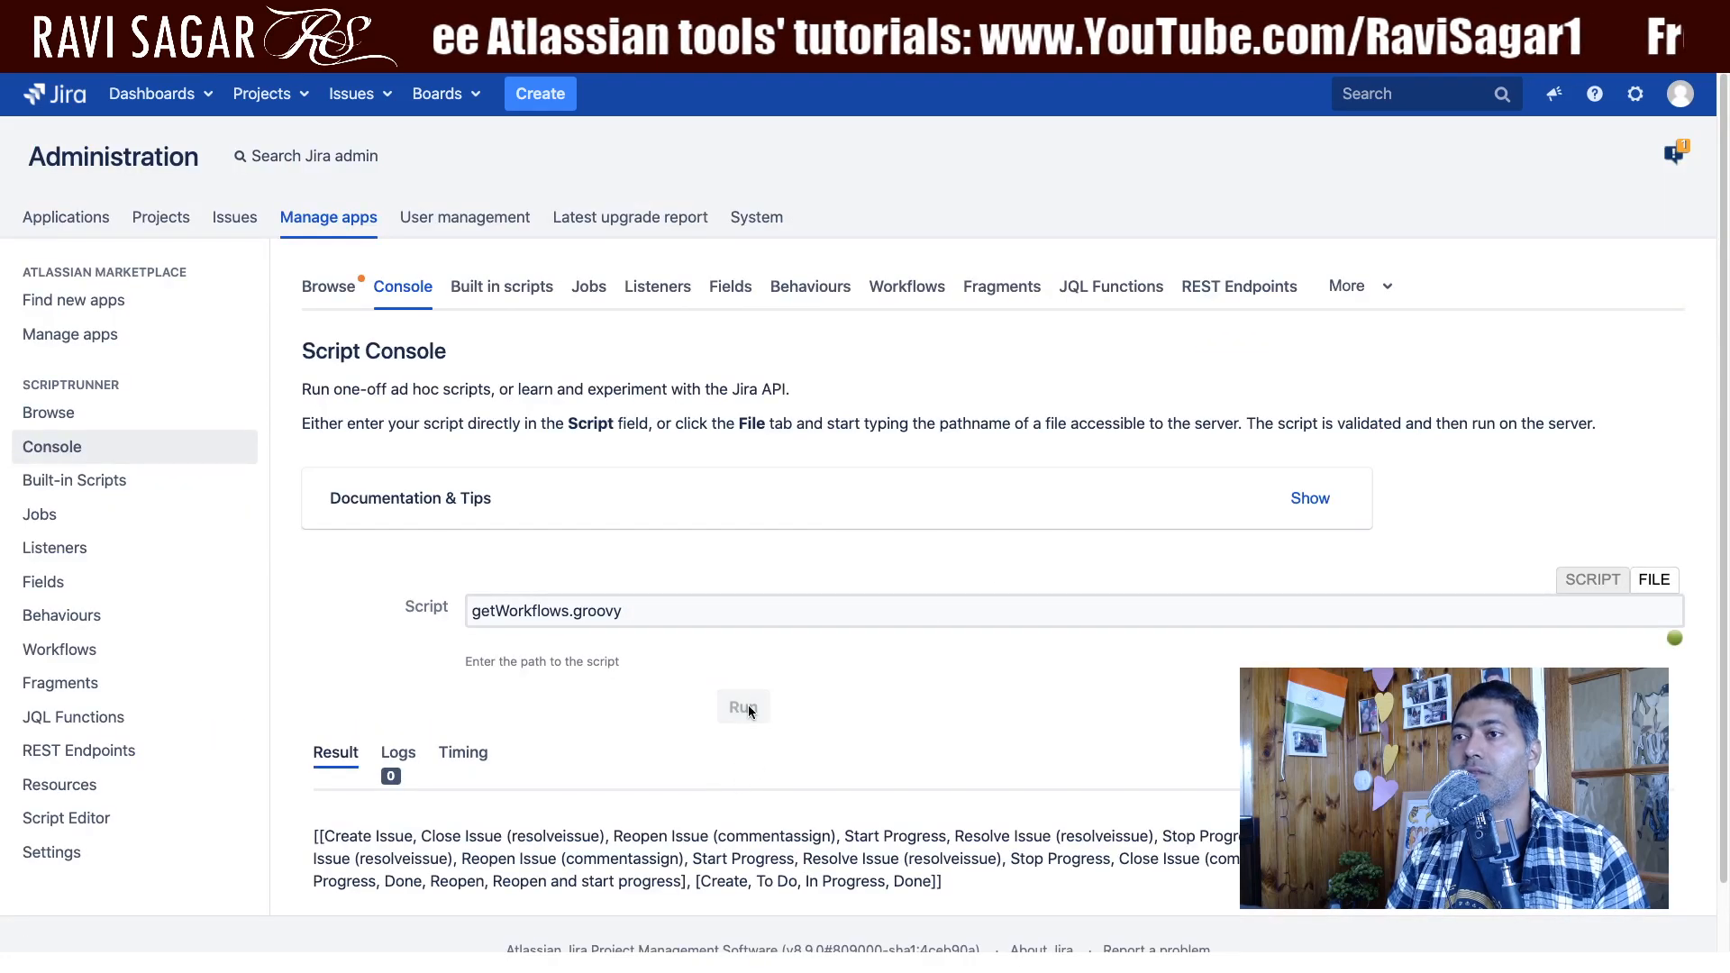
{"action": "left_click", "coordinate": [743, 706]}
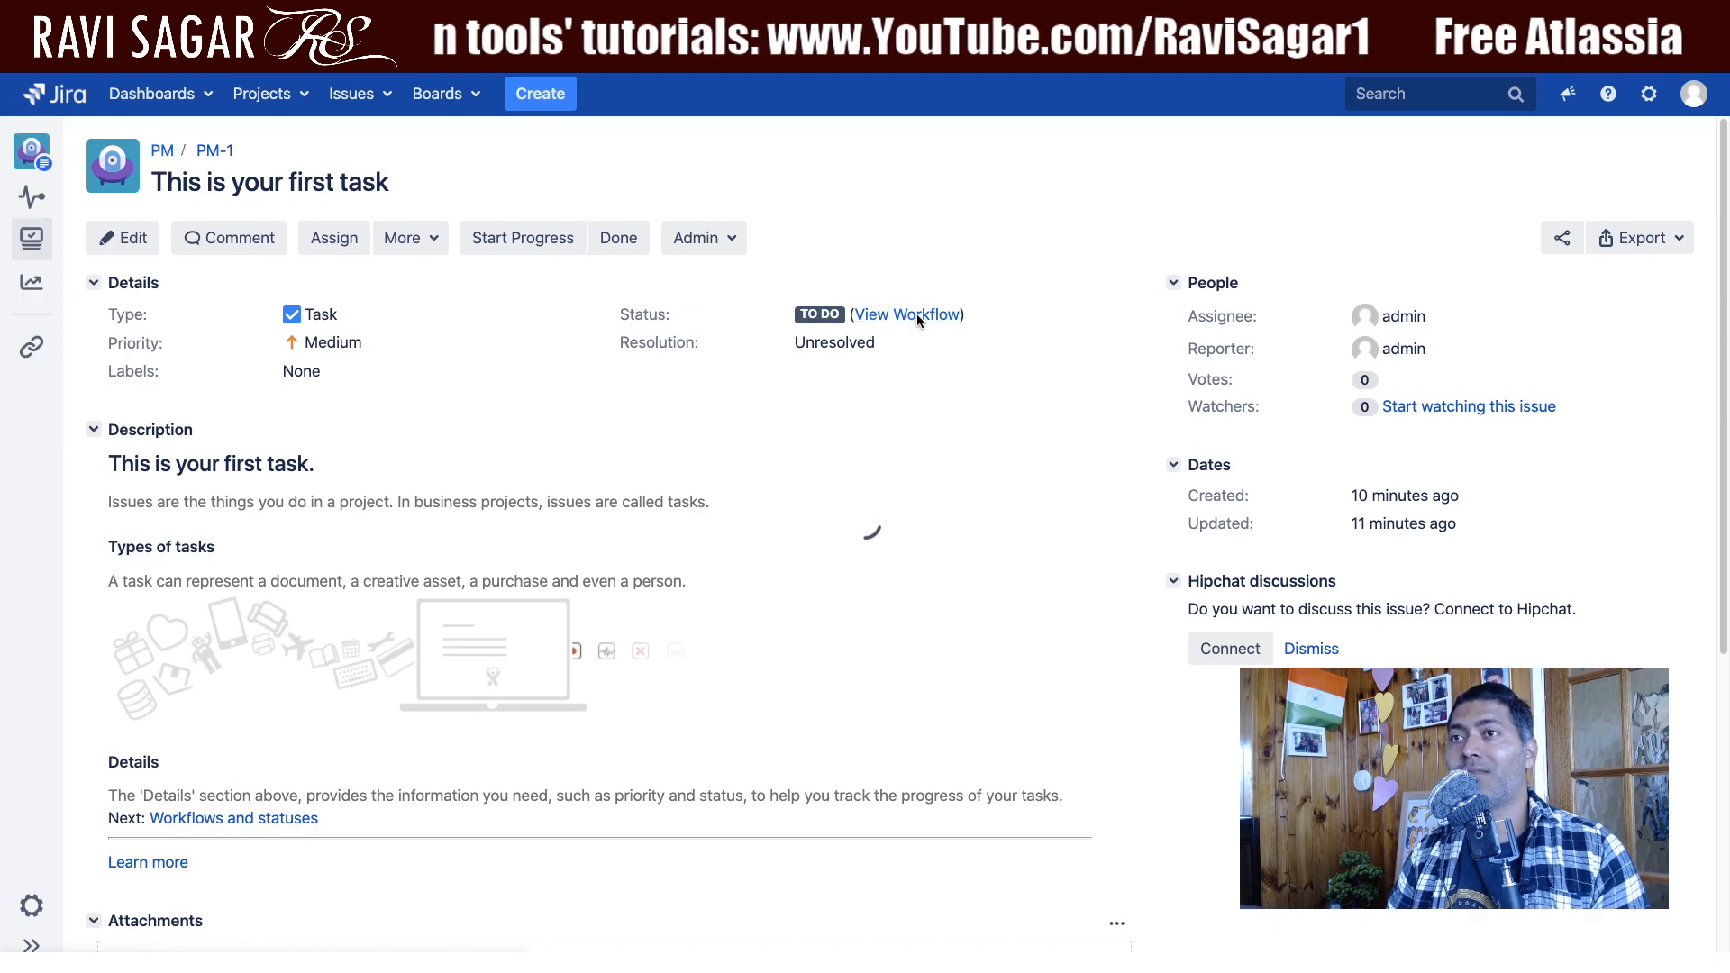
- Open PM-1's workflow diagram, PM: Project Management Workflow
{"action": "left_click", "coordinate": [908, 315]}
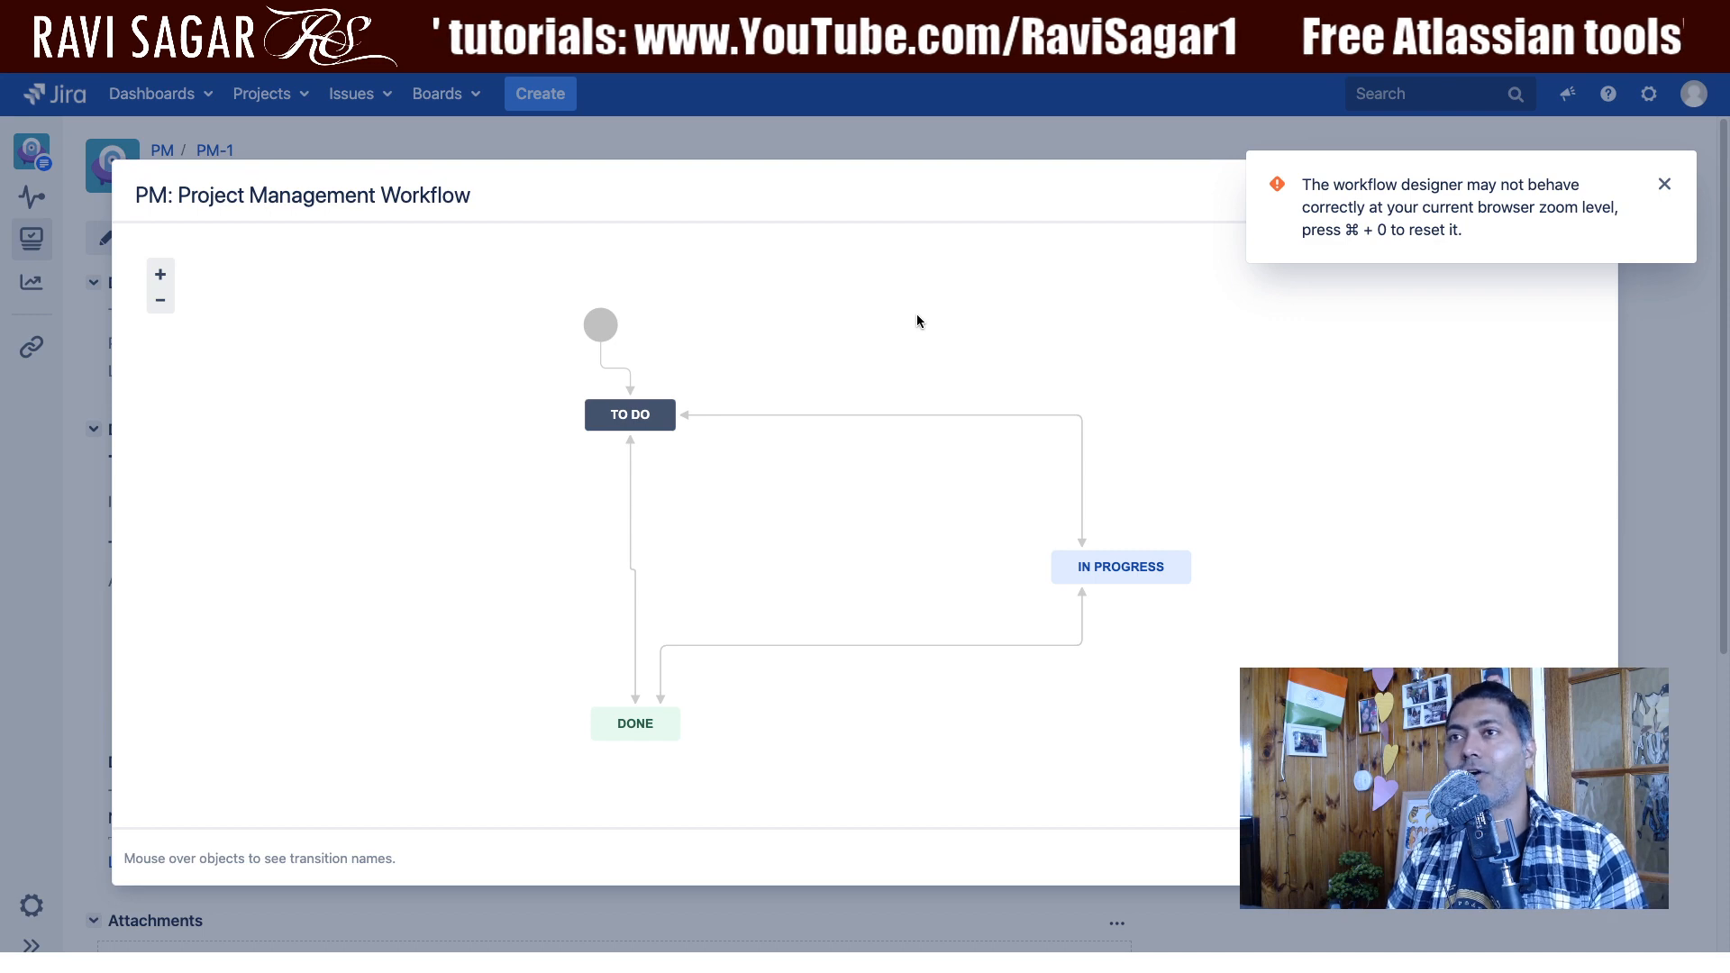
{"action": "mouse_move", "coordinate": [879, 428]}
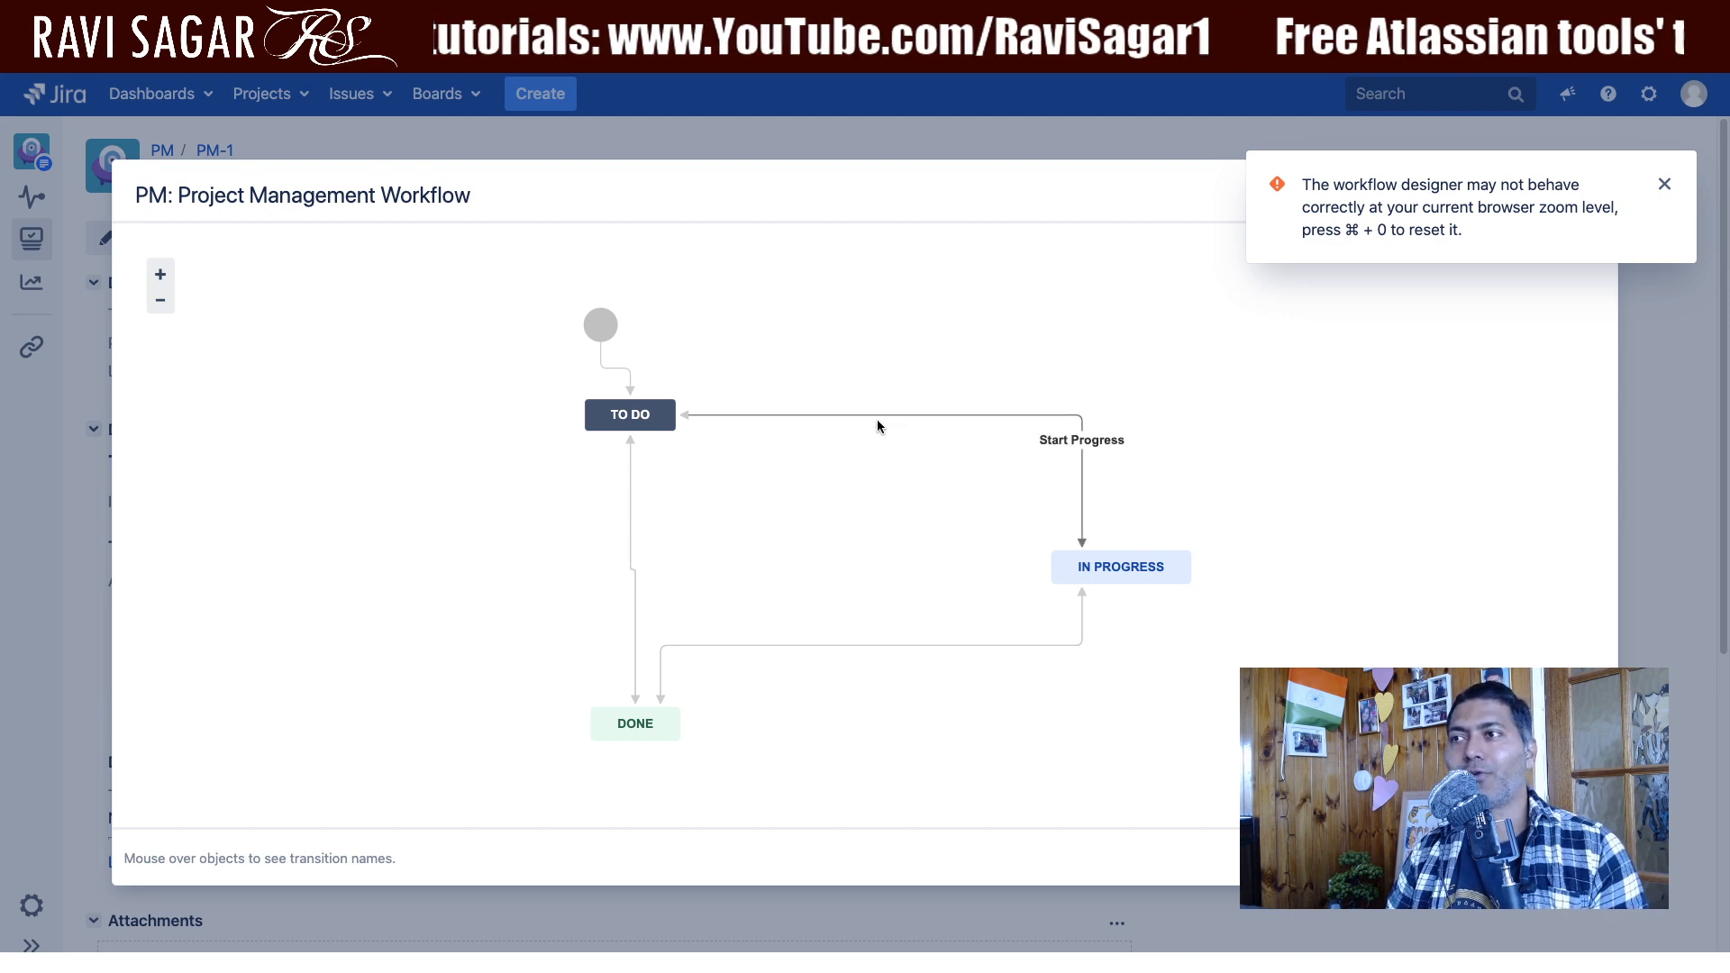
{"action": "mouse_move", "coordinate": [851, 463]}
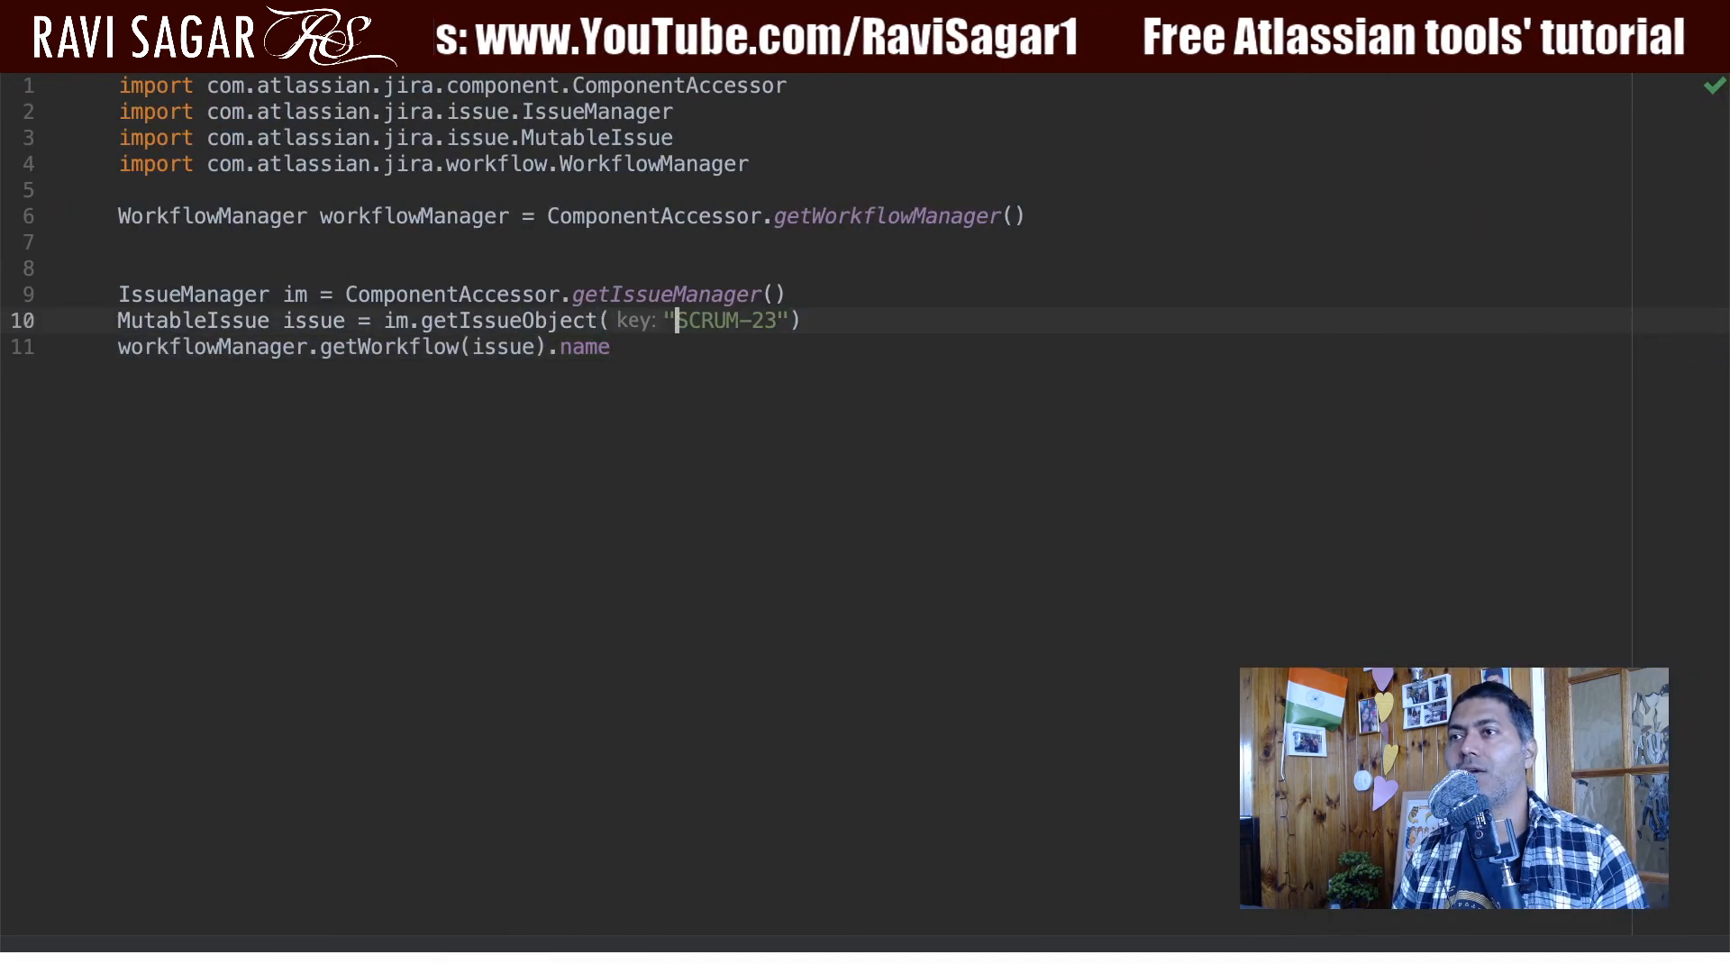
- Replace SCRUM-23 with PM-1, run the script and select the result 'PM: Project Management Workflow'
{"action": "double_click", "coordinate": [726, 320]}
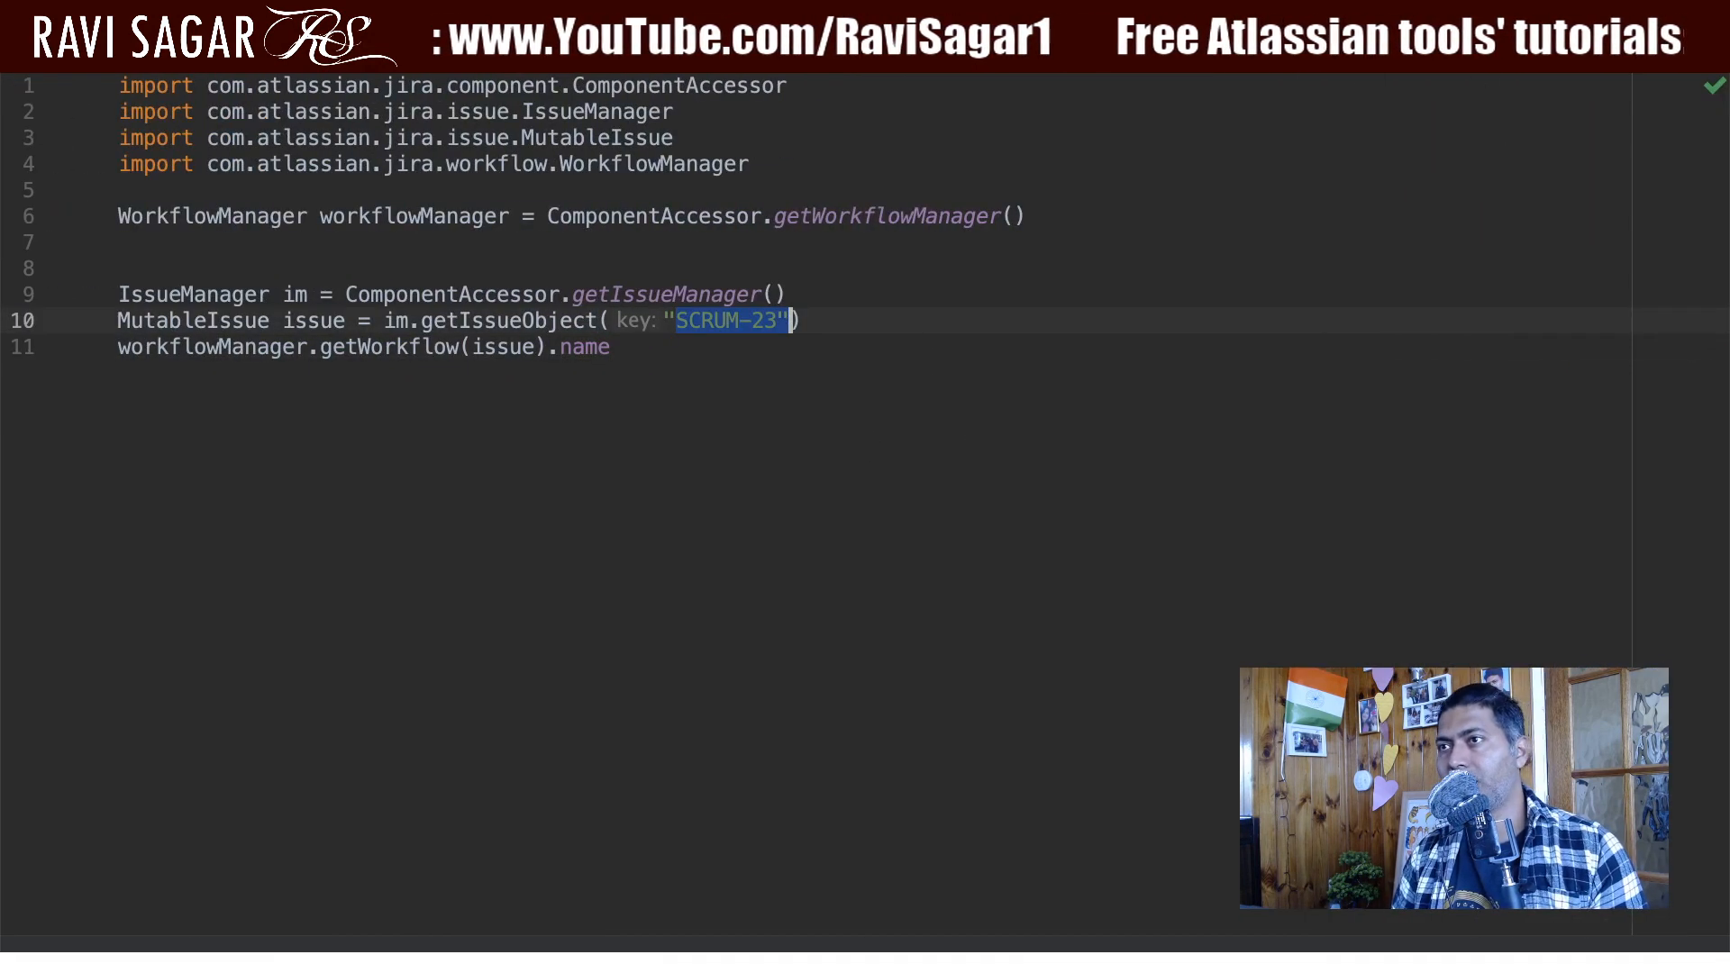
{"action": "type", "text": "PM-1"}
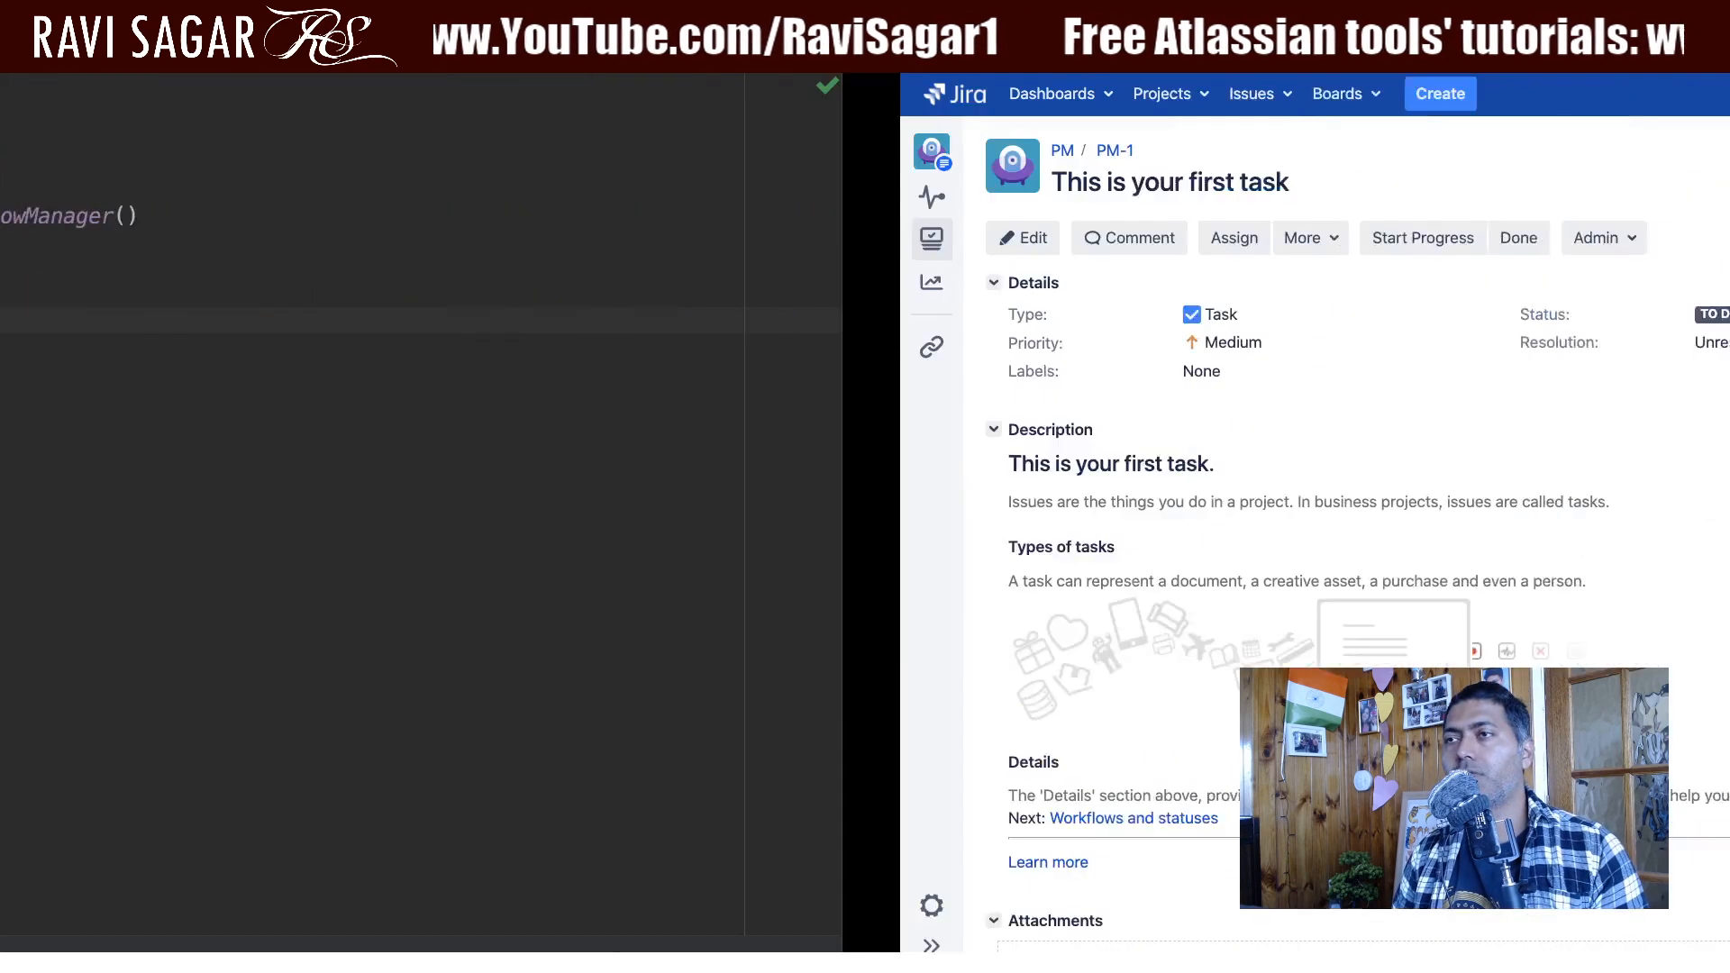
{"action": "left_click", "coordinate": [743, 706]}
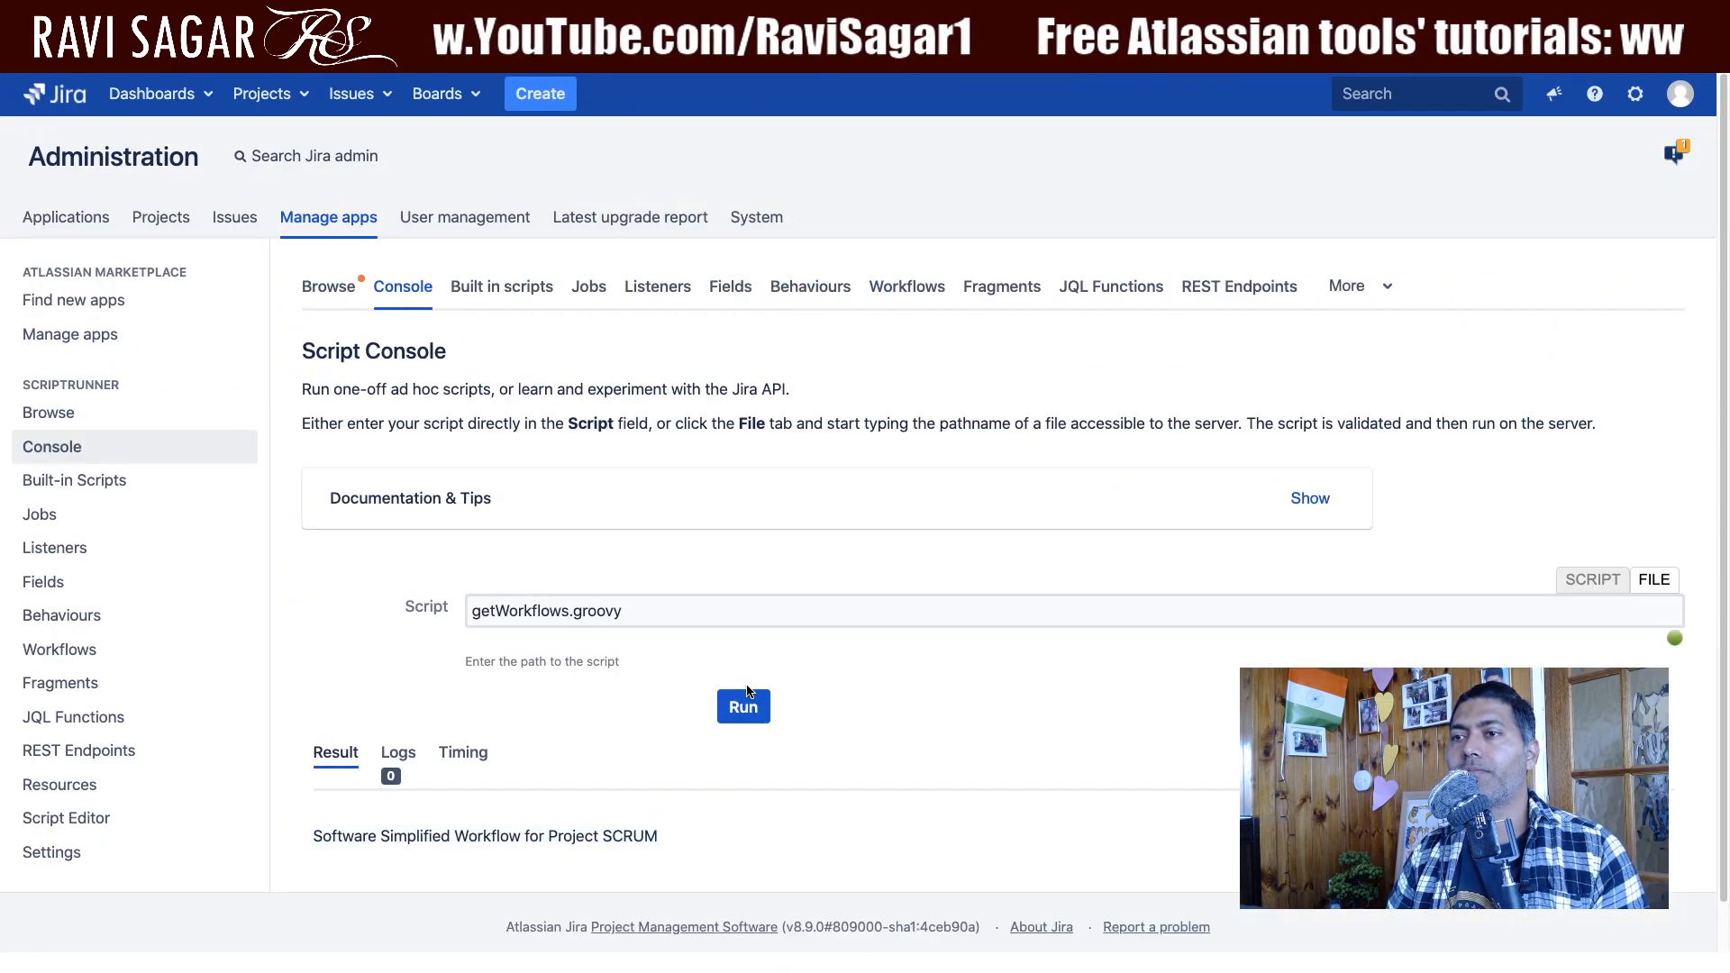
{"action": "left_click", "coordinate": [742, 707]}
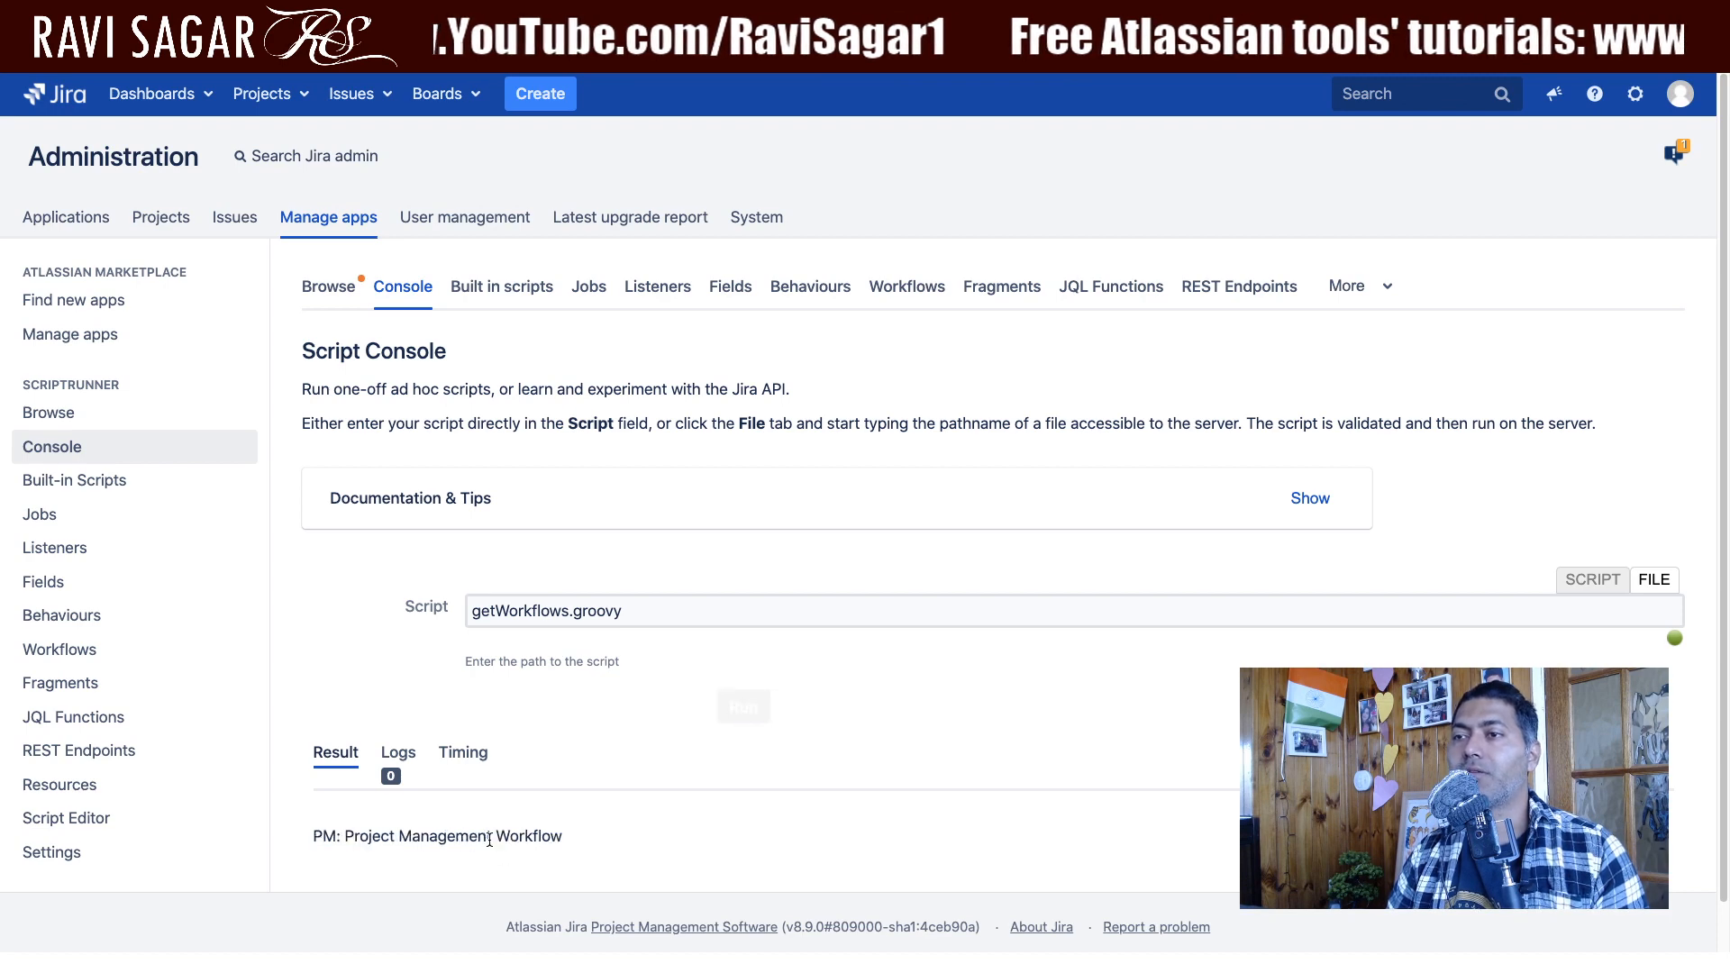
{"action": "triple_click", "coordinate": [437, 836]}
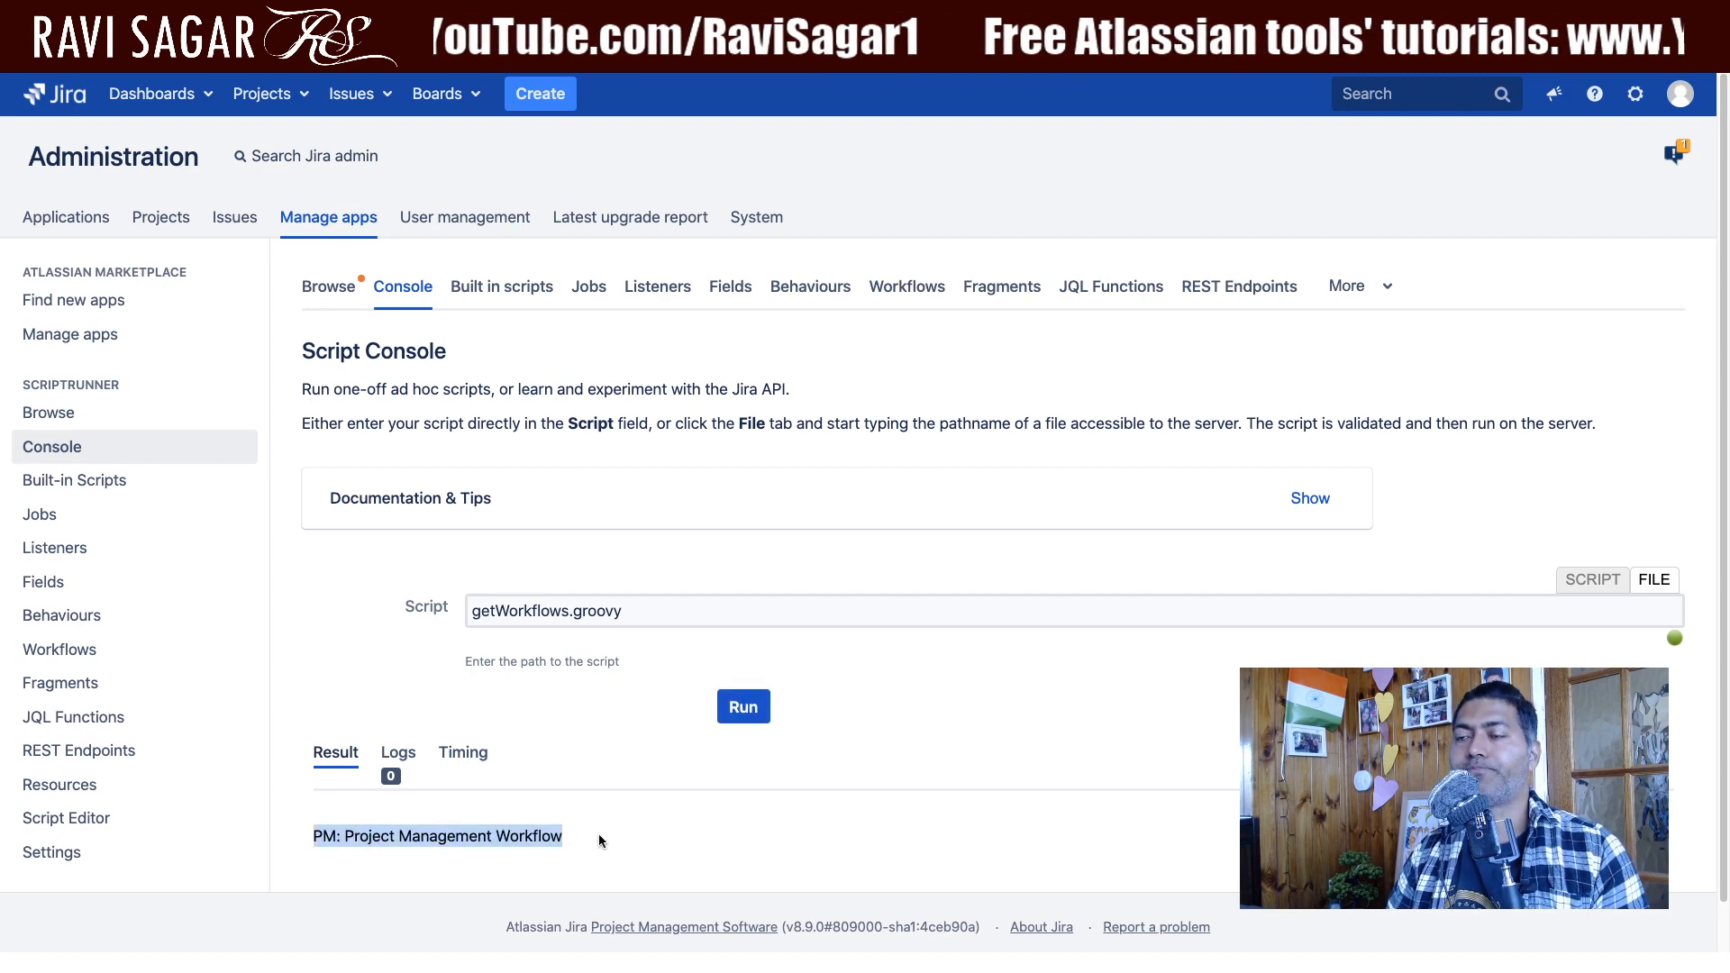